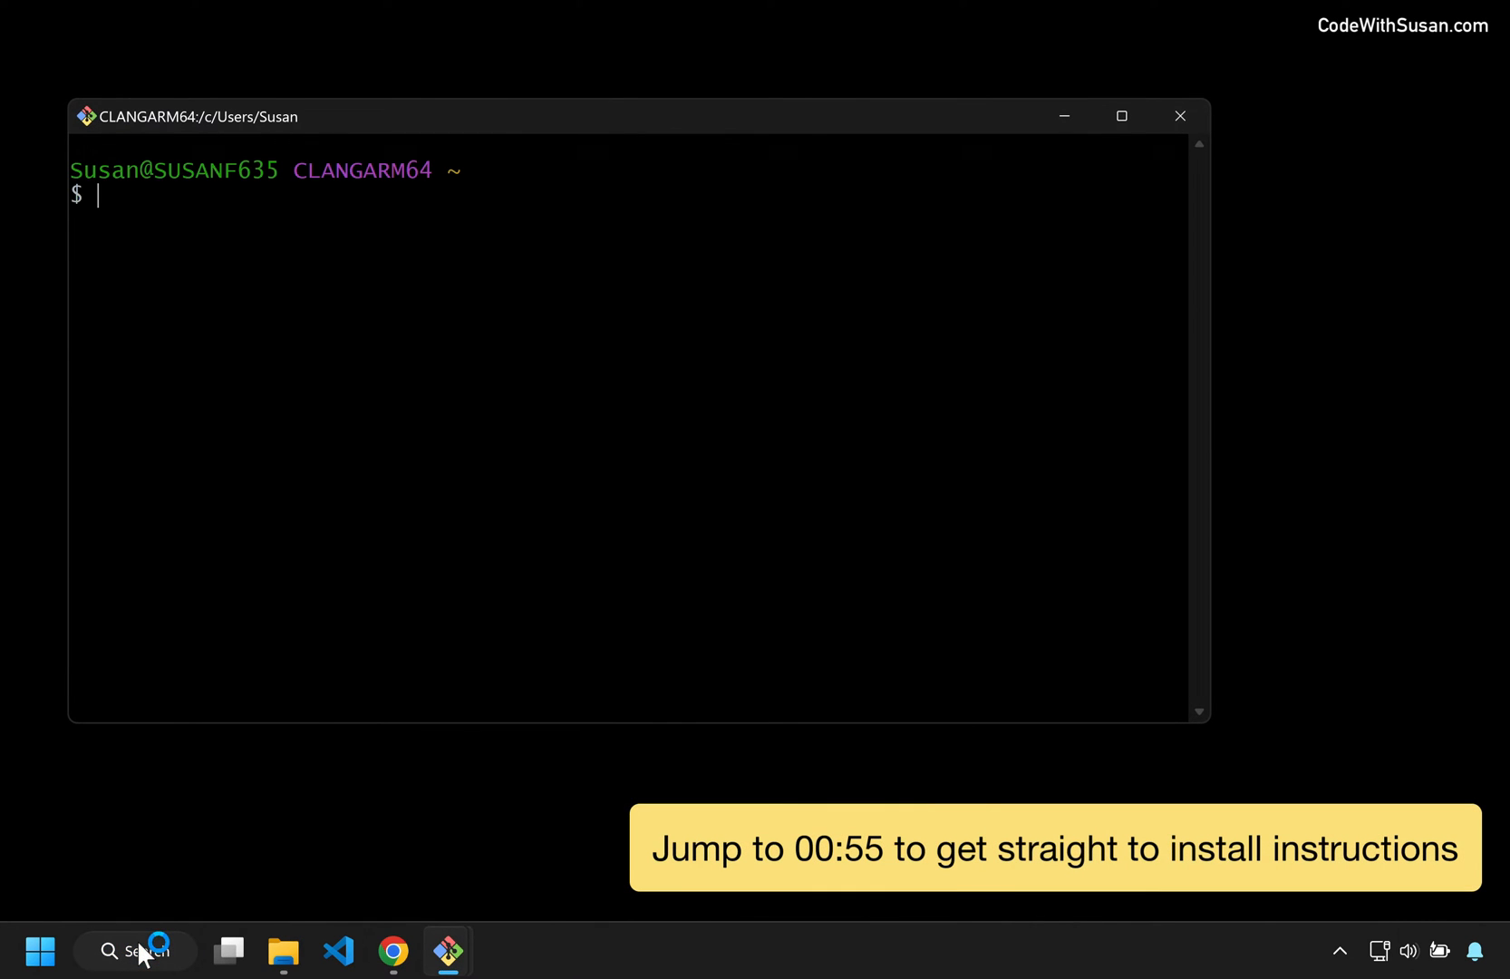
Echo 'Hello from Git Bash!' and change to the ~/Desktop folder.
type("ech")
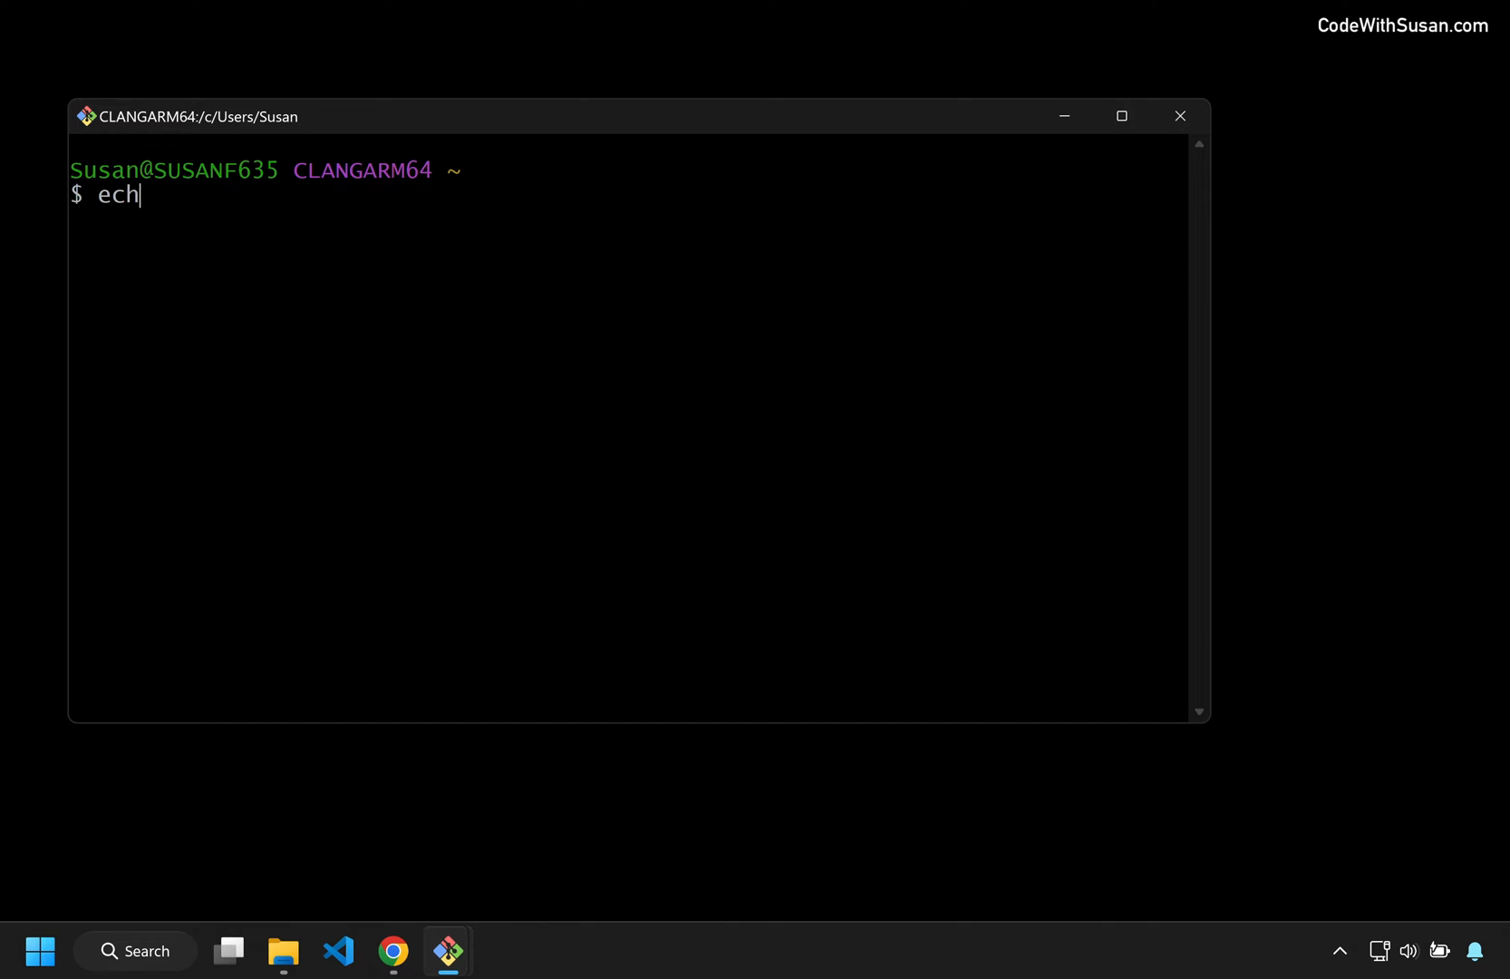
type("o 'Hello from")
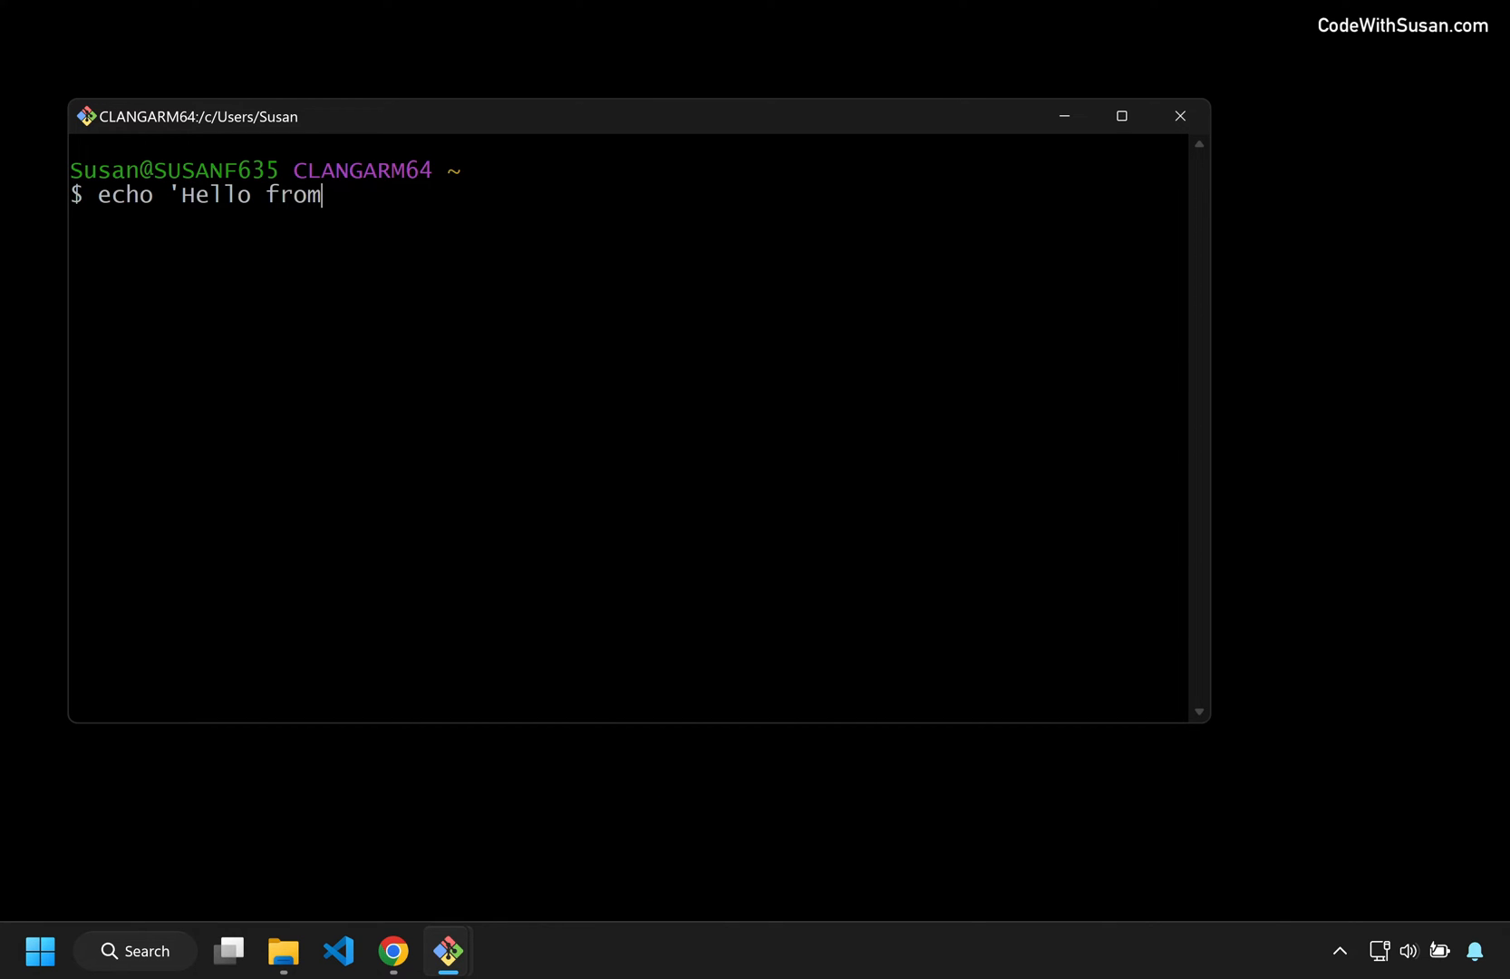
type("Git Bash!'")
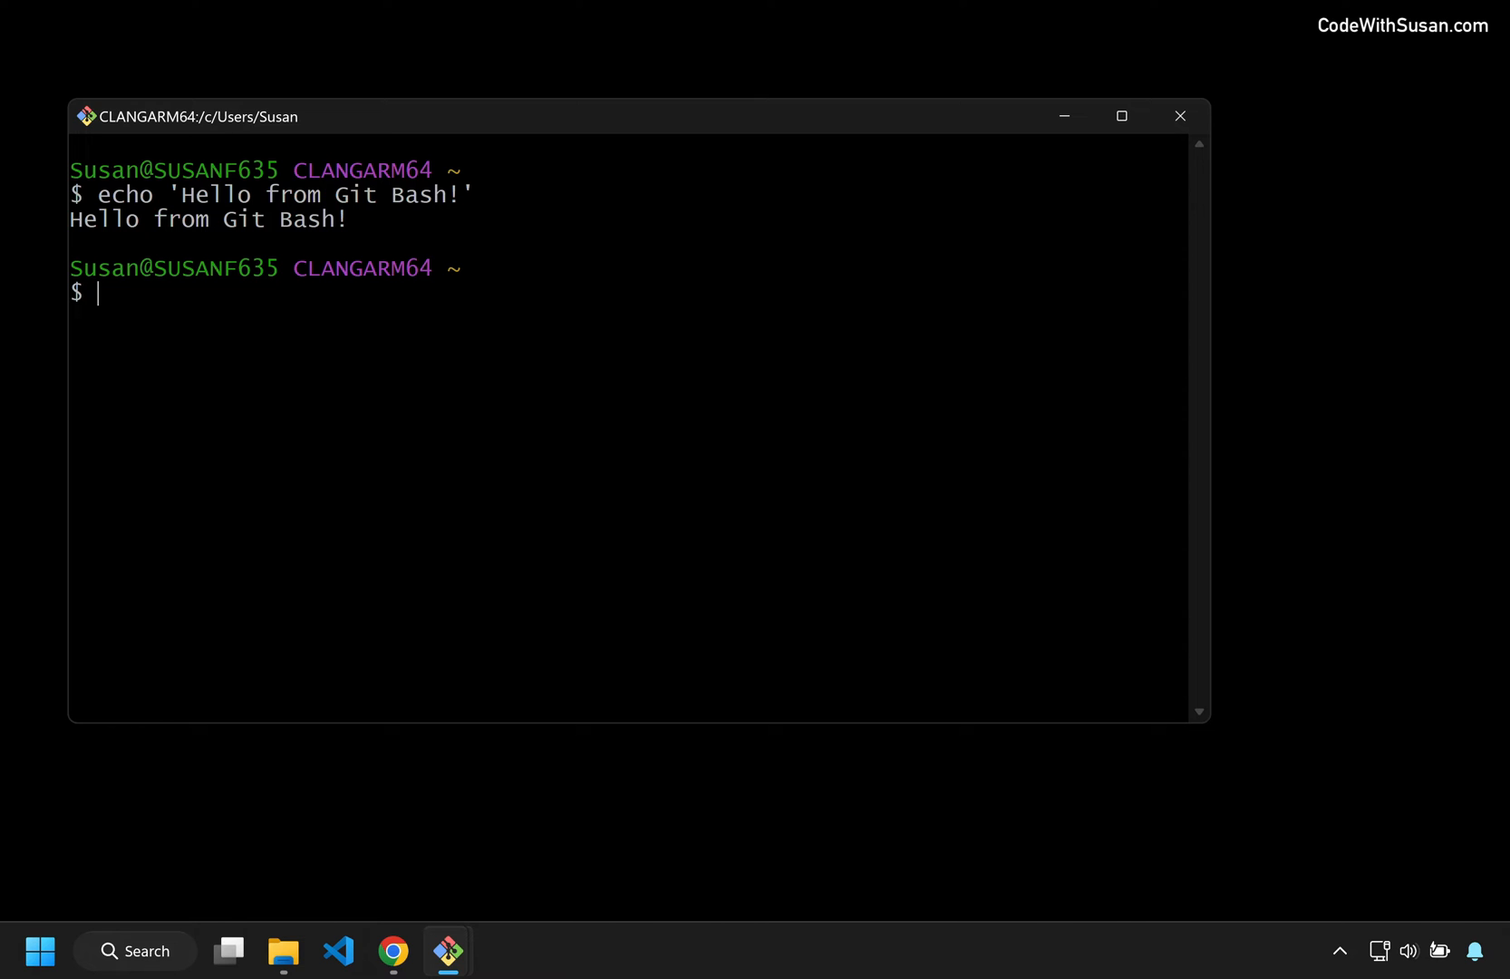
type("cd ~/Desktop")
type("ls")
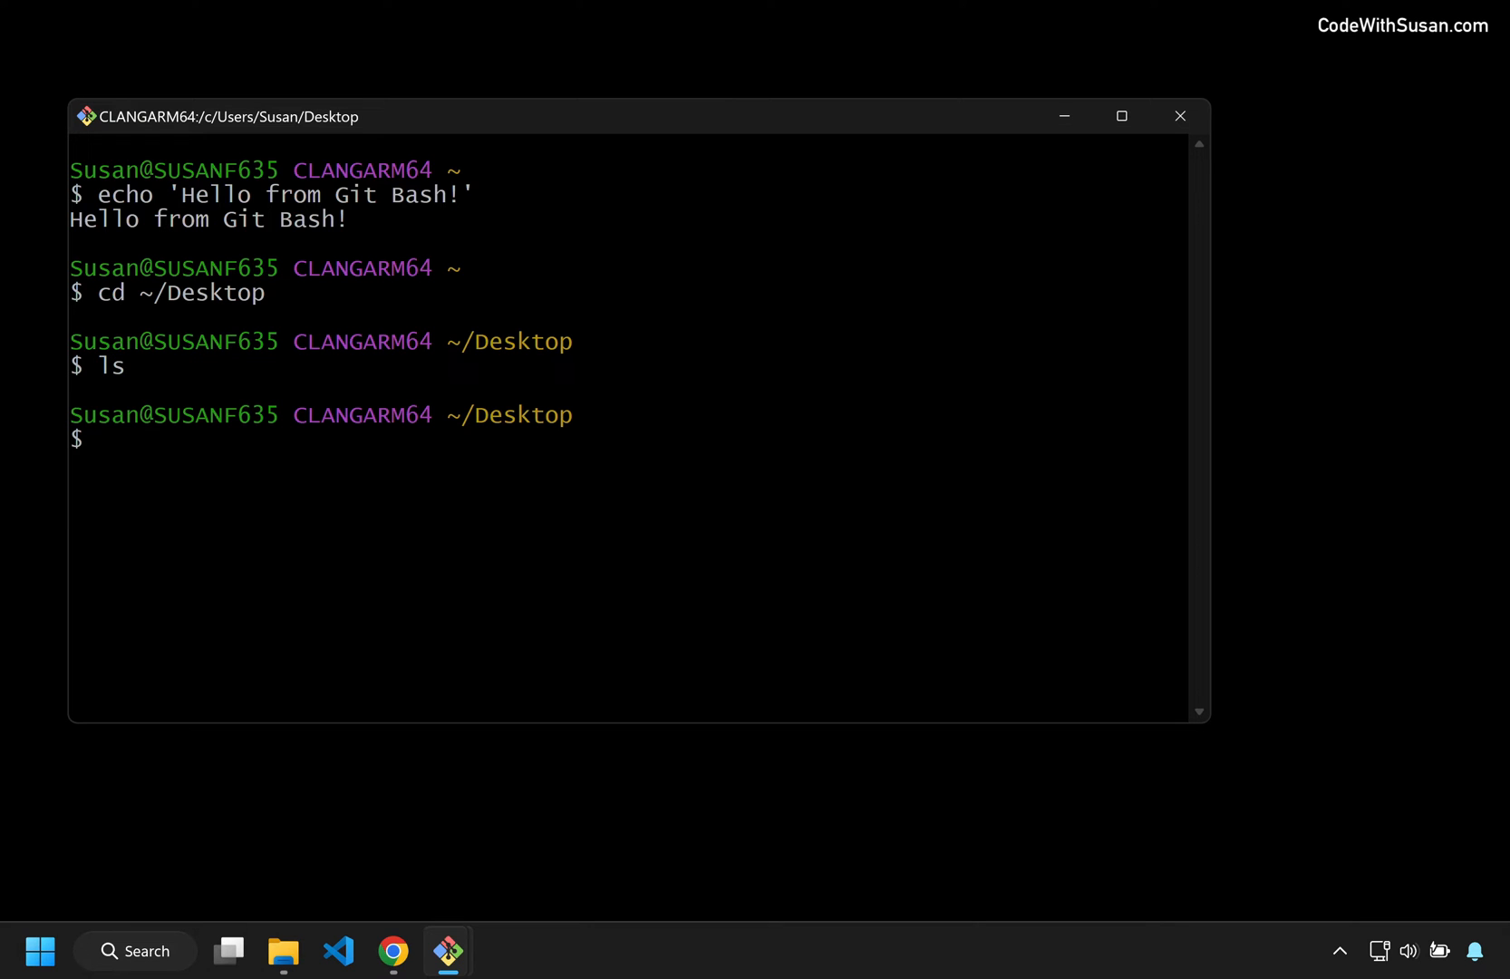
Make a demo folder, enter it, and write Hello in example.txt with nano.
type("mkdir demo")
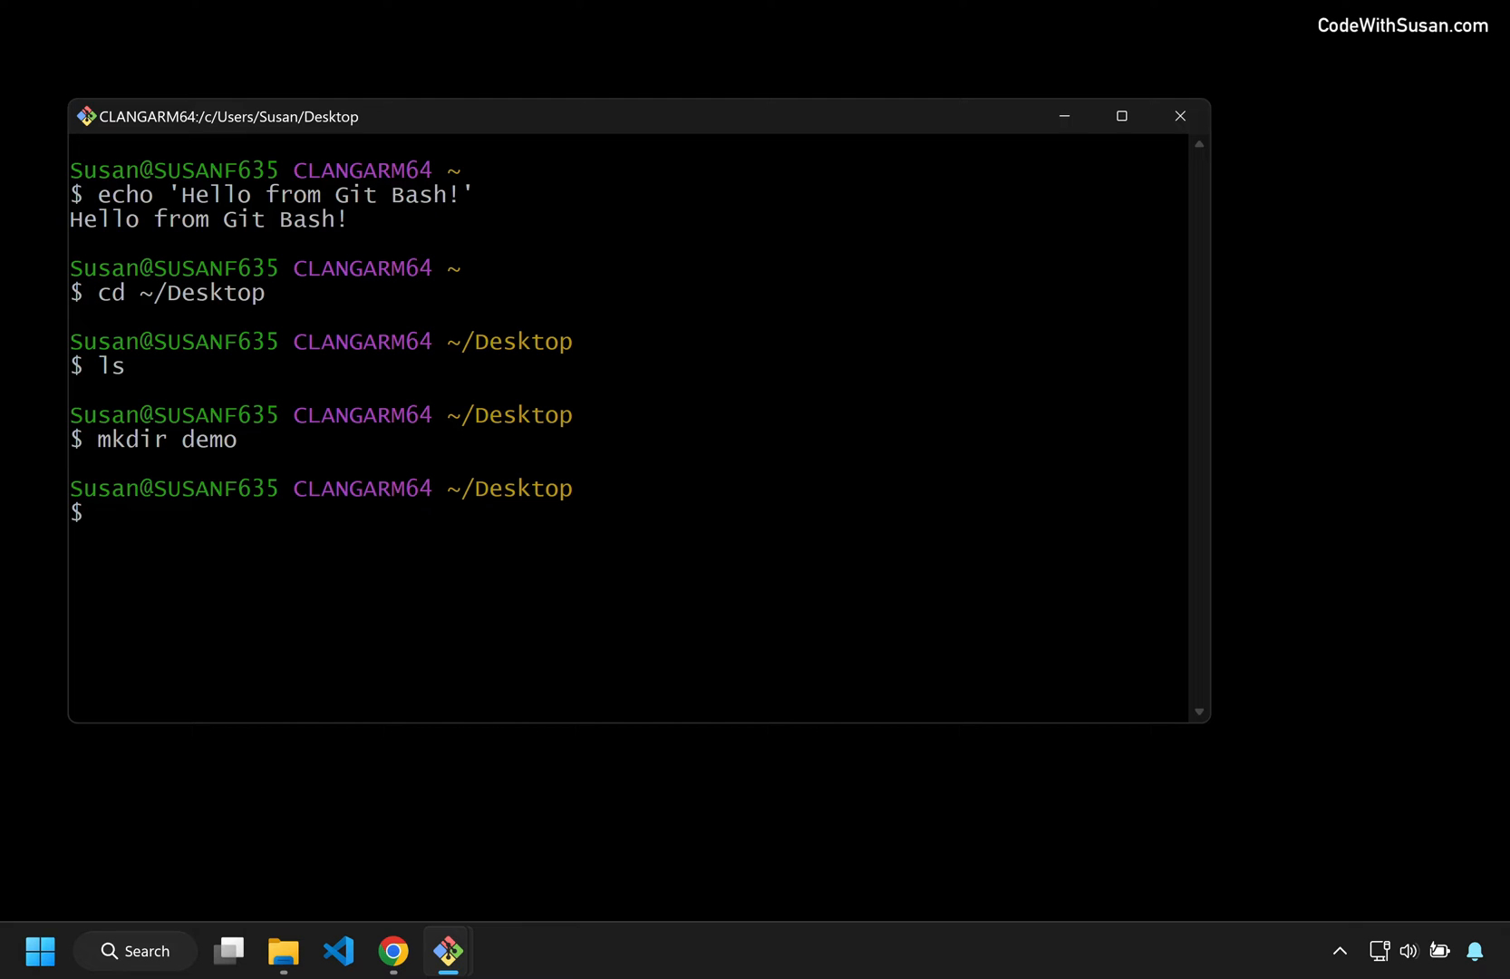
type("cd demo")
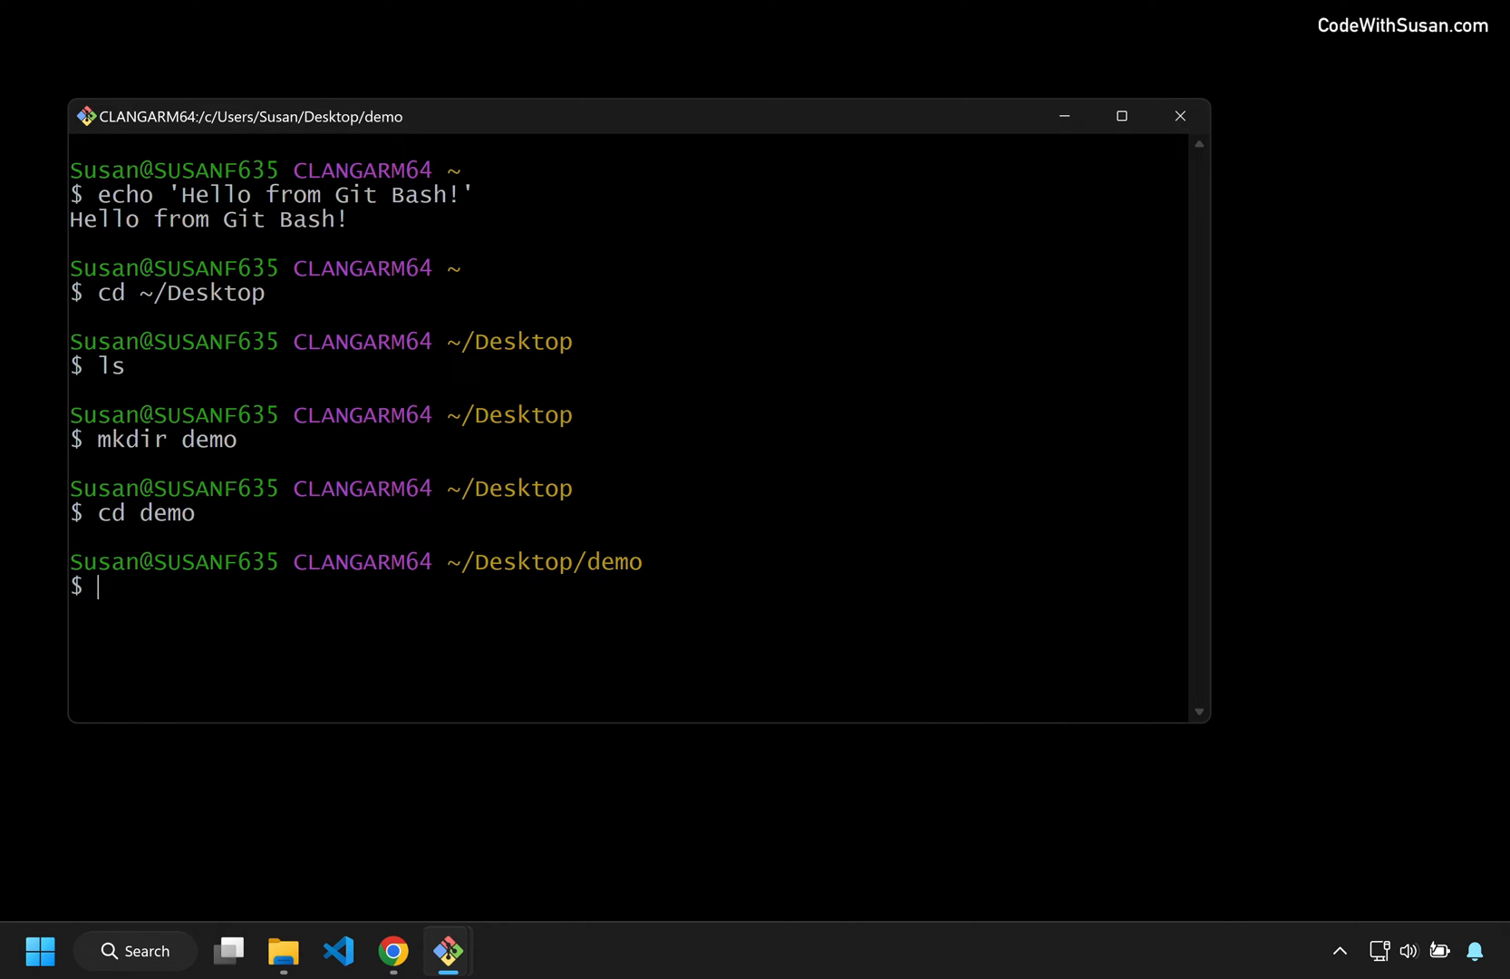
type("nano exam")
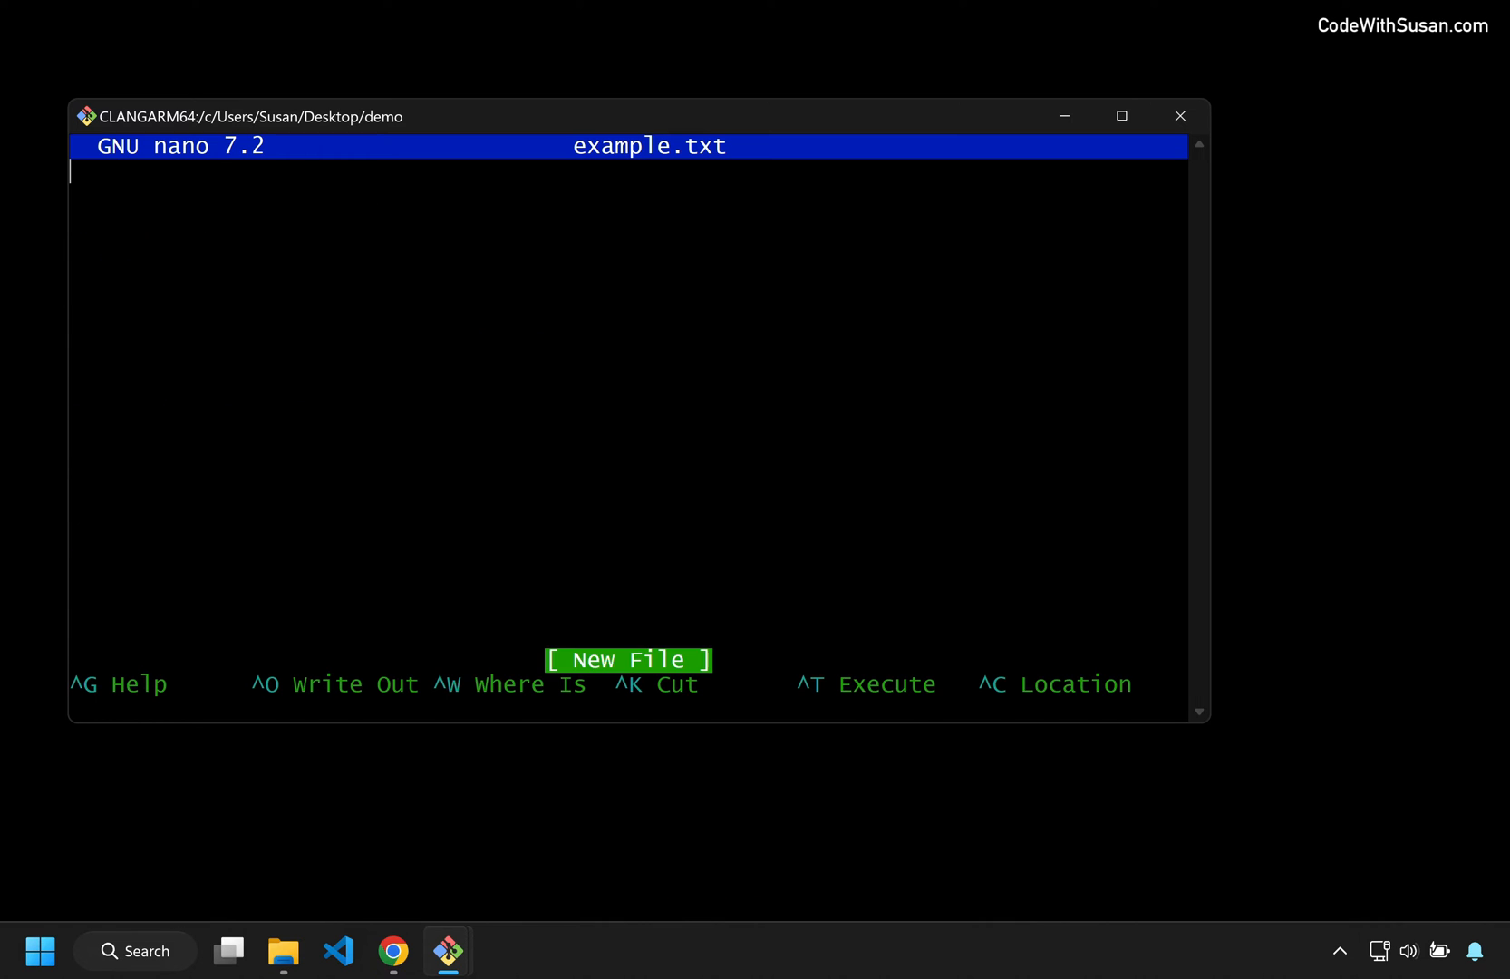
type("Hello World!")
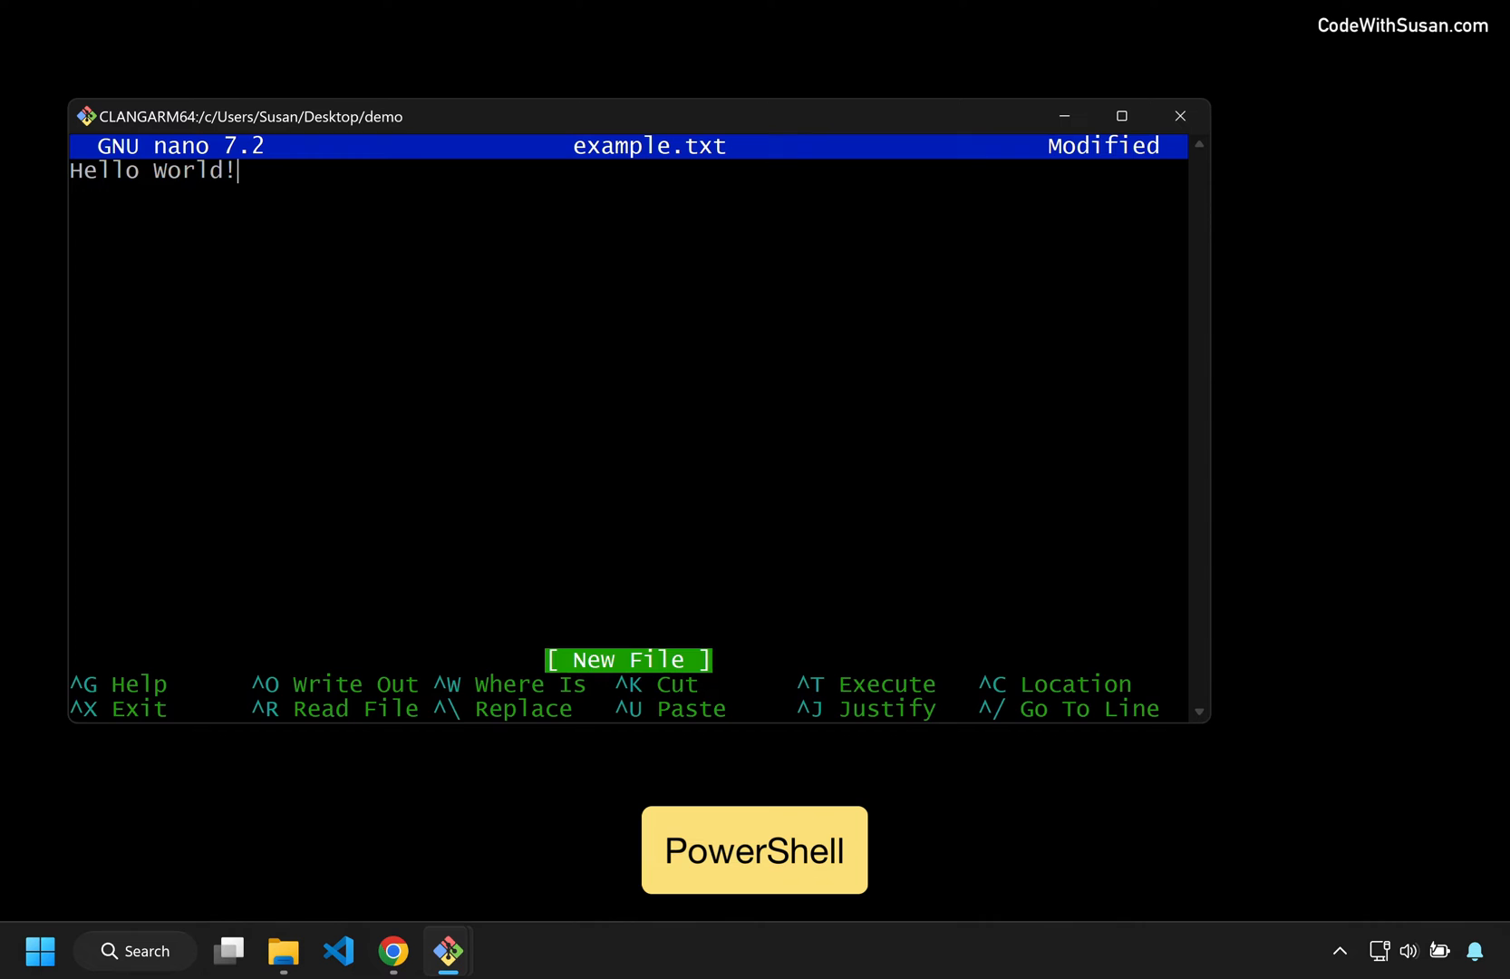
key("ctrl+x")
type("cat example.txt")
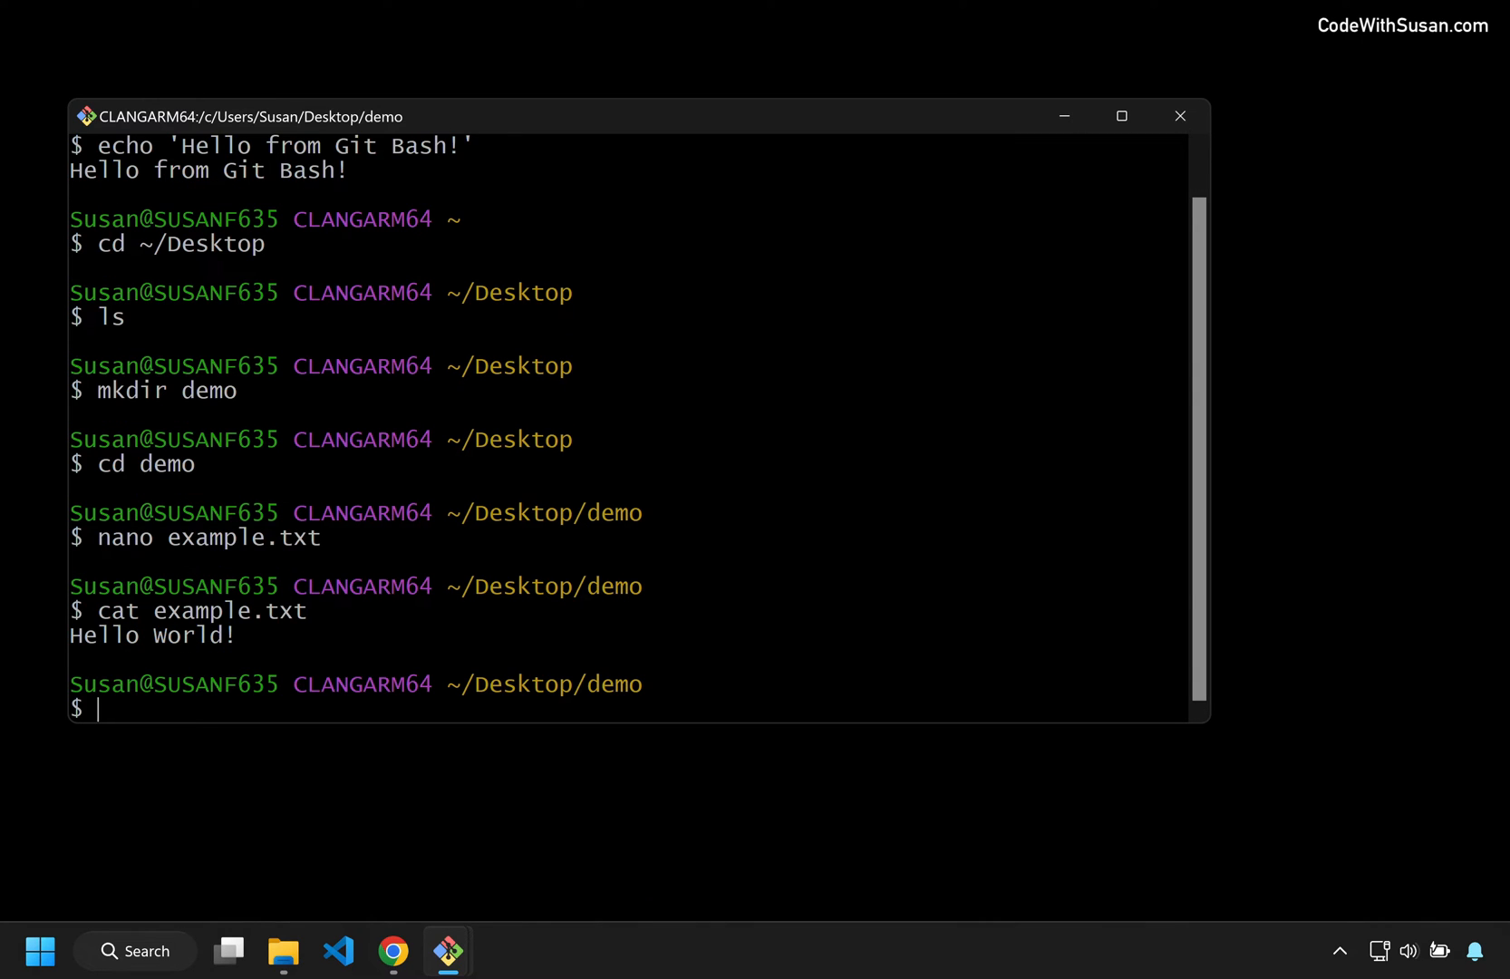
Run rm on example.txt to remove the file.
type("rm")
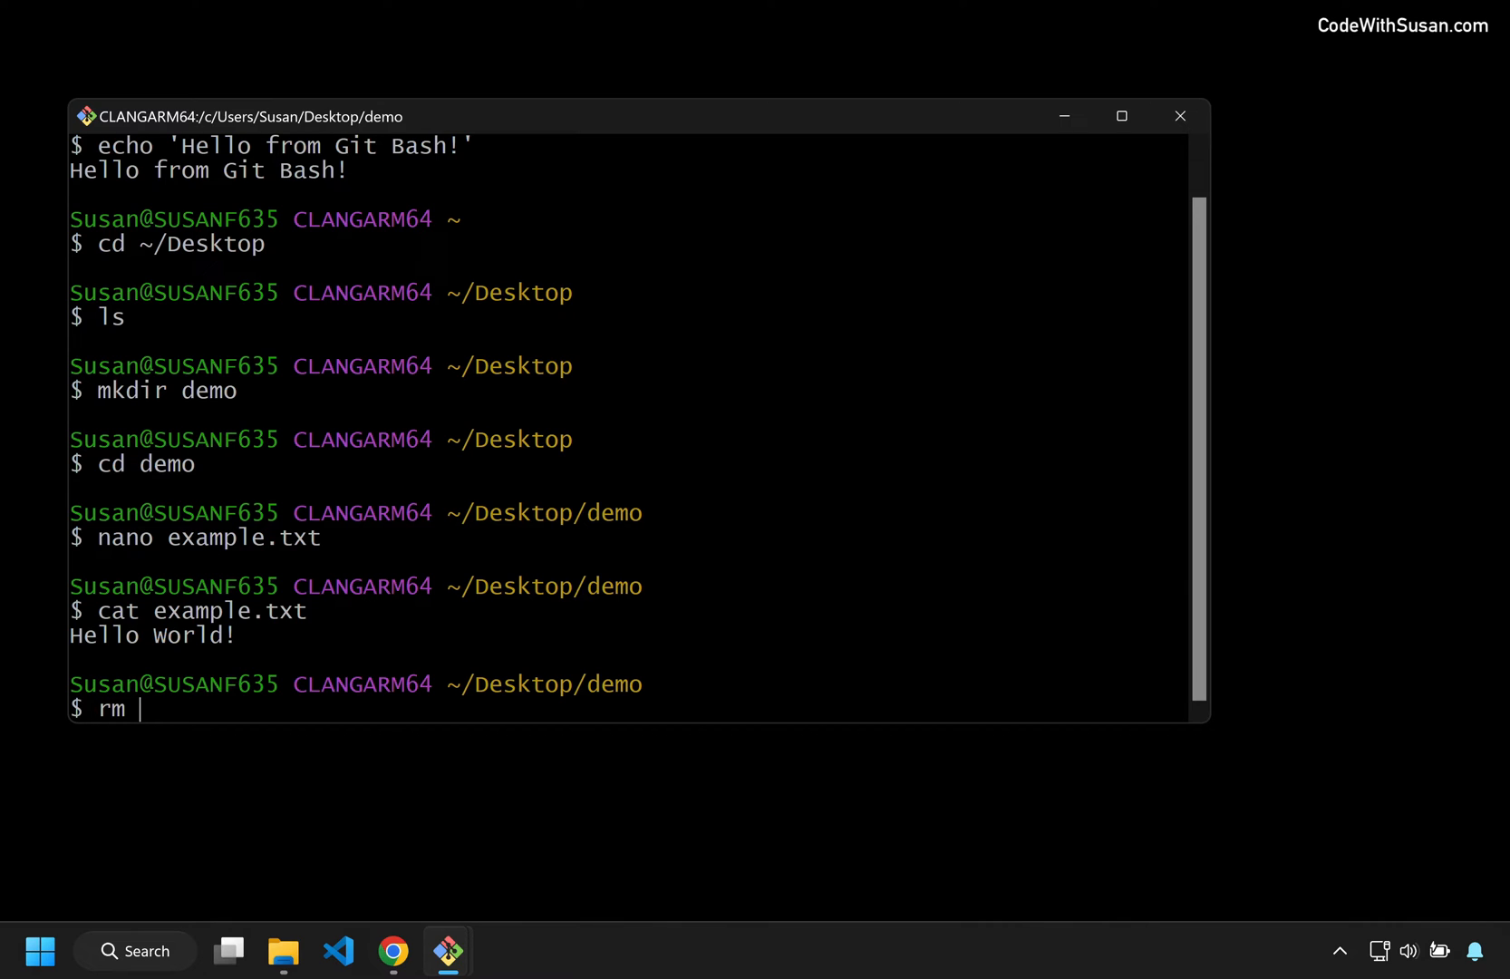
type("example.tx")
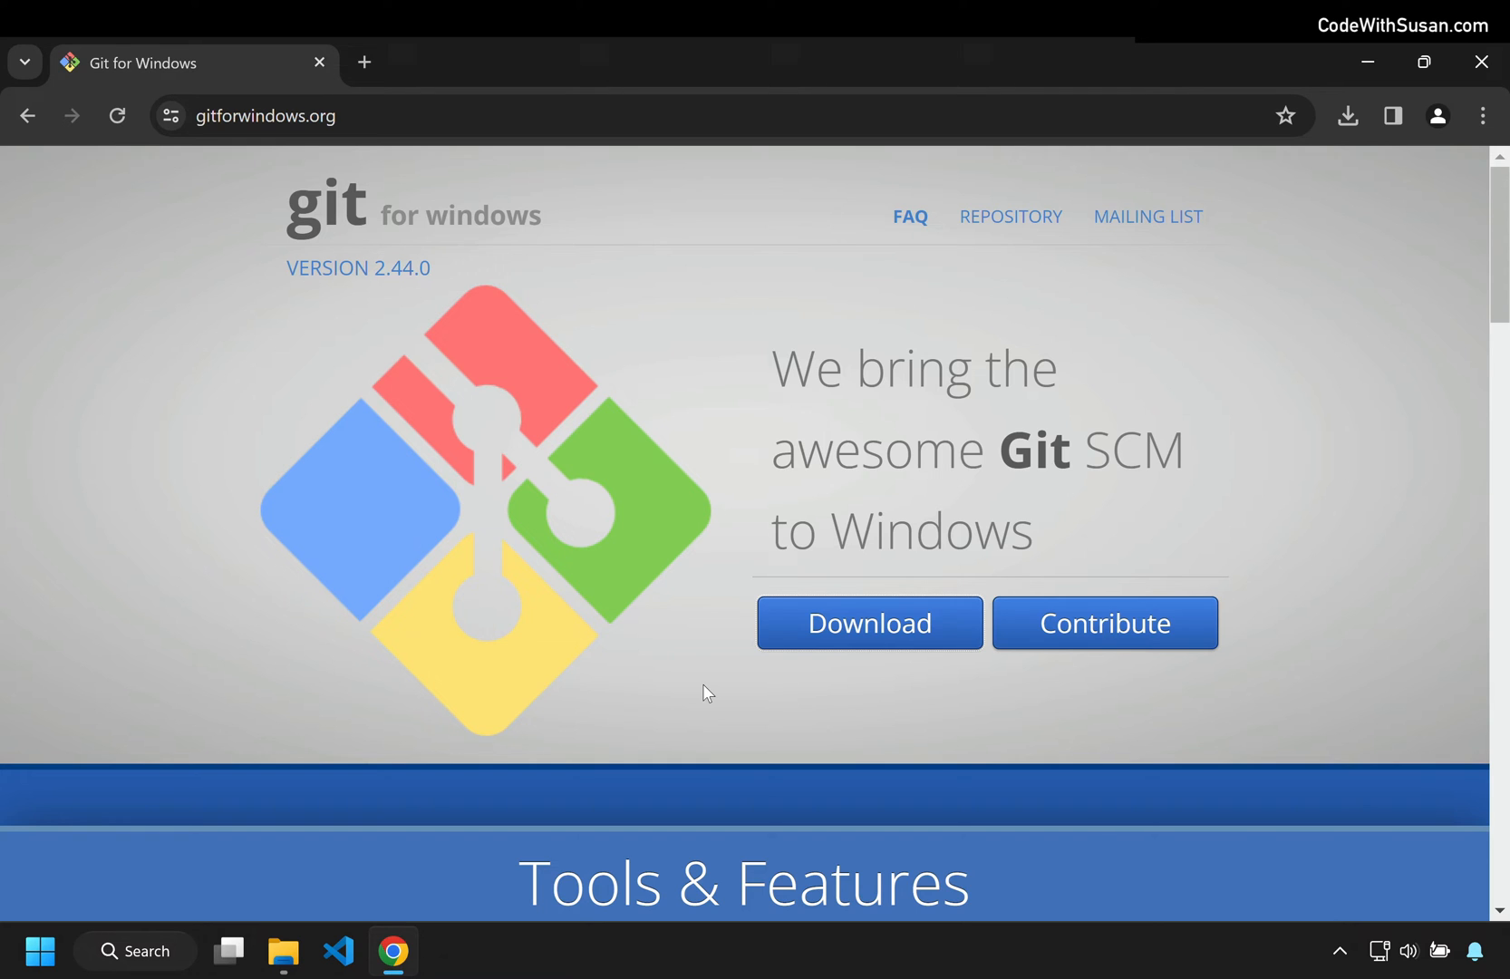
Launch the Git-2.44.0-64-bit installer from the Downloads folder.
left_click(283, 952)
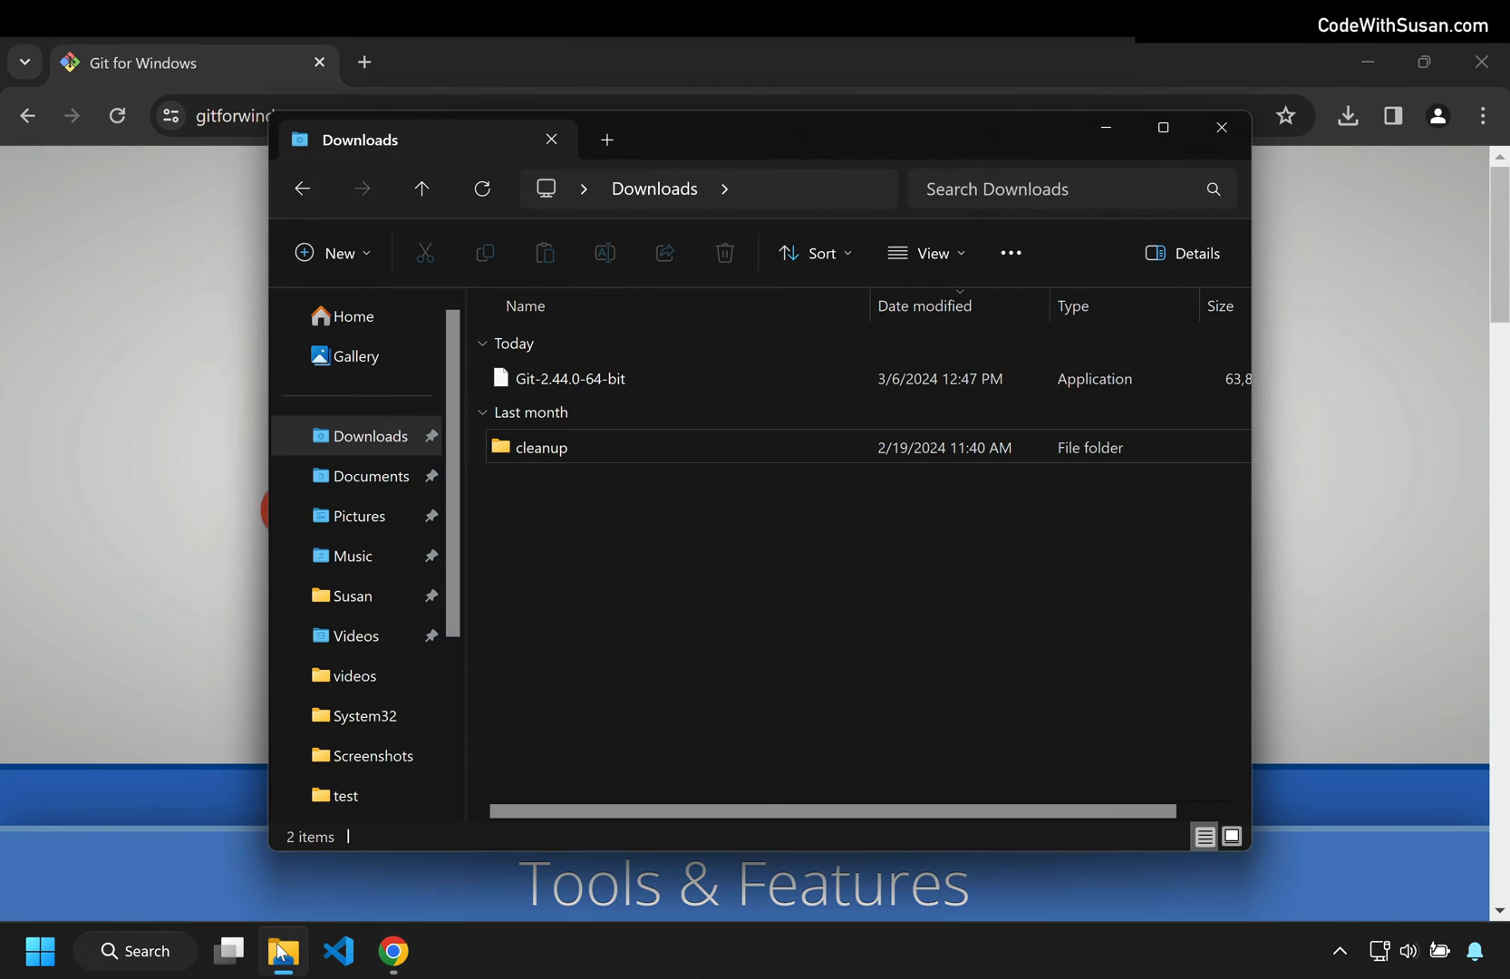
left_click(569, 379)
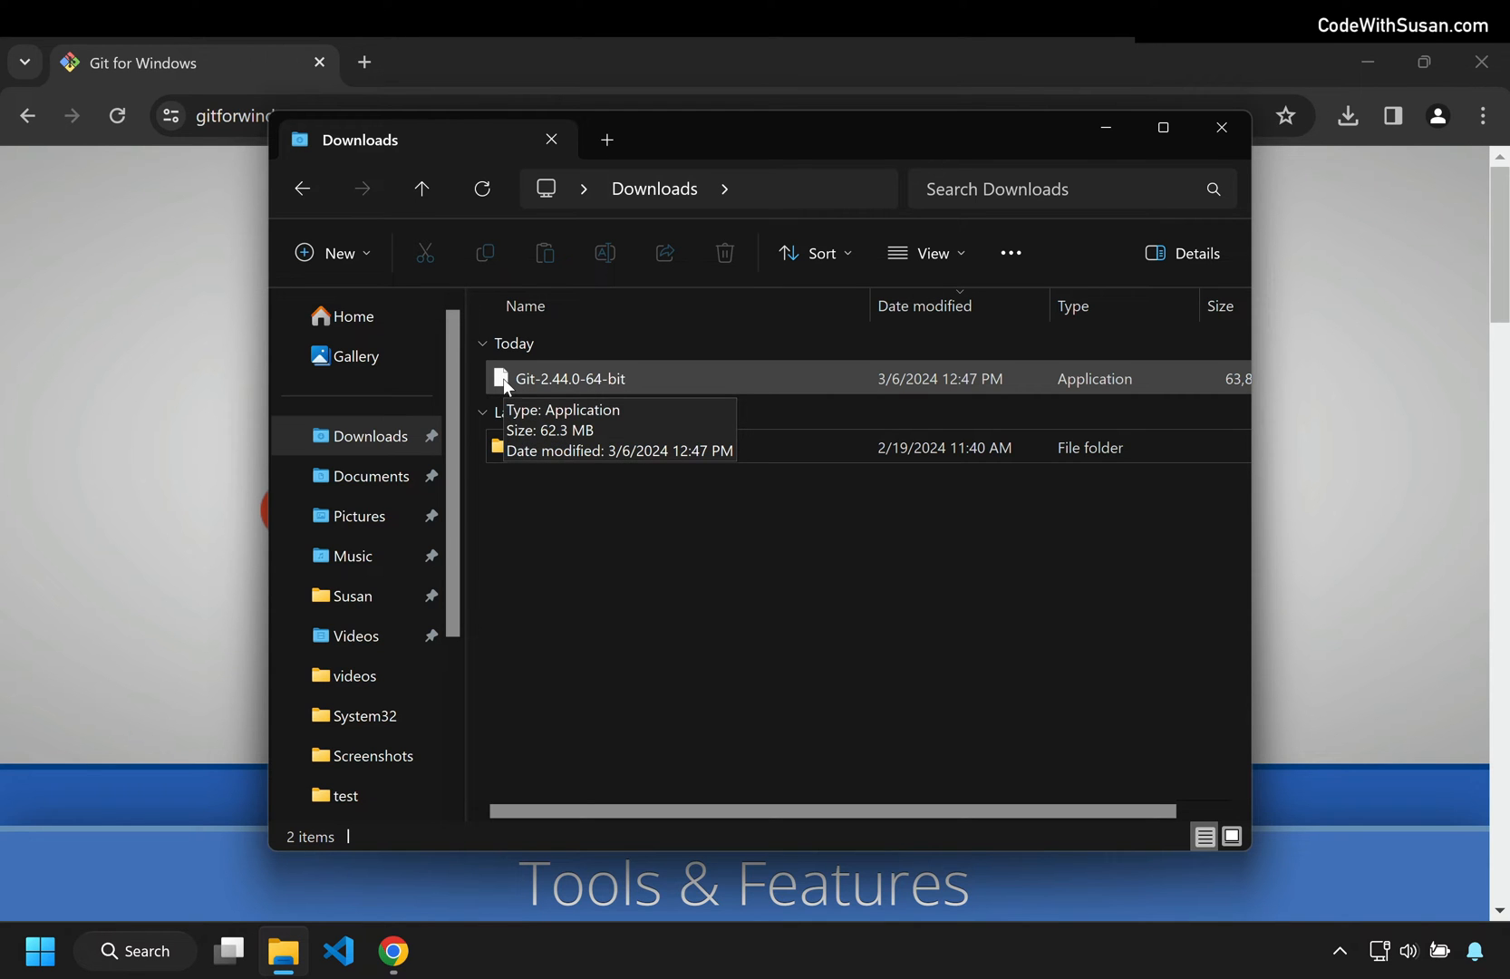
double_click(569, 379)
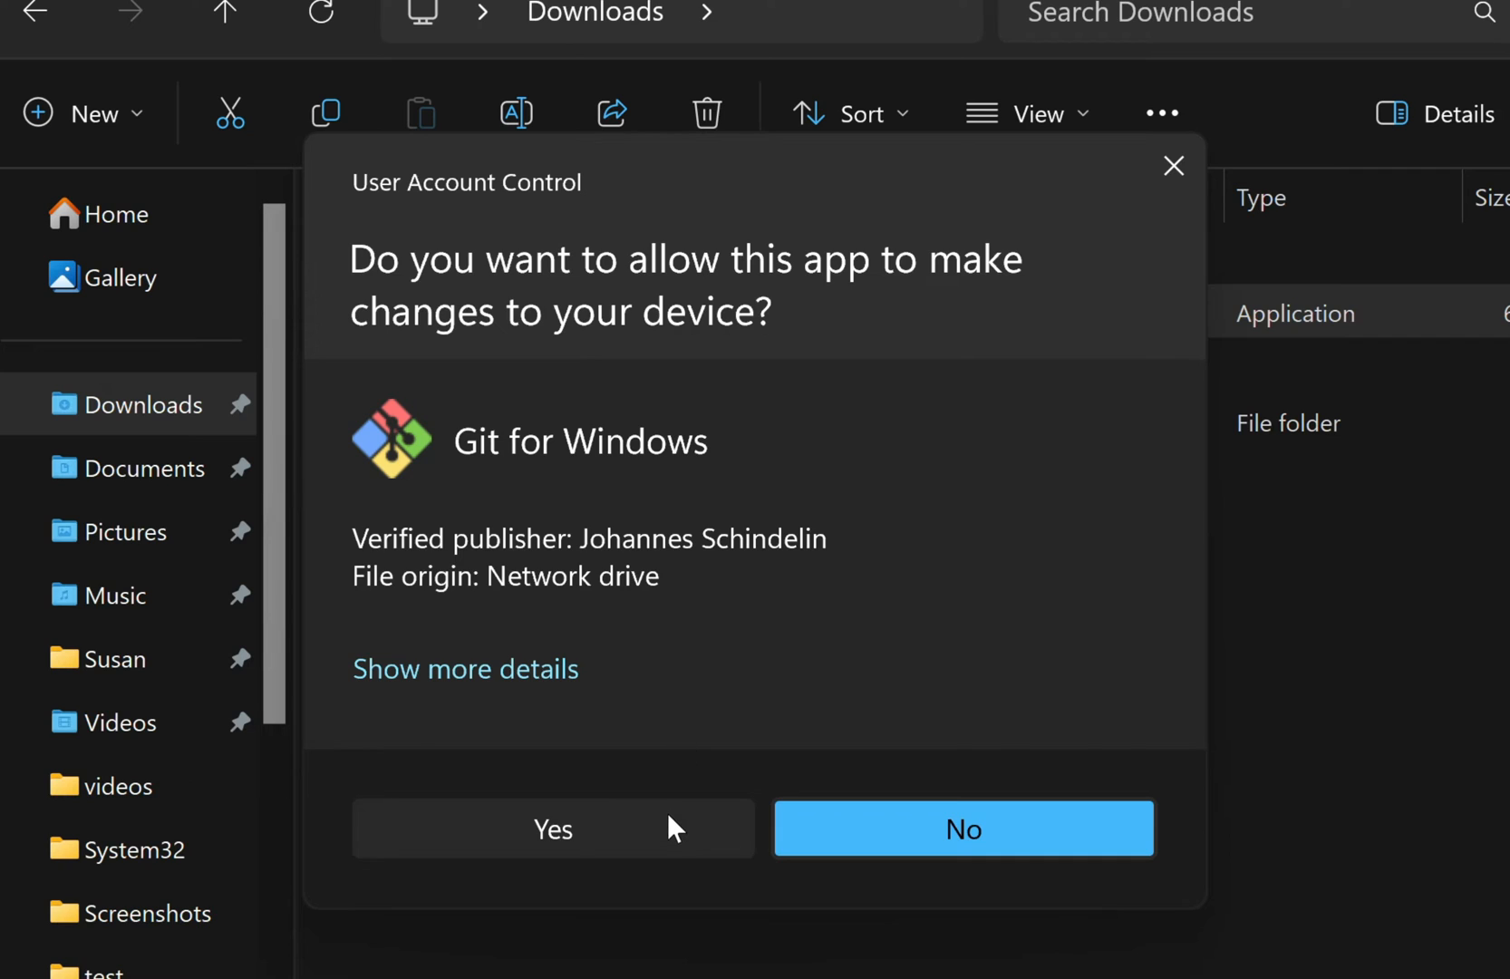
Allow the installer, accept the license, and keep C:\Program Files\Git and default components.
left_click(553, 828)
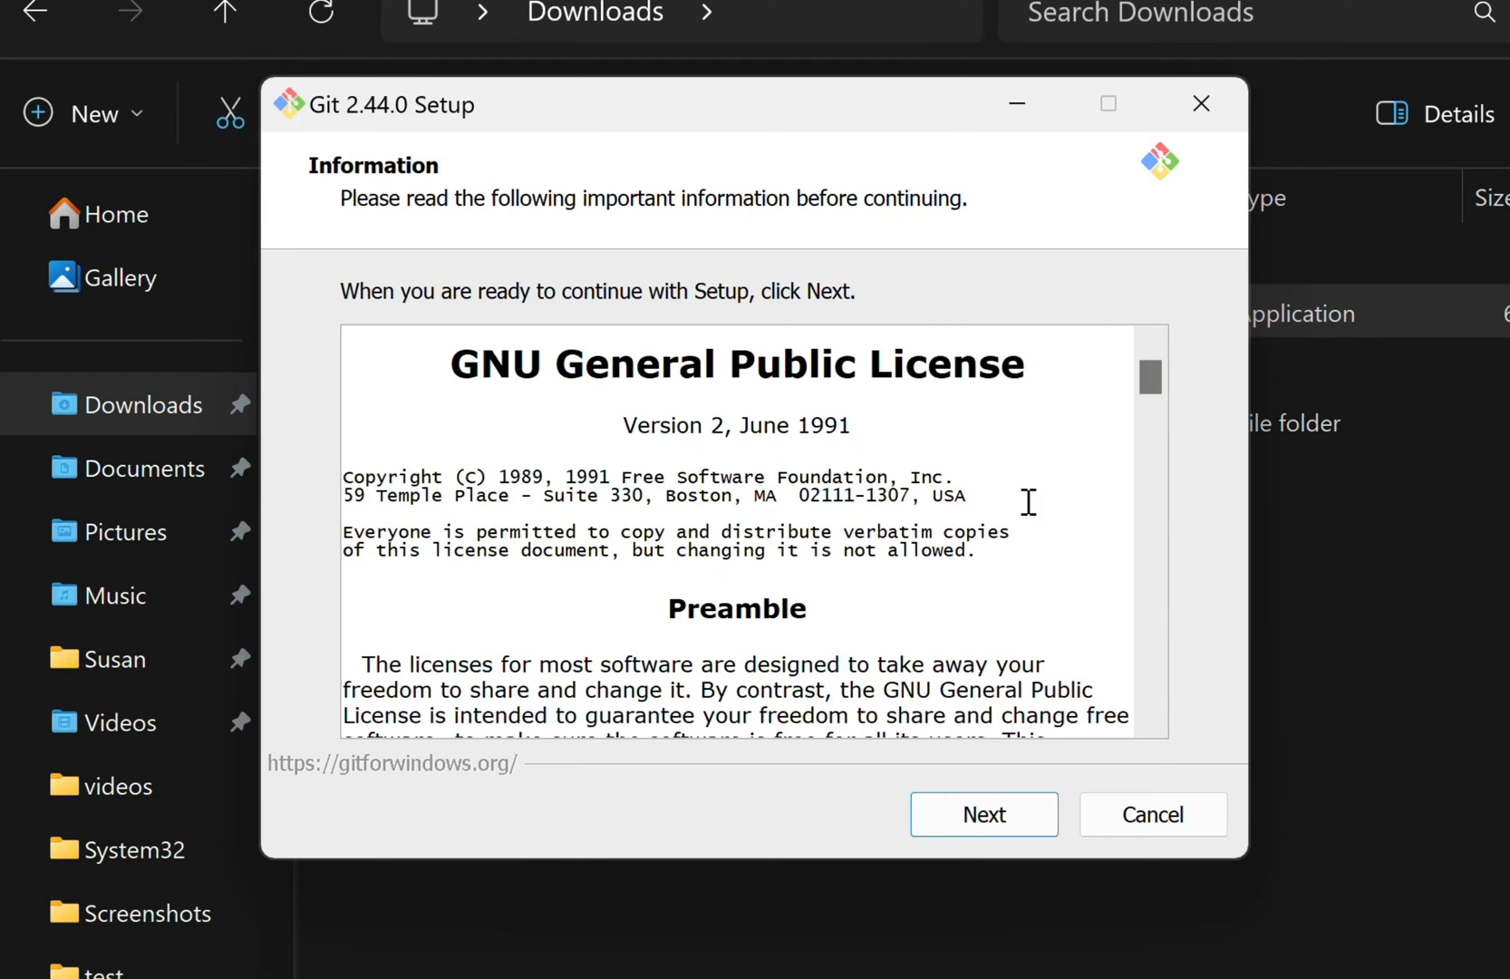
left_click(984, 814)
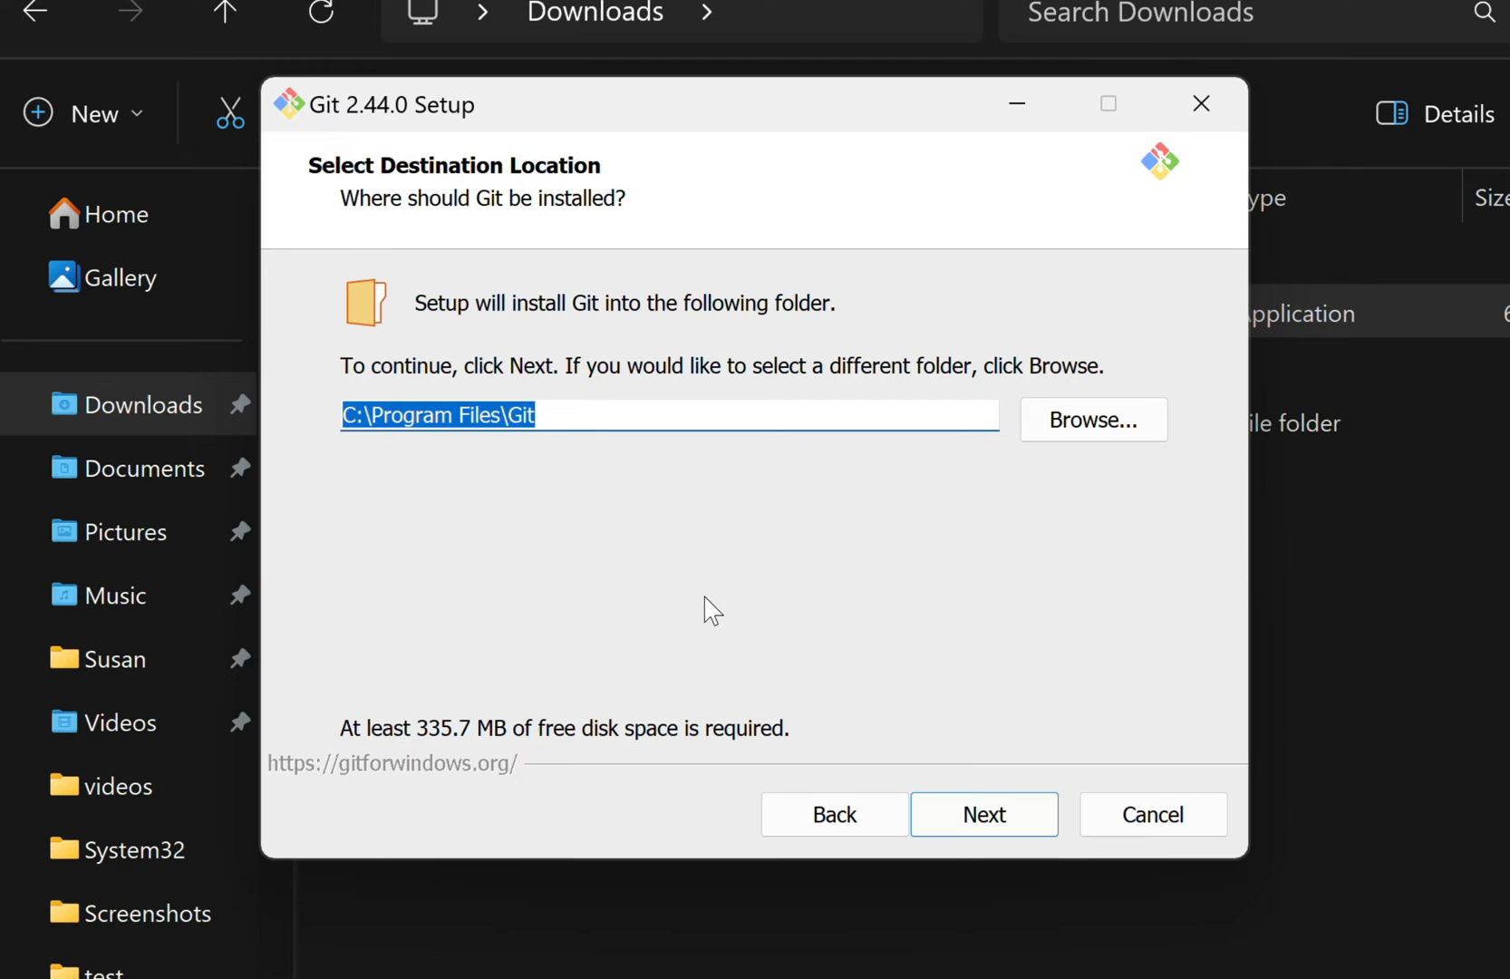
left_click(984, 814)
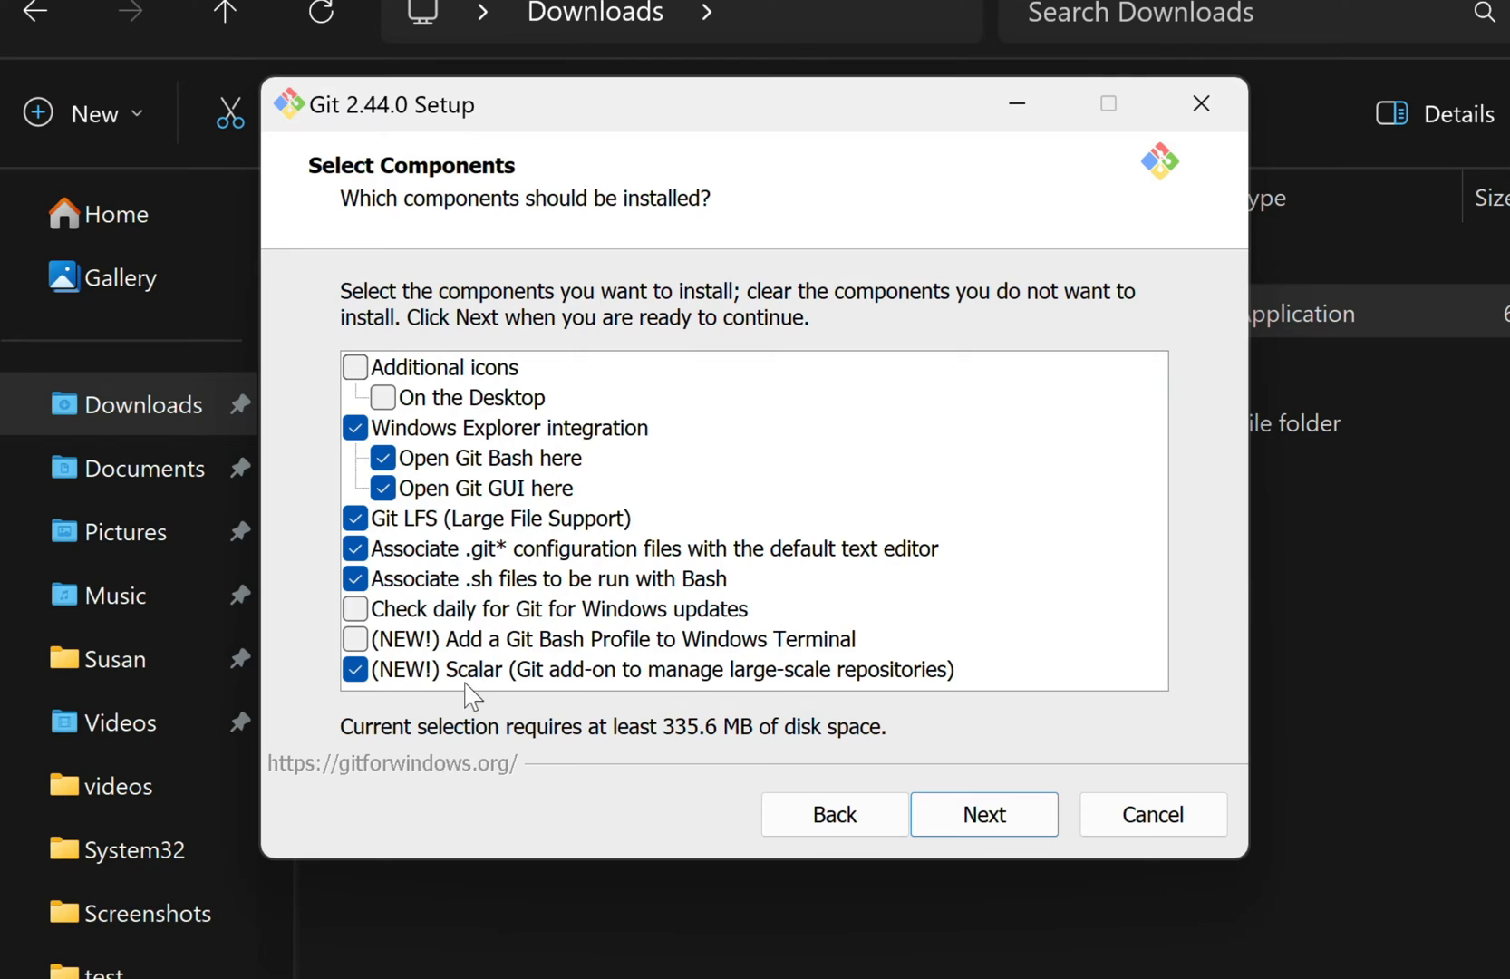
mouse_move(456, 731)
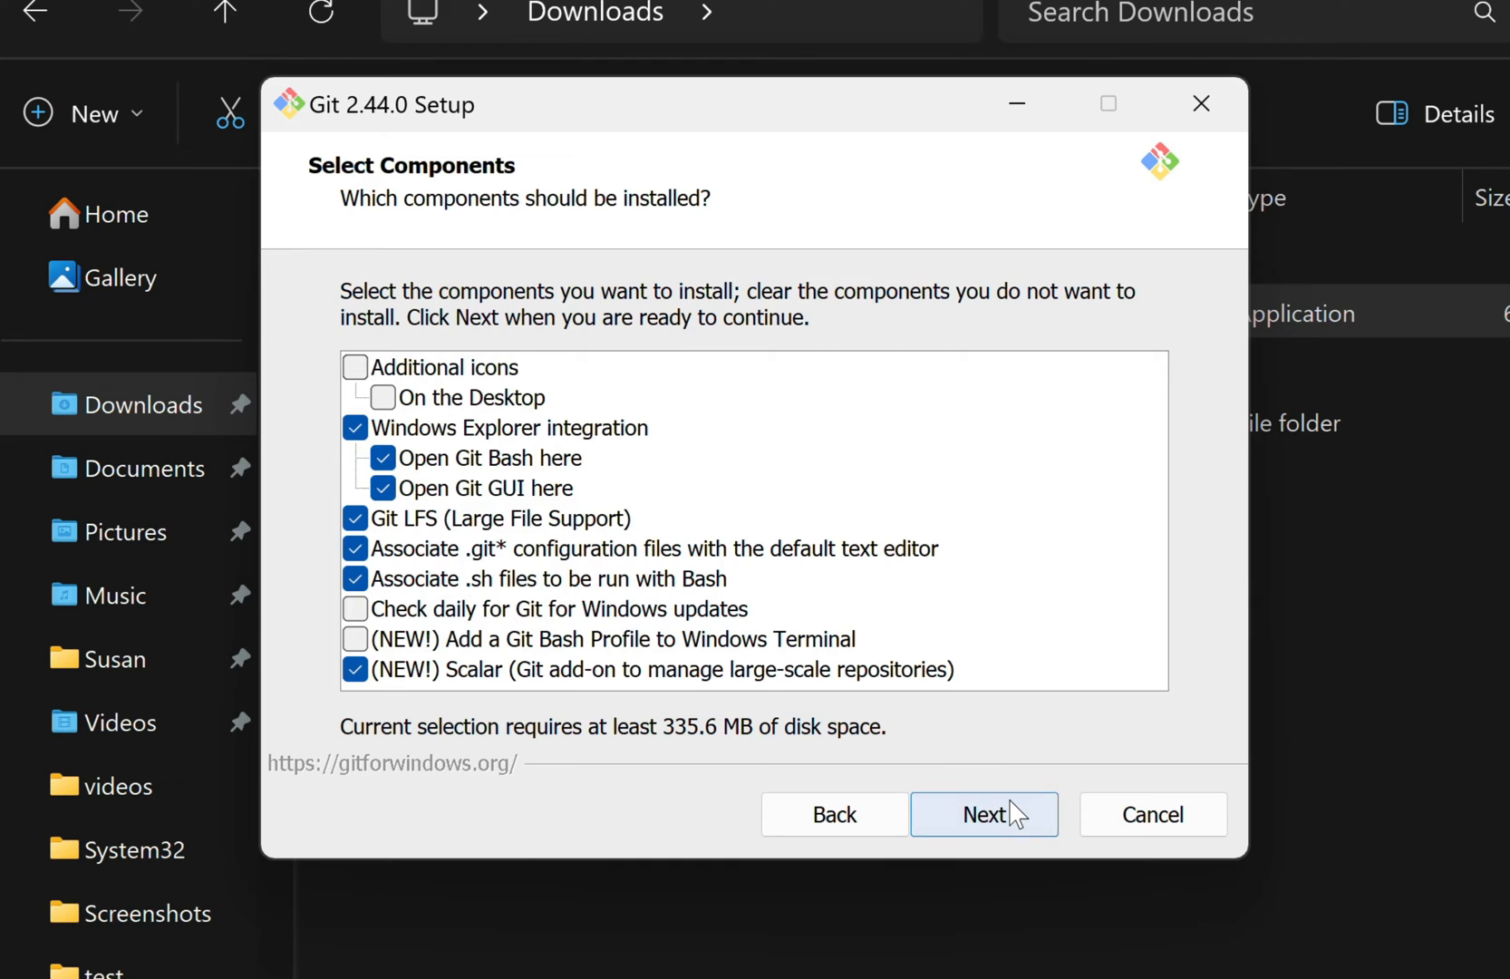
left_click(985, 814)
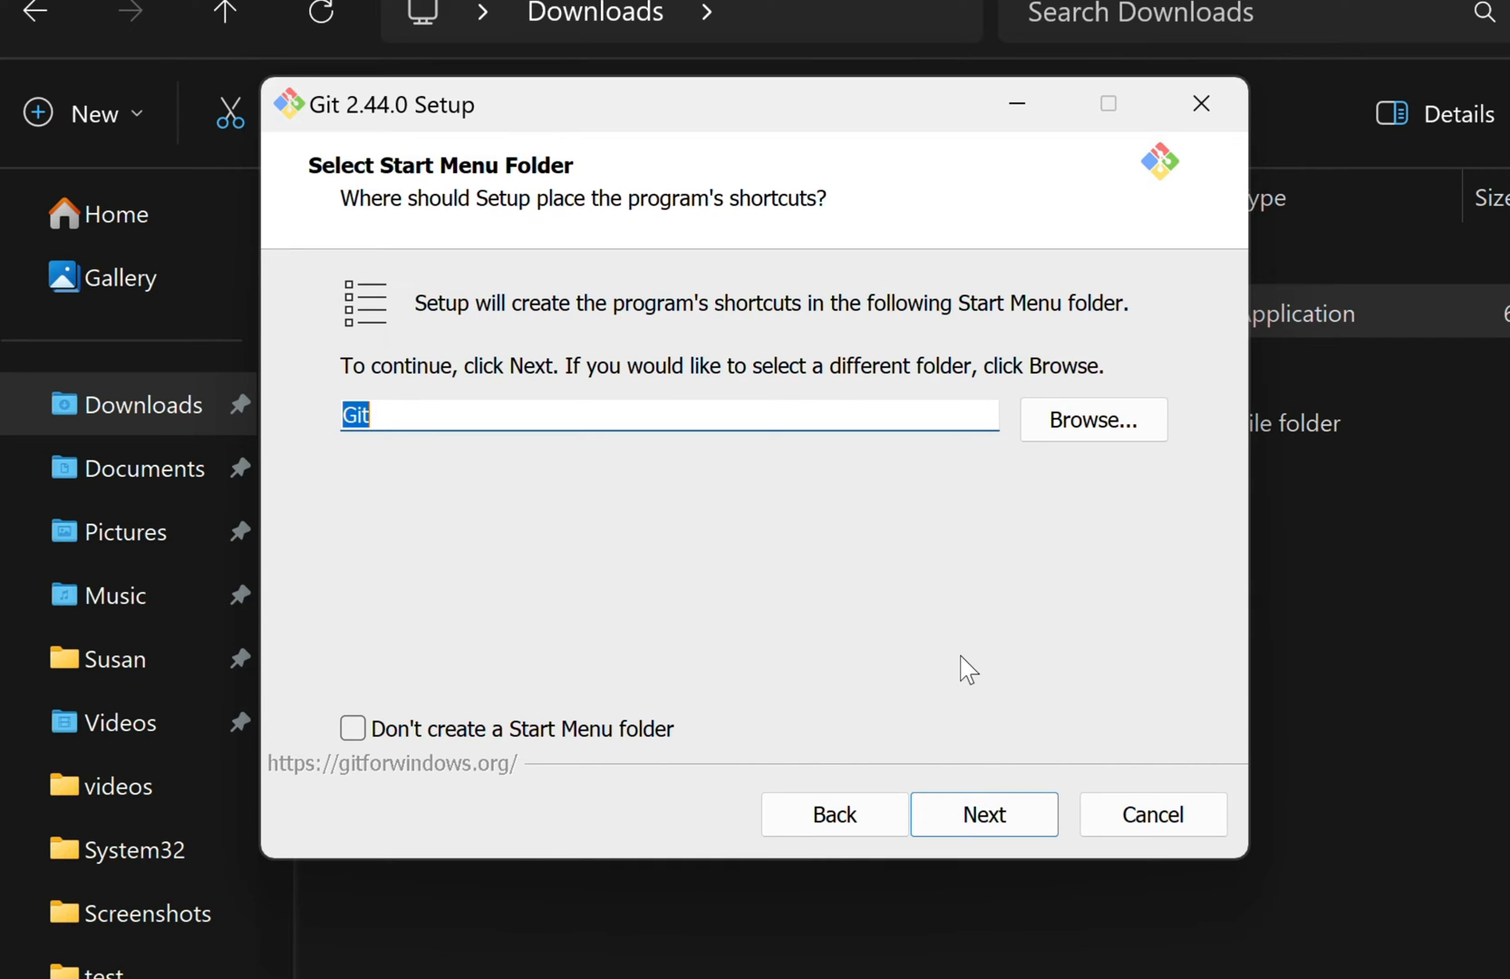
mouse_move(921, 629)
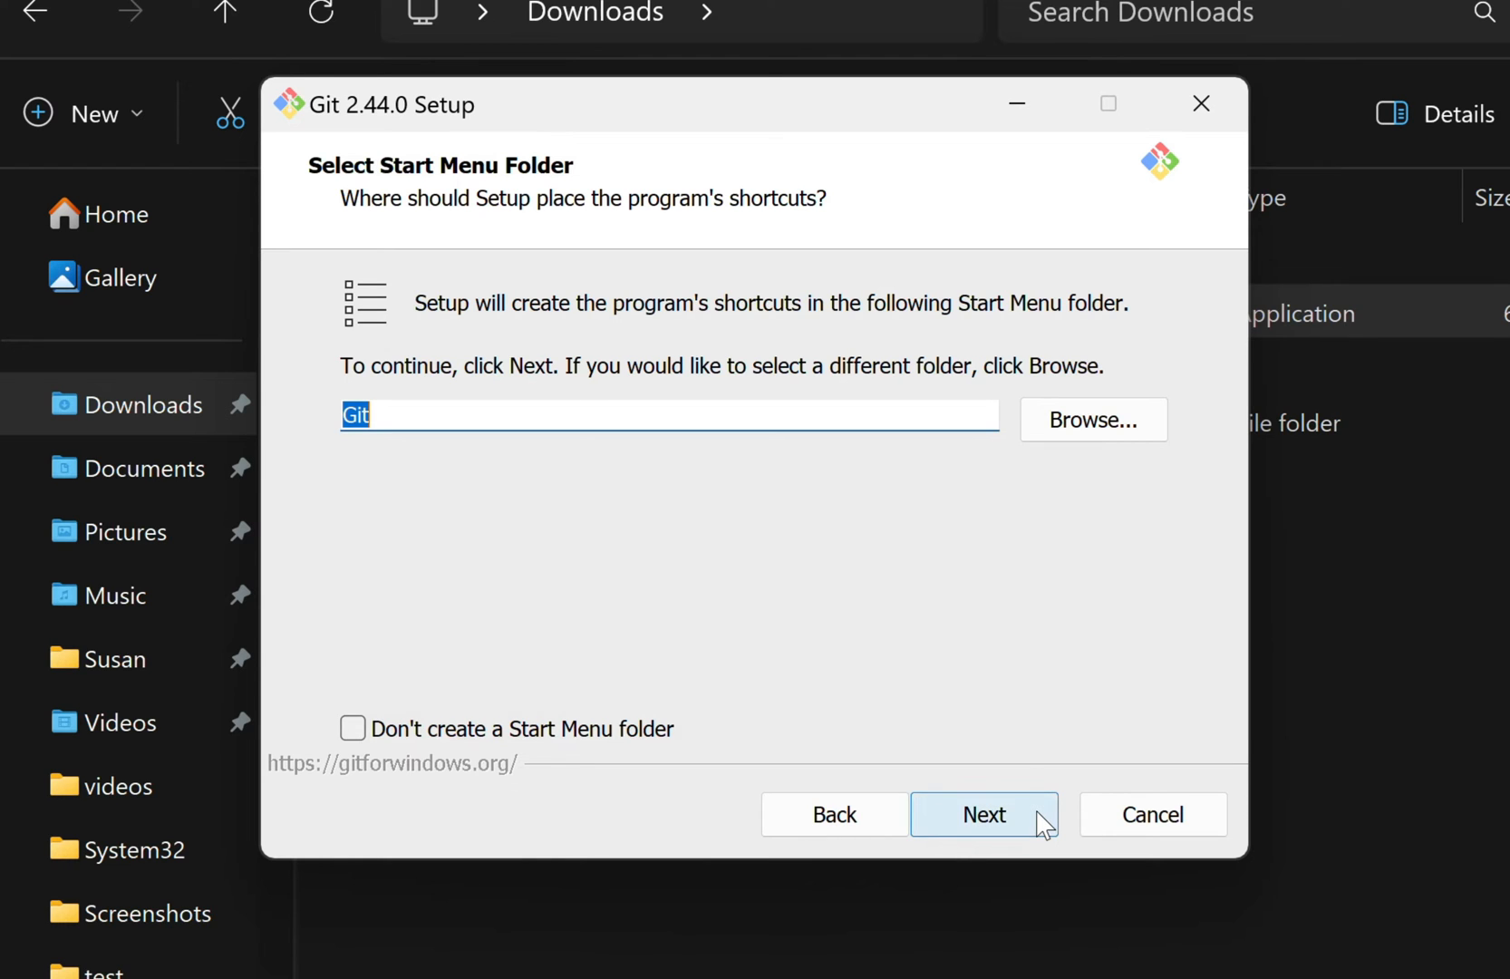
Keep the Git Start Menu folder and choose Visual Studio Code as Git's default editor.
left_click(985, 814)
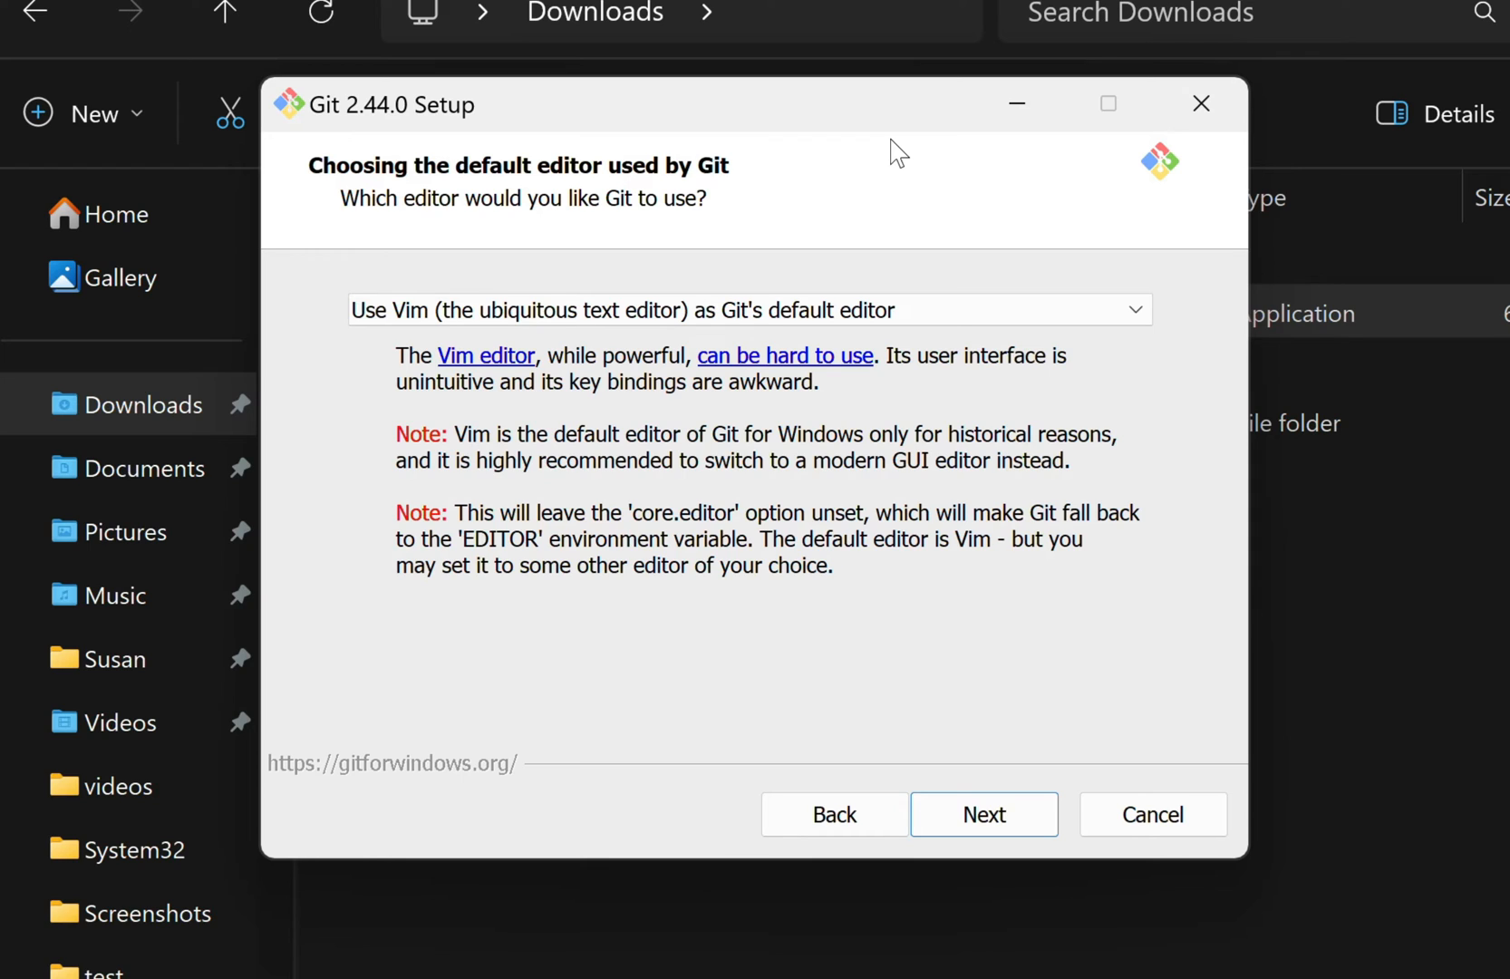
mouse_move(576, 300)
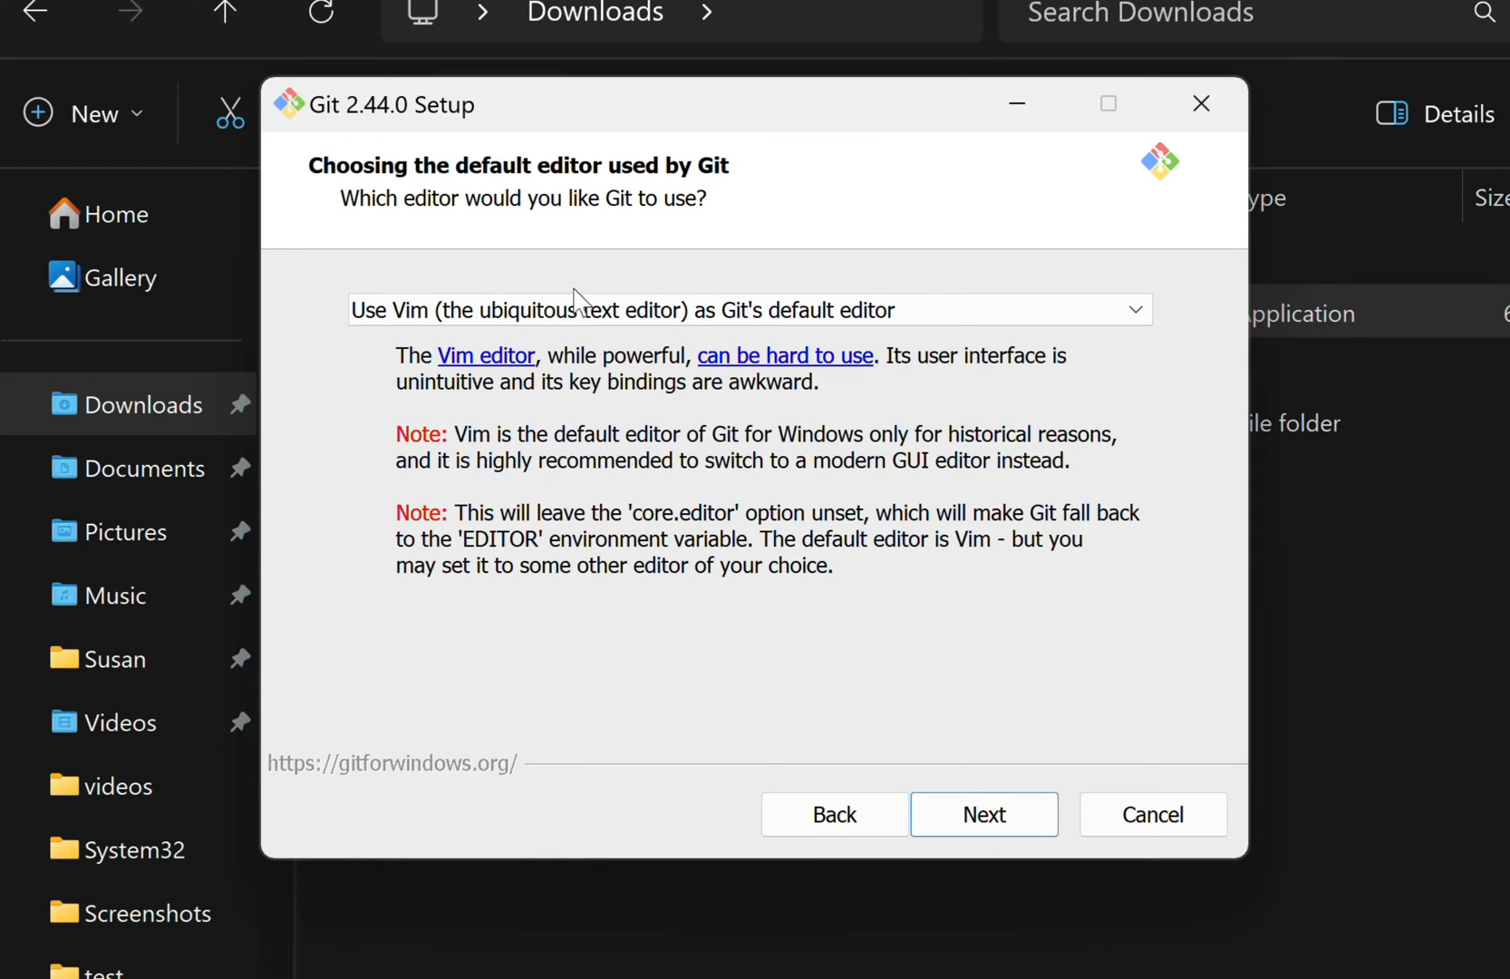
mouse_move(582, 344)
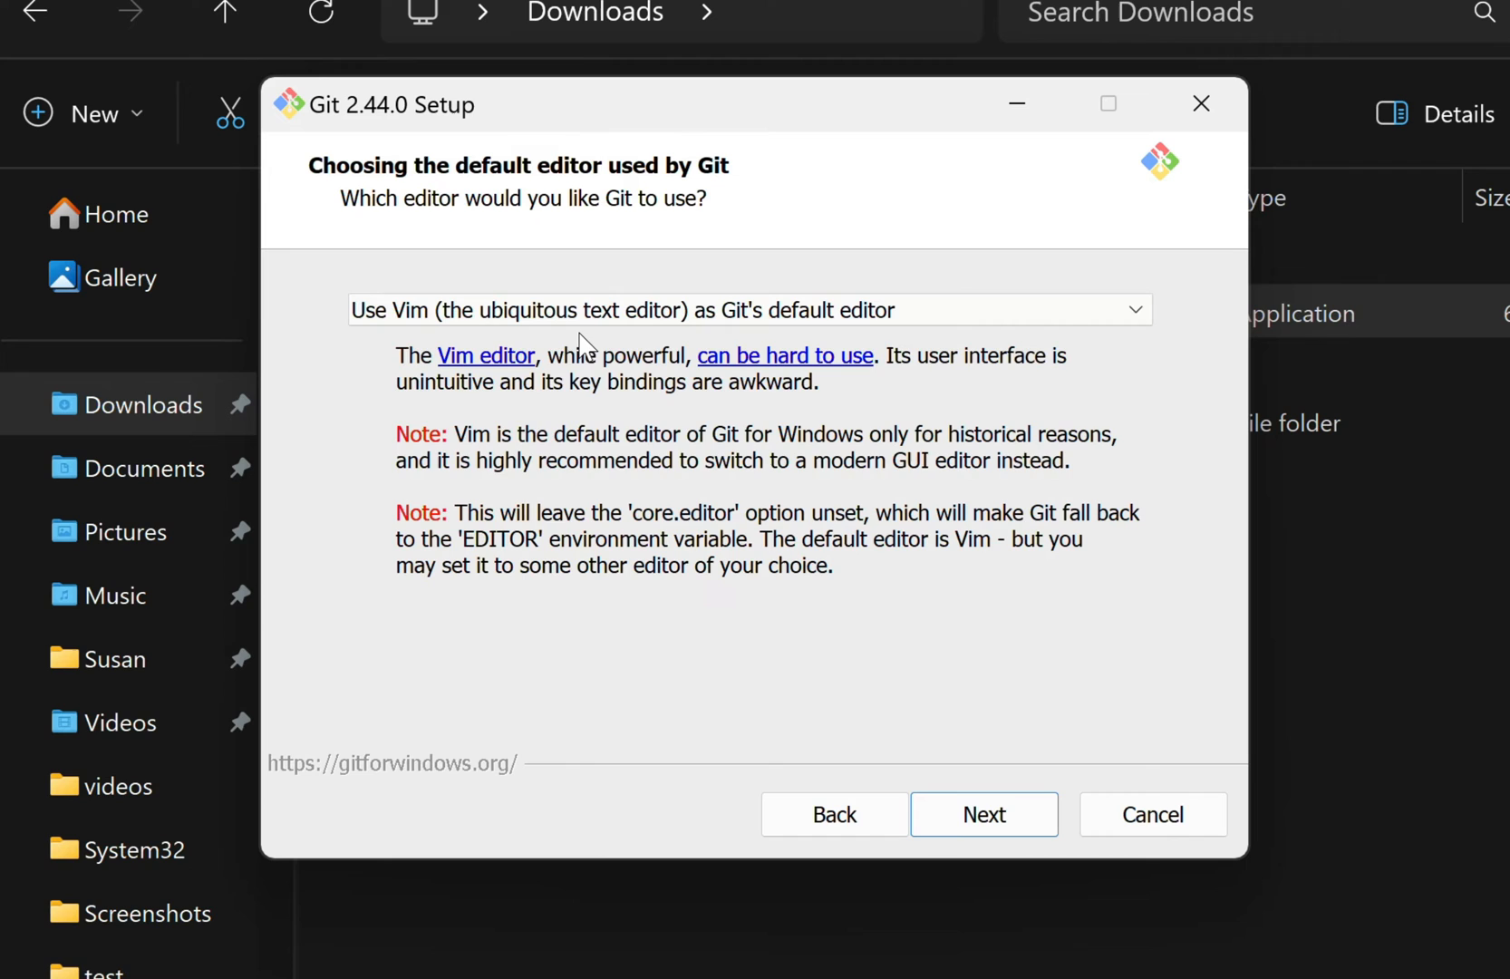
left_click(749, 310)
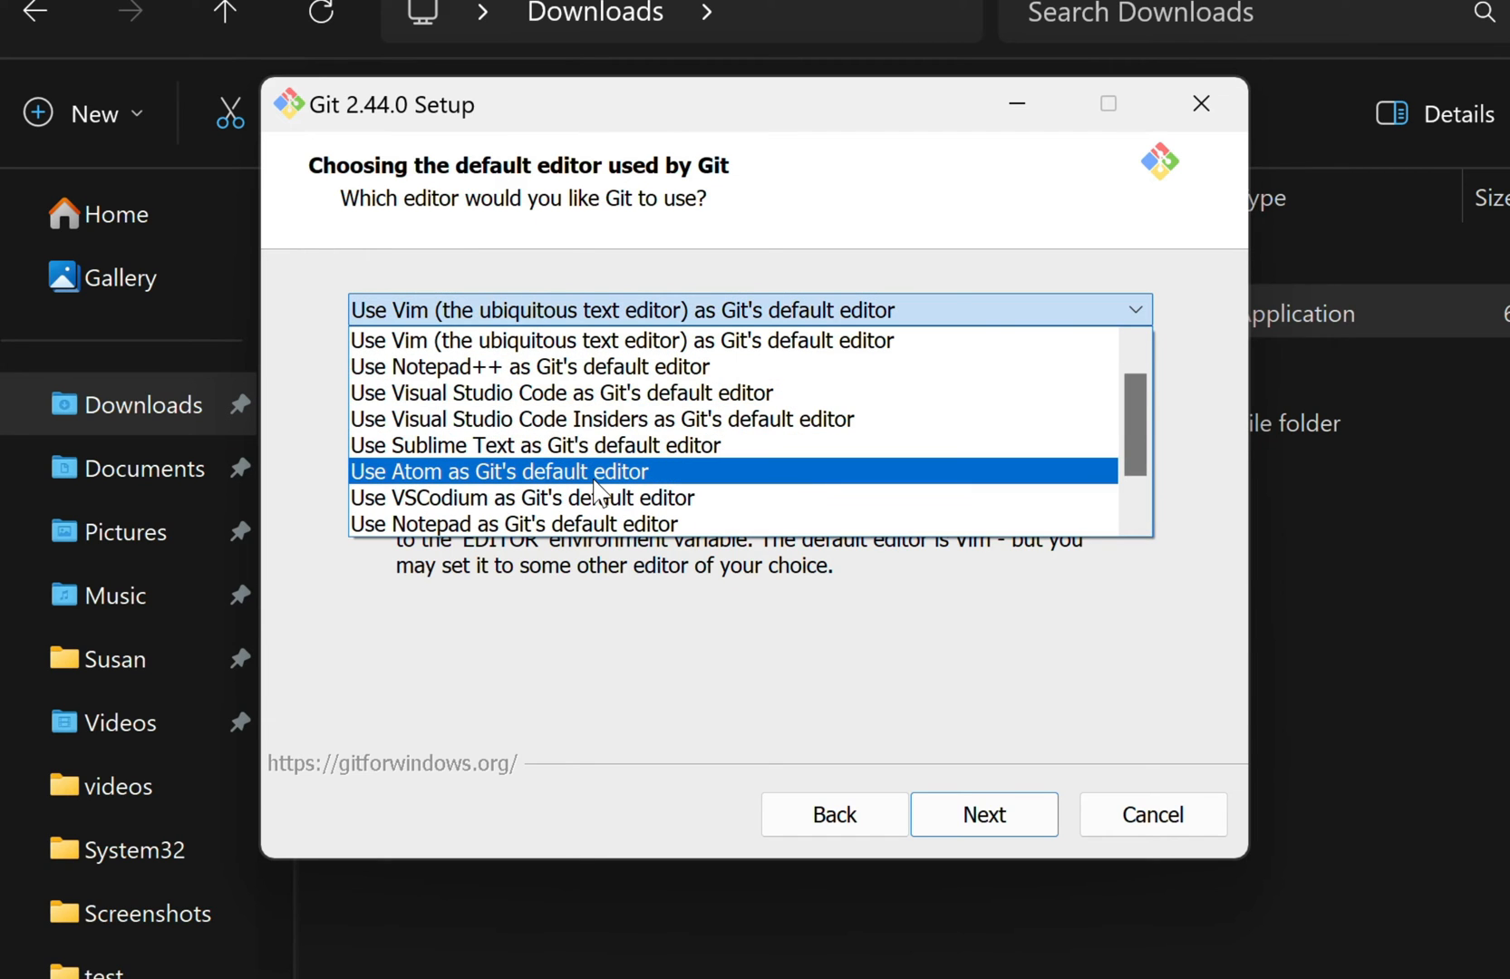
mouse_move(623, 455)
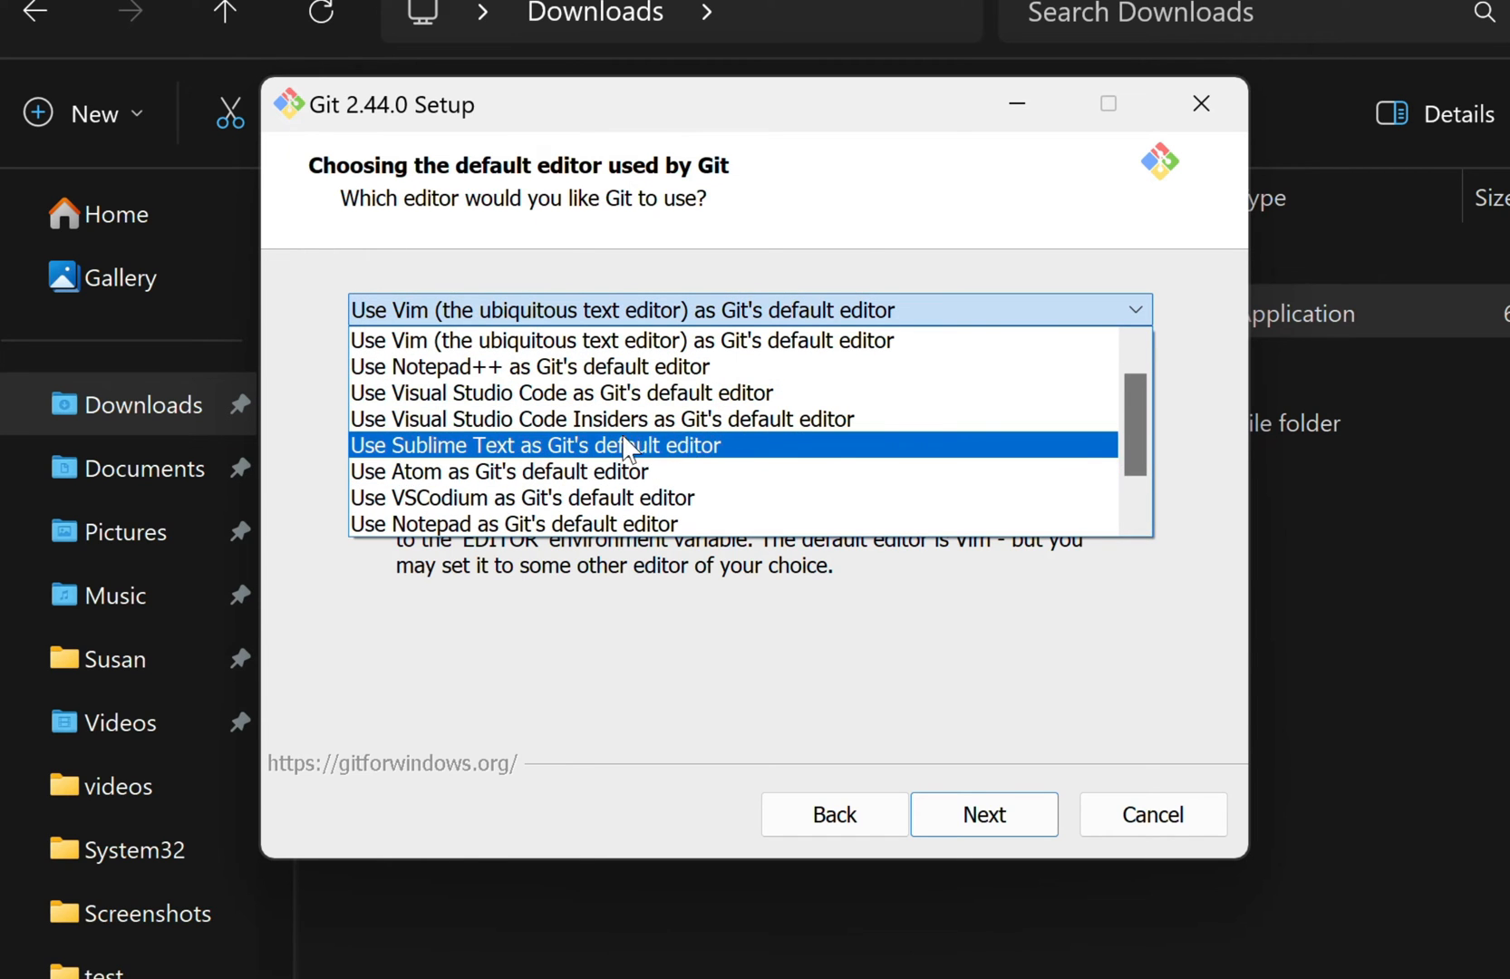
mouse_move(493, 401)
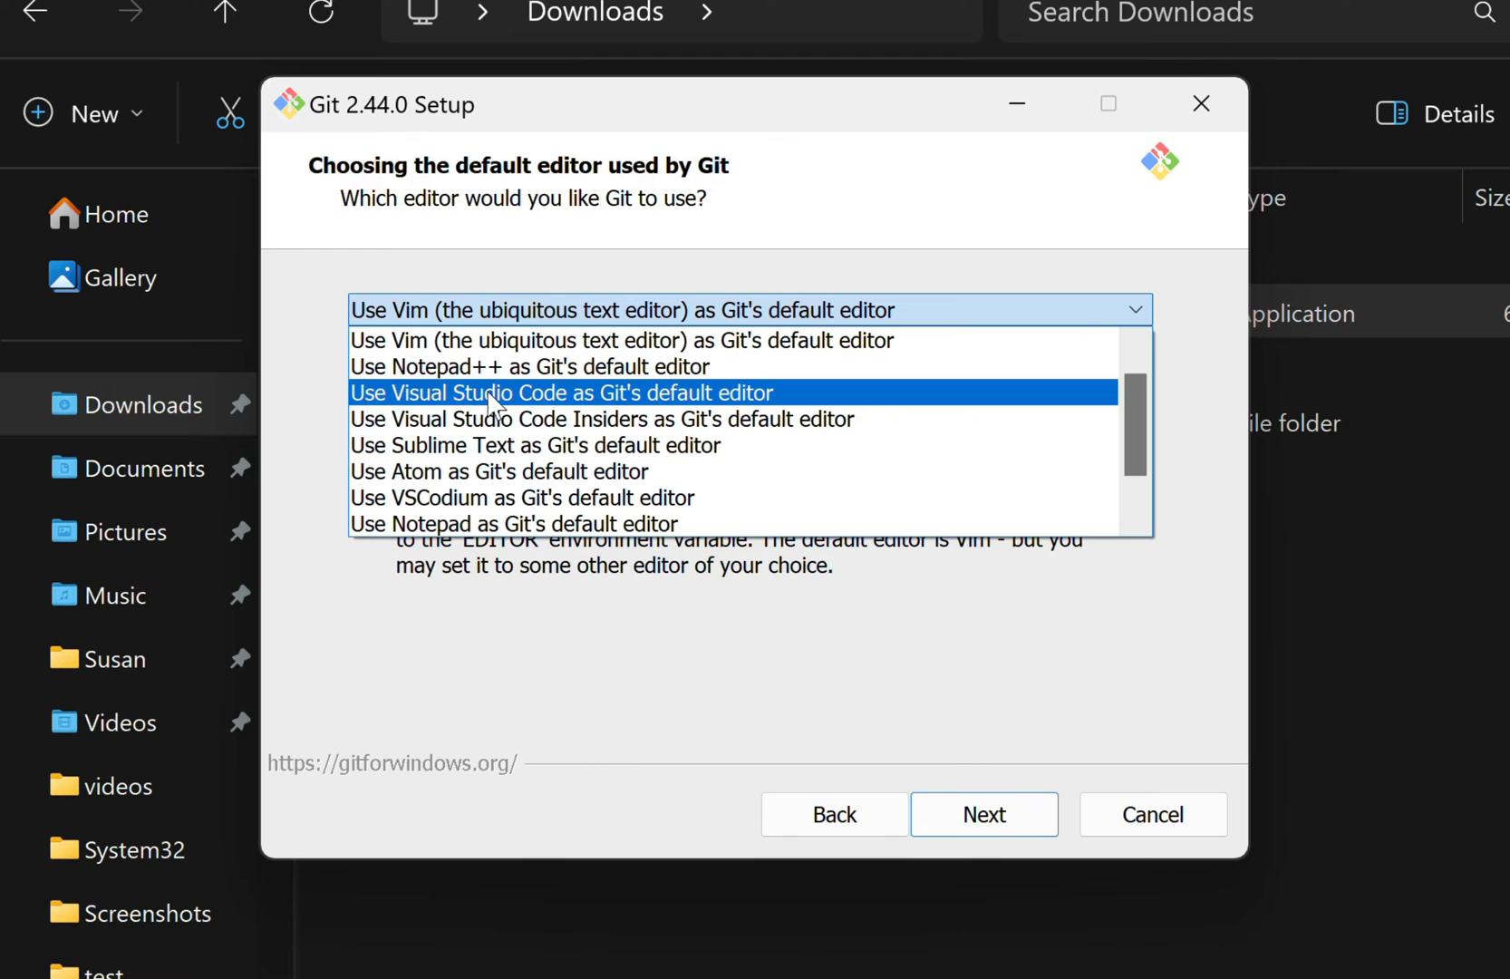
mouse_move(623, 410)
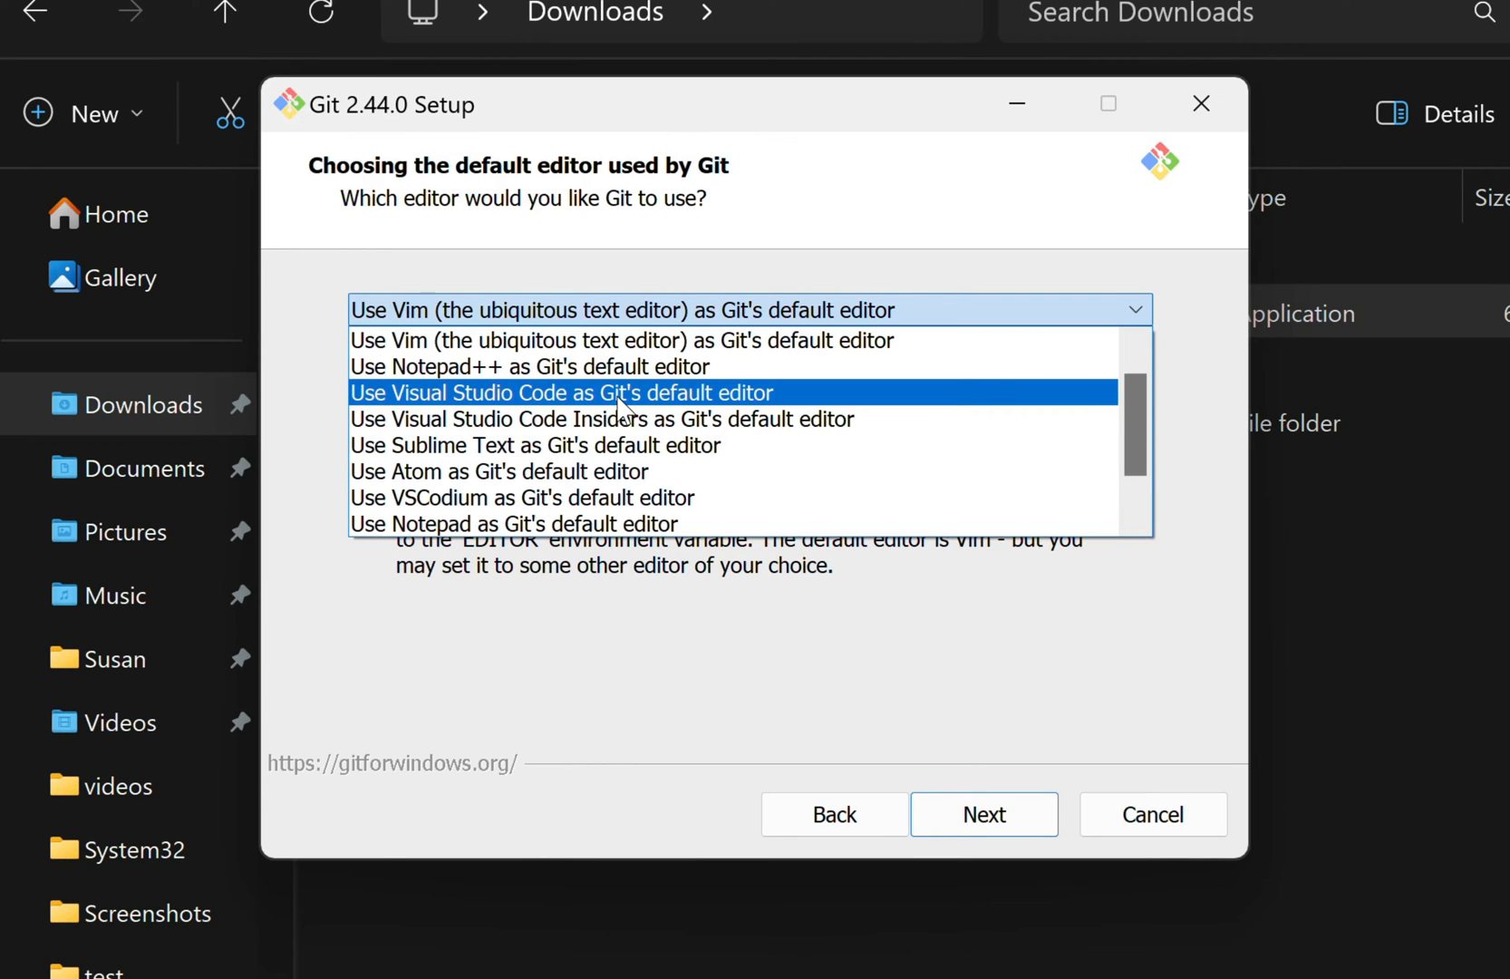
left_click(984, 814)
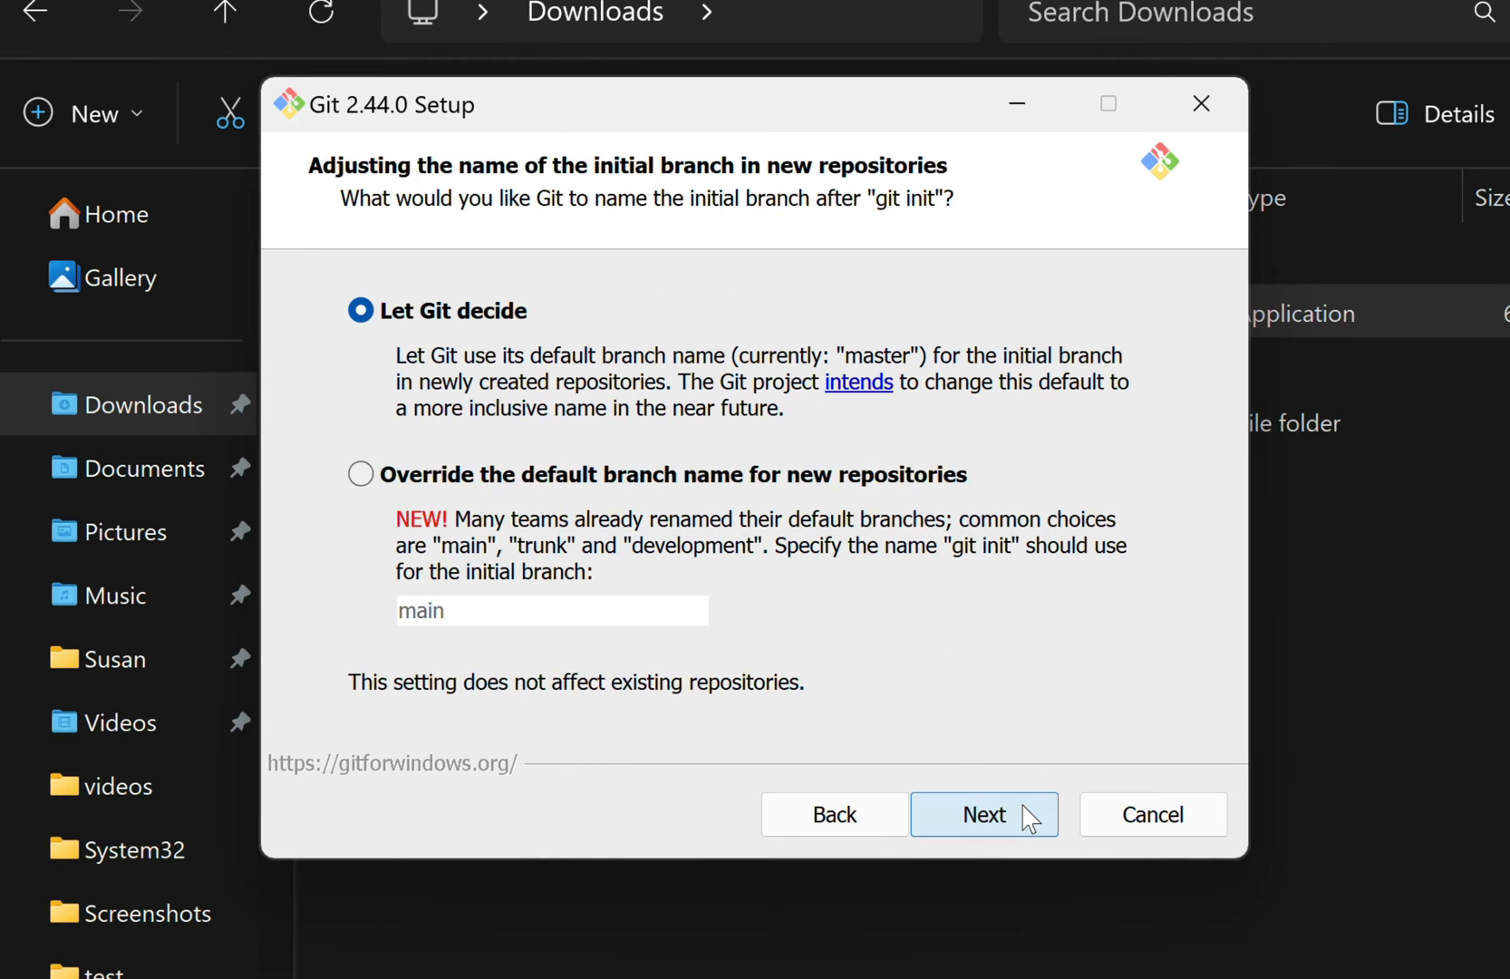
mouse_move(327, 551)
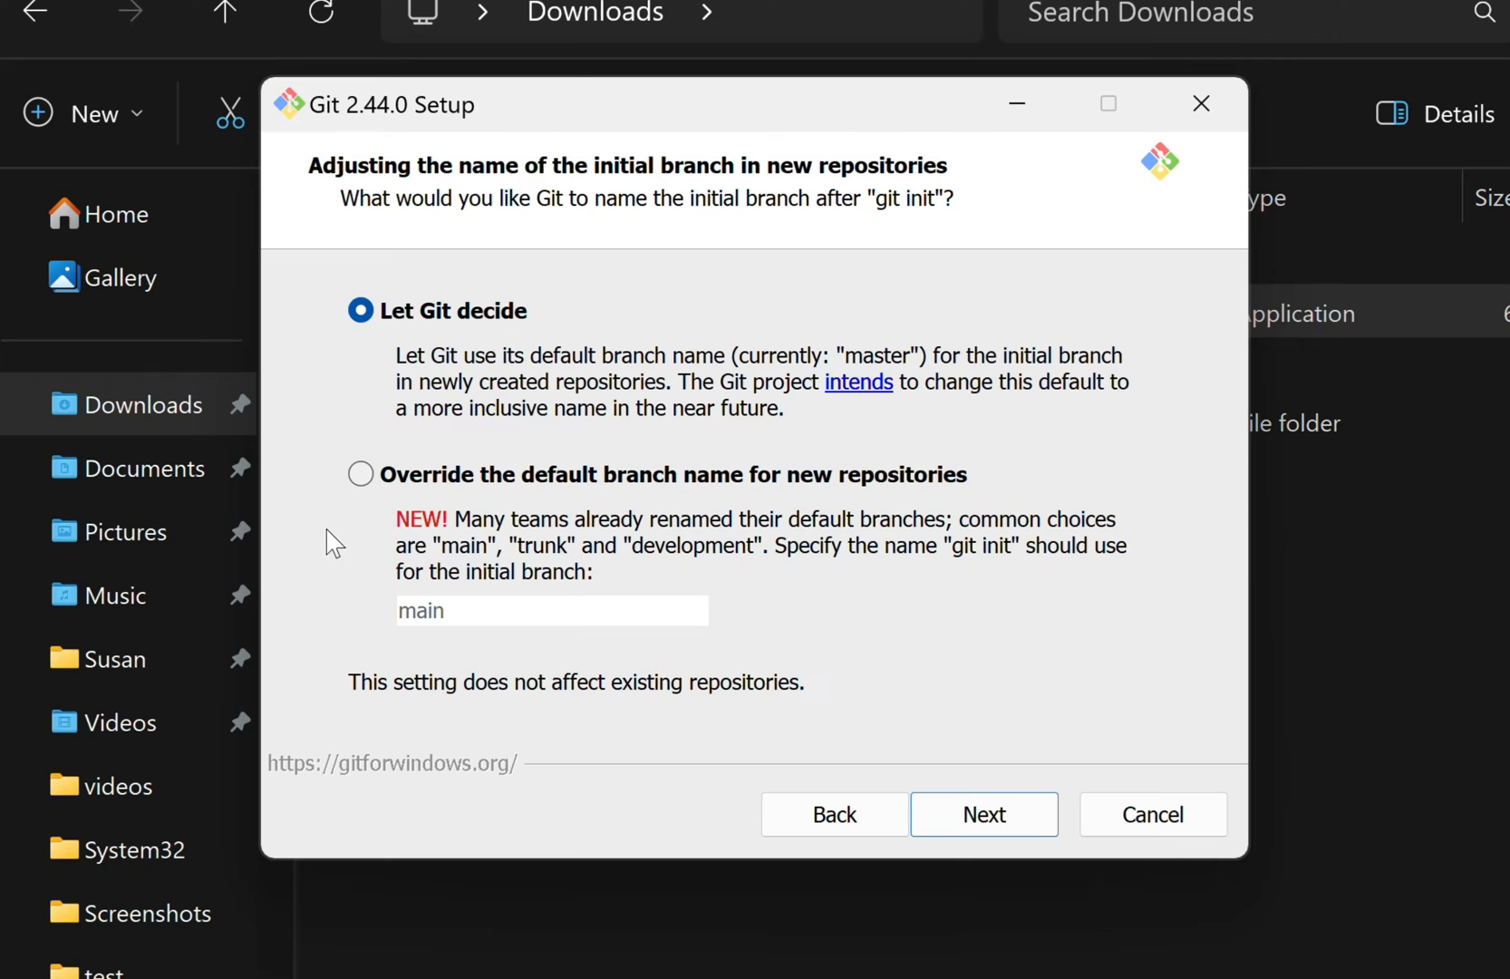
Override the initial branch name to main and keep the recommended command-line PATH option.
left_click(359, 475)
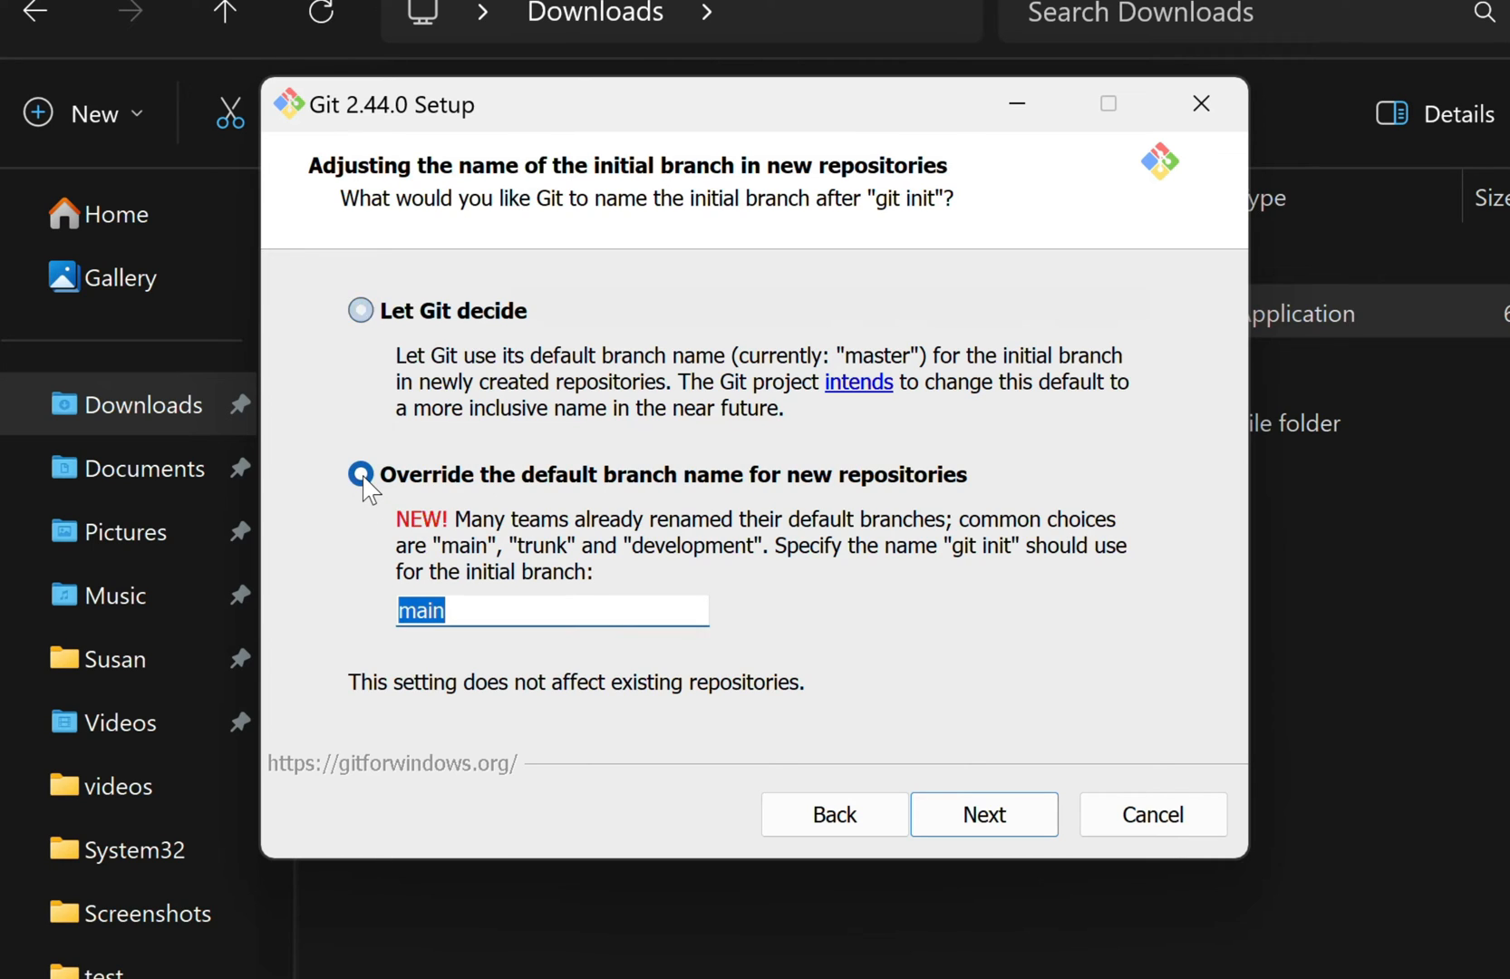
left_click(361, 475)
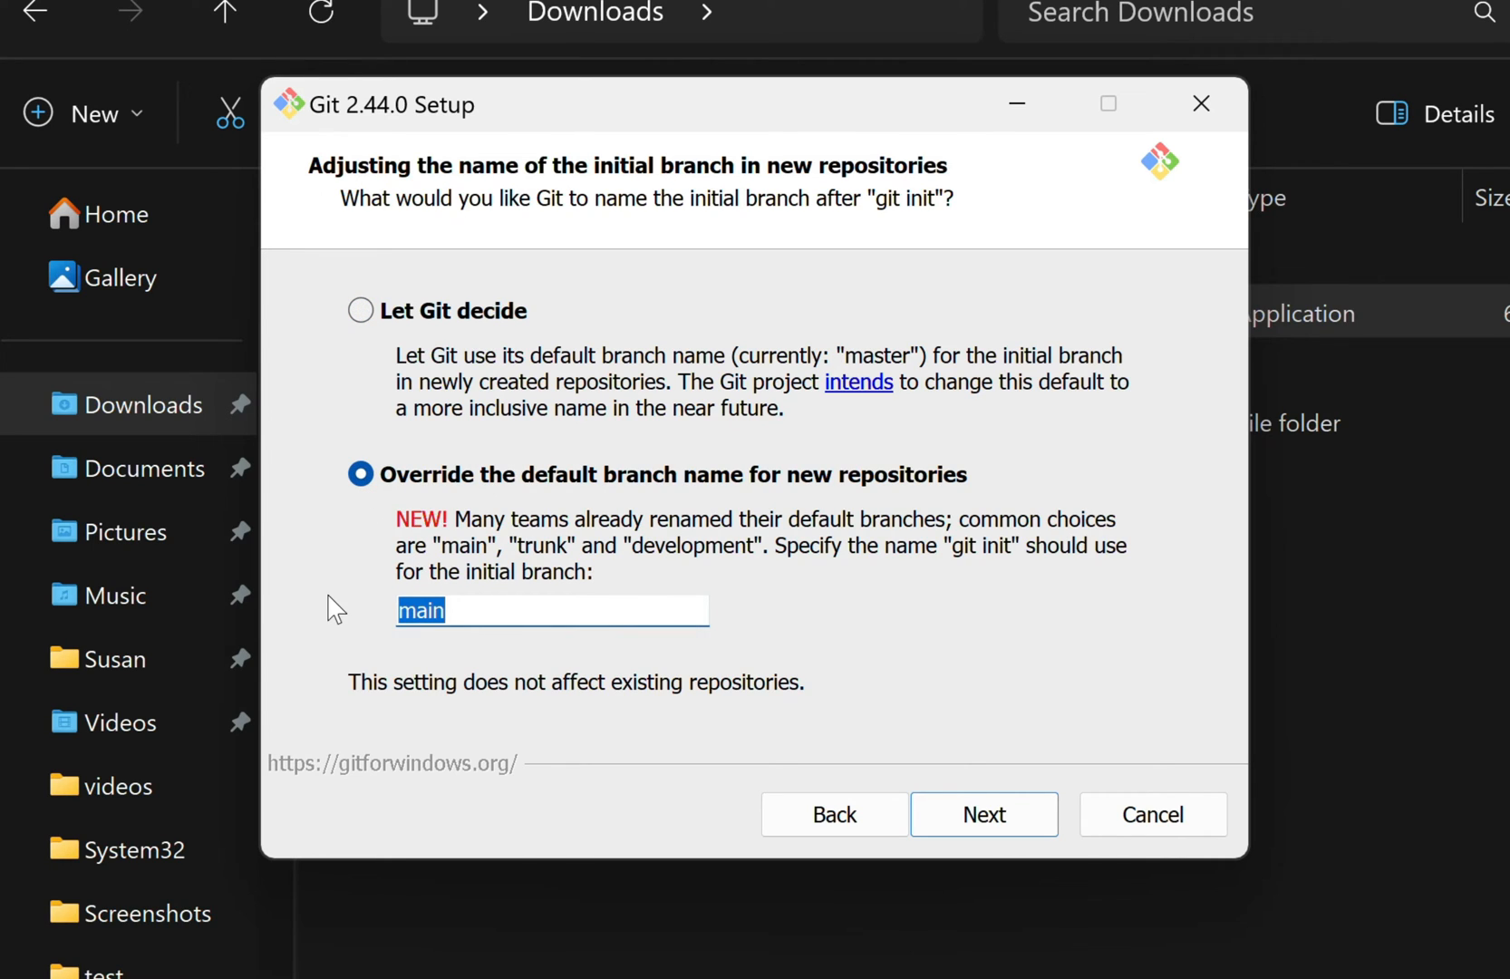
mouse_move(357, 578)
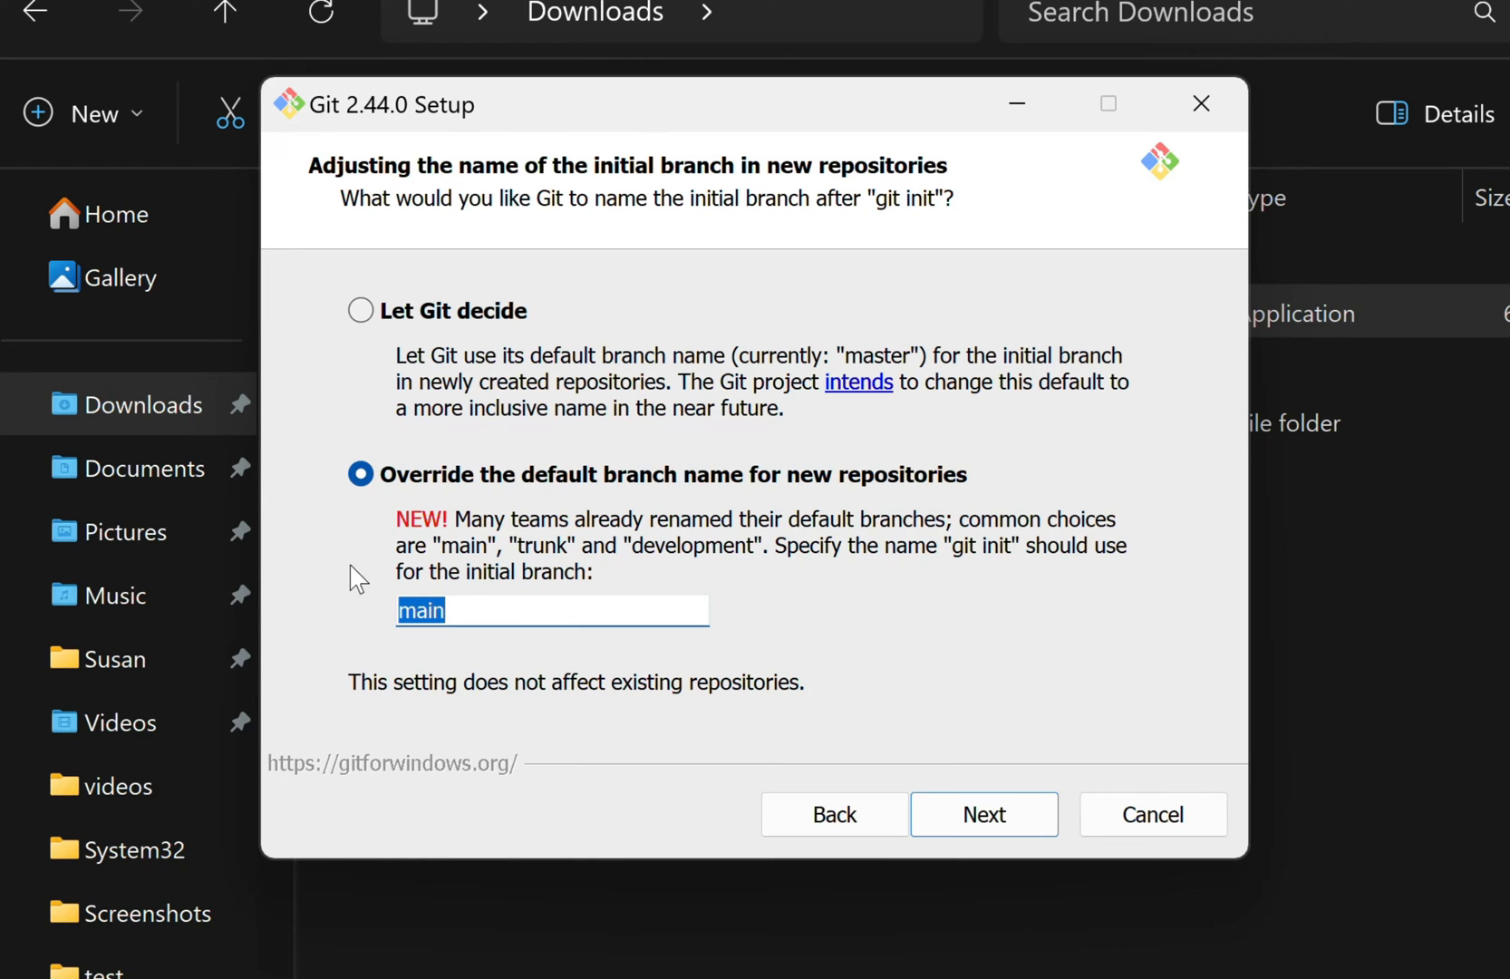
left_click(984, 814)
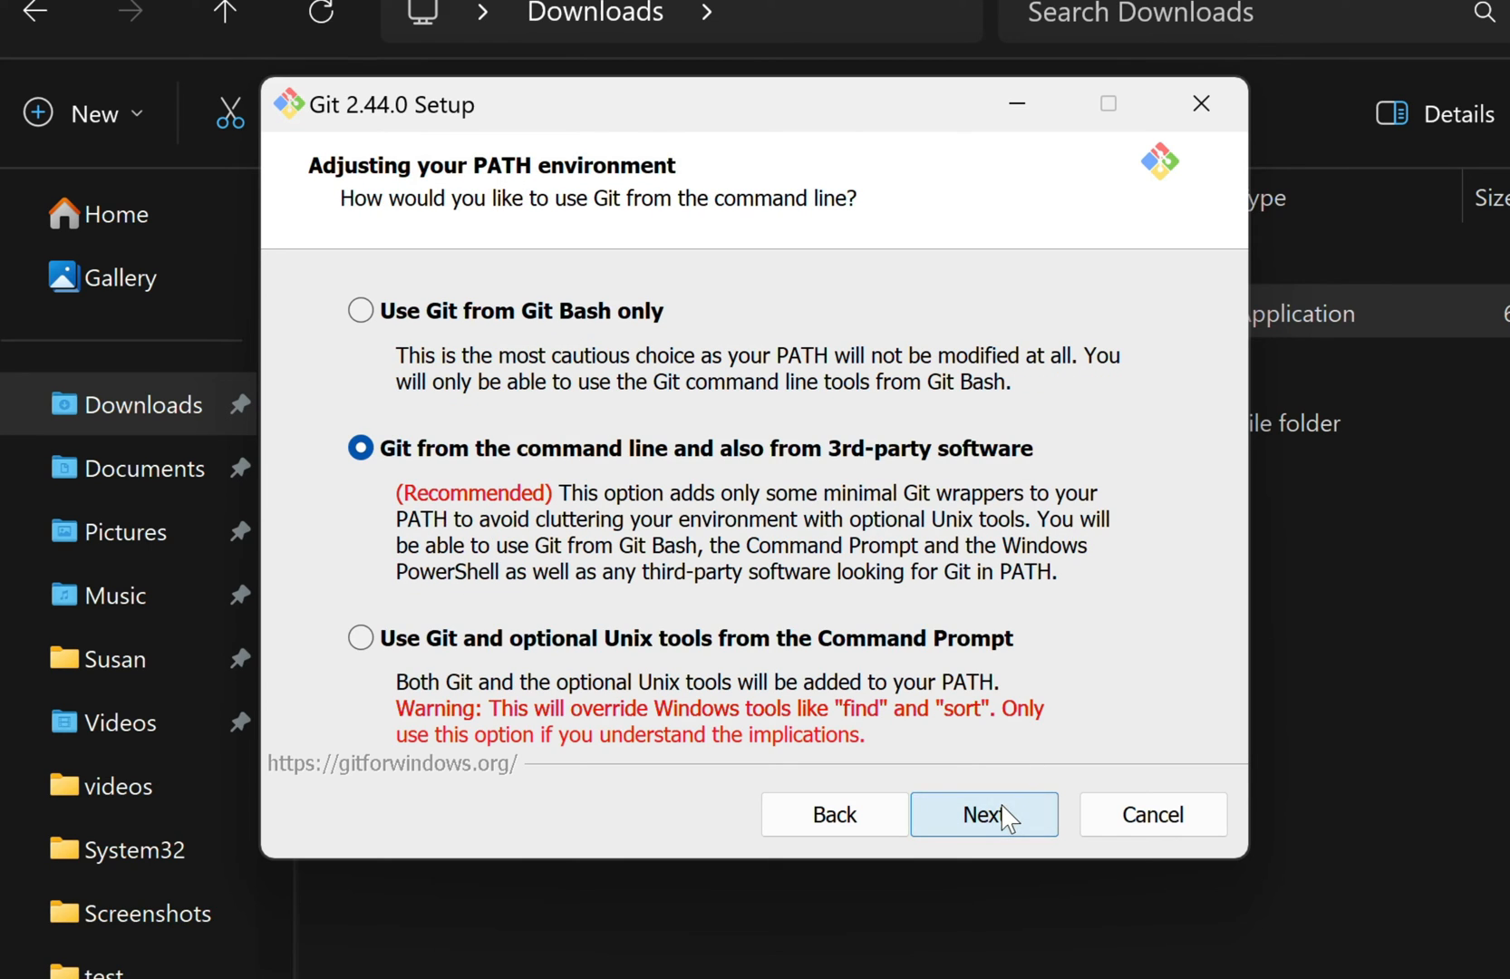
mouse_move(387, 474)
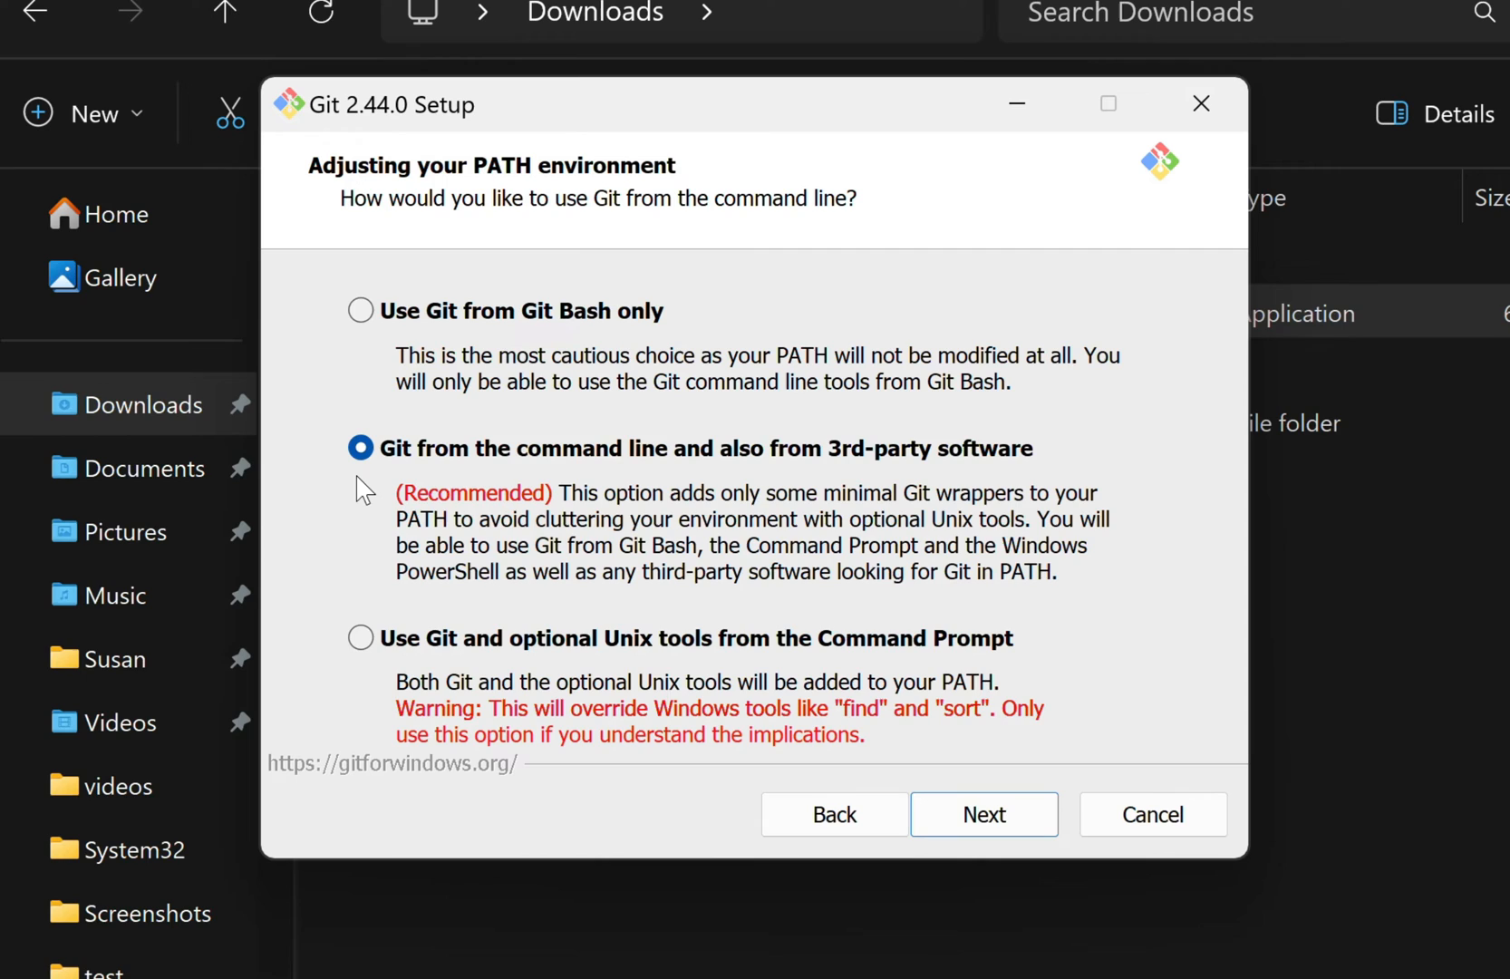
mouse_move(337, 539)
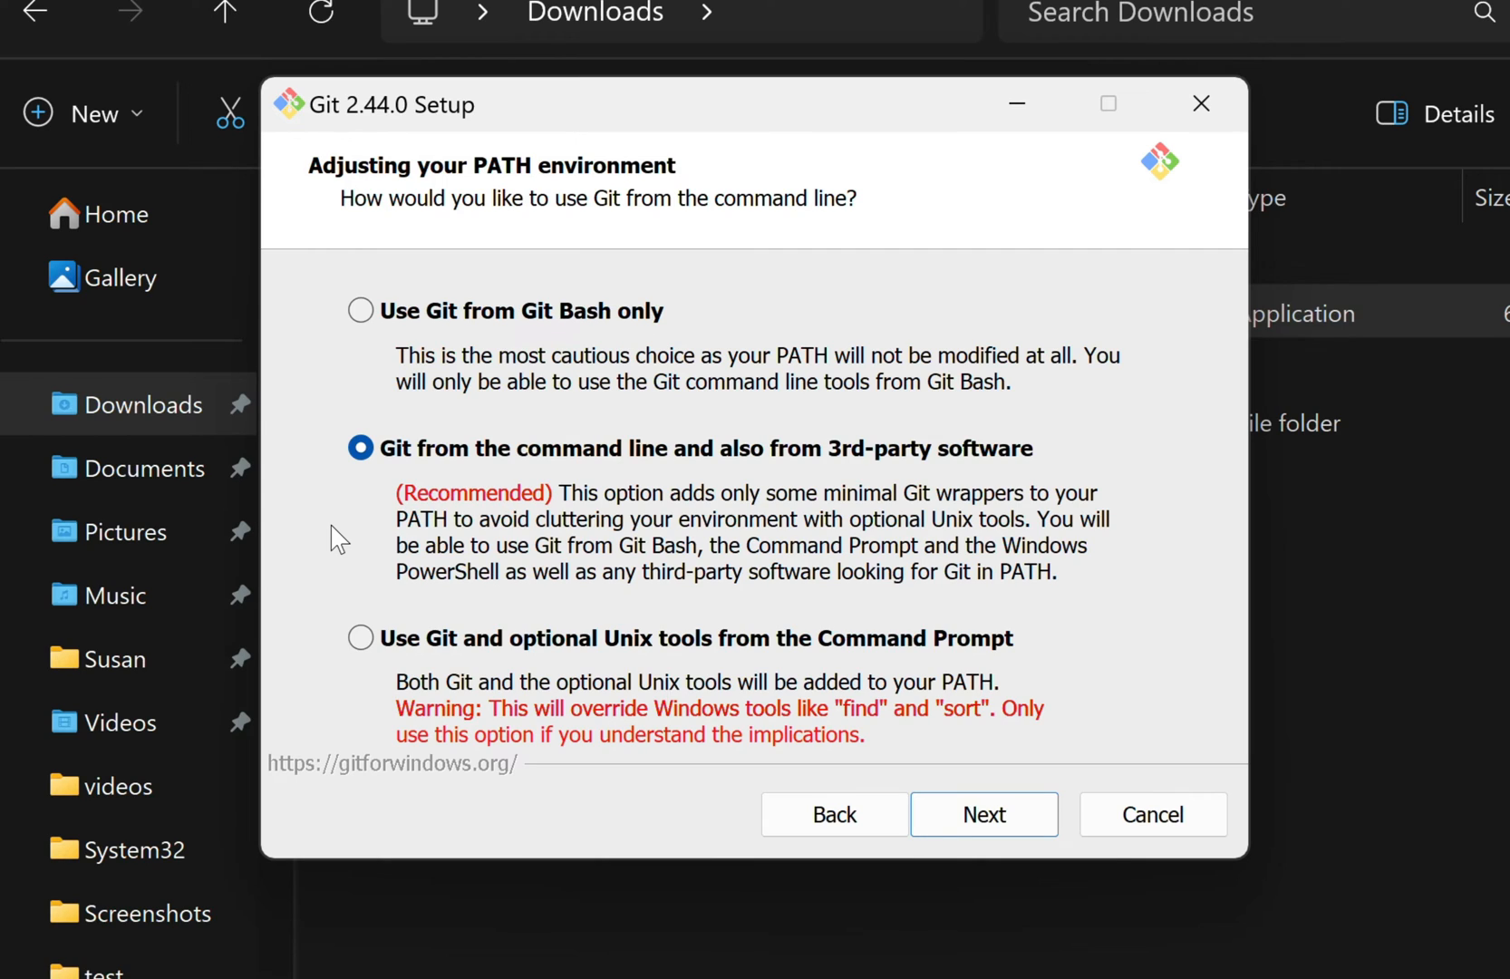
left_click(984, 814)
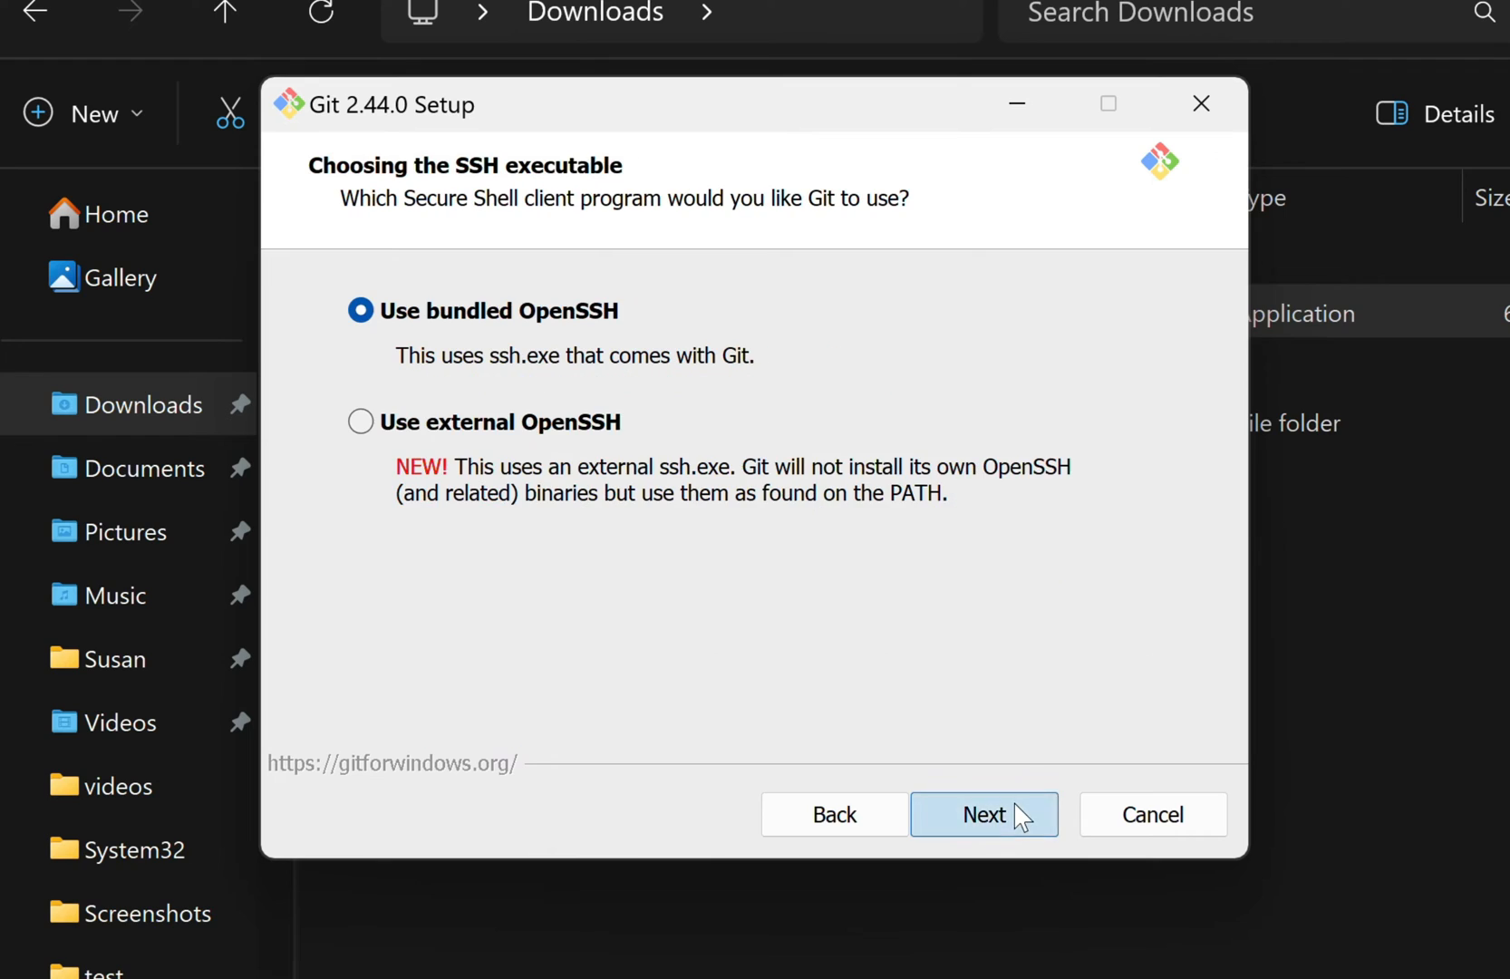
mouse_move(929, 734)
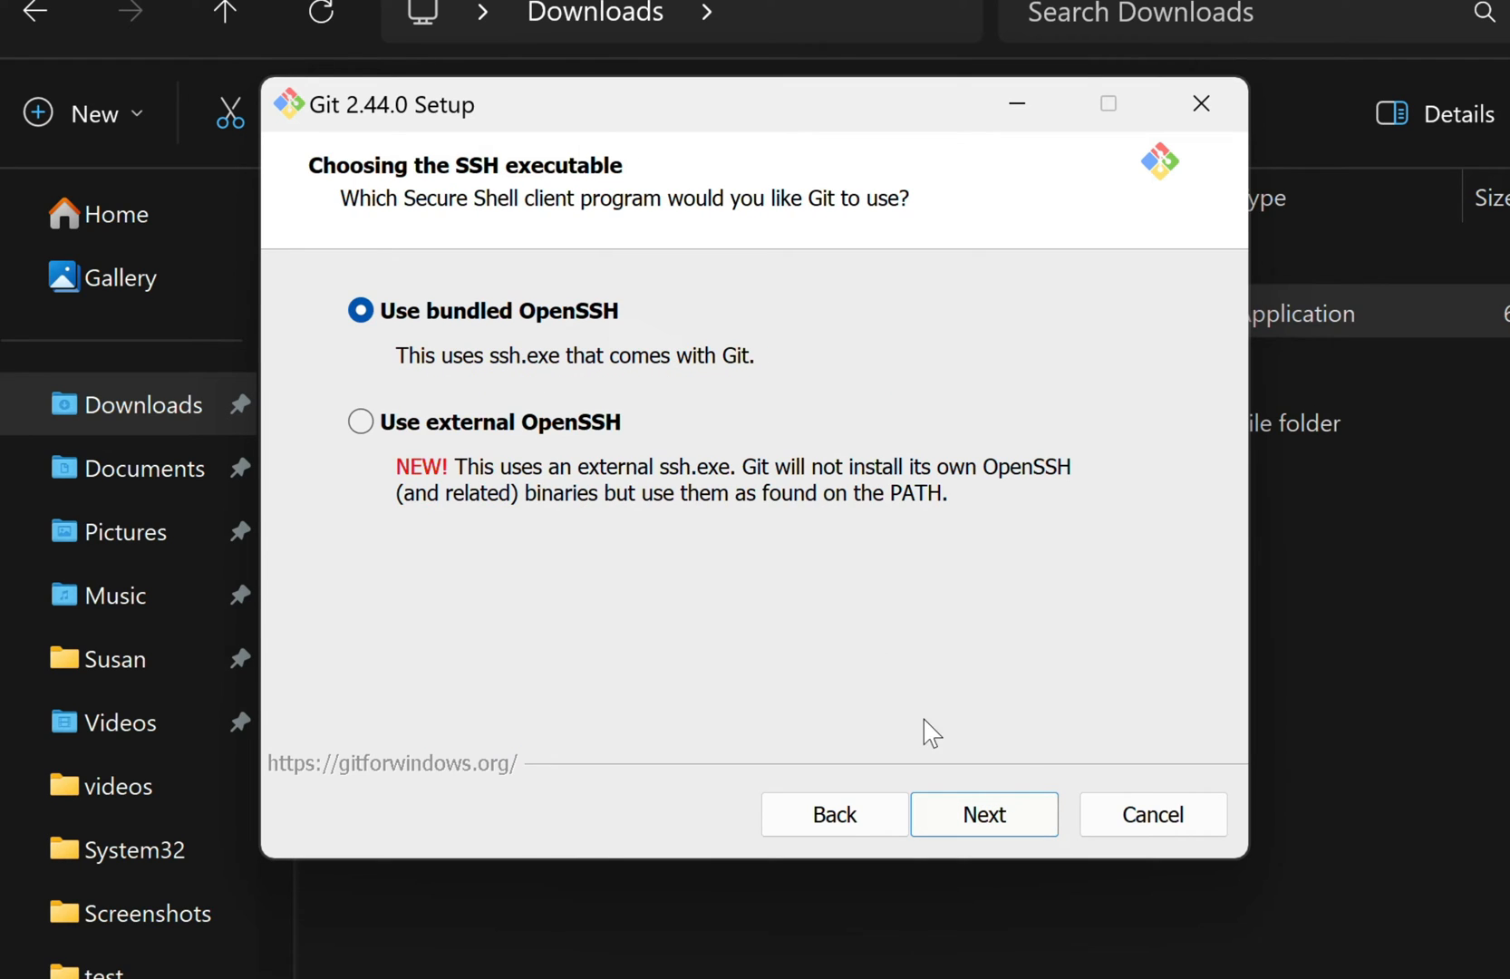
mouse_move(924, 687)
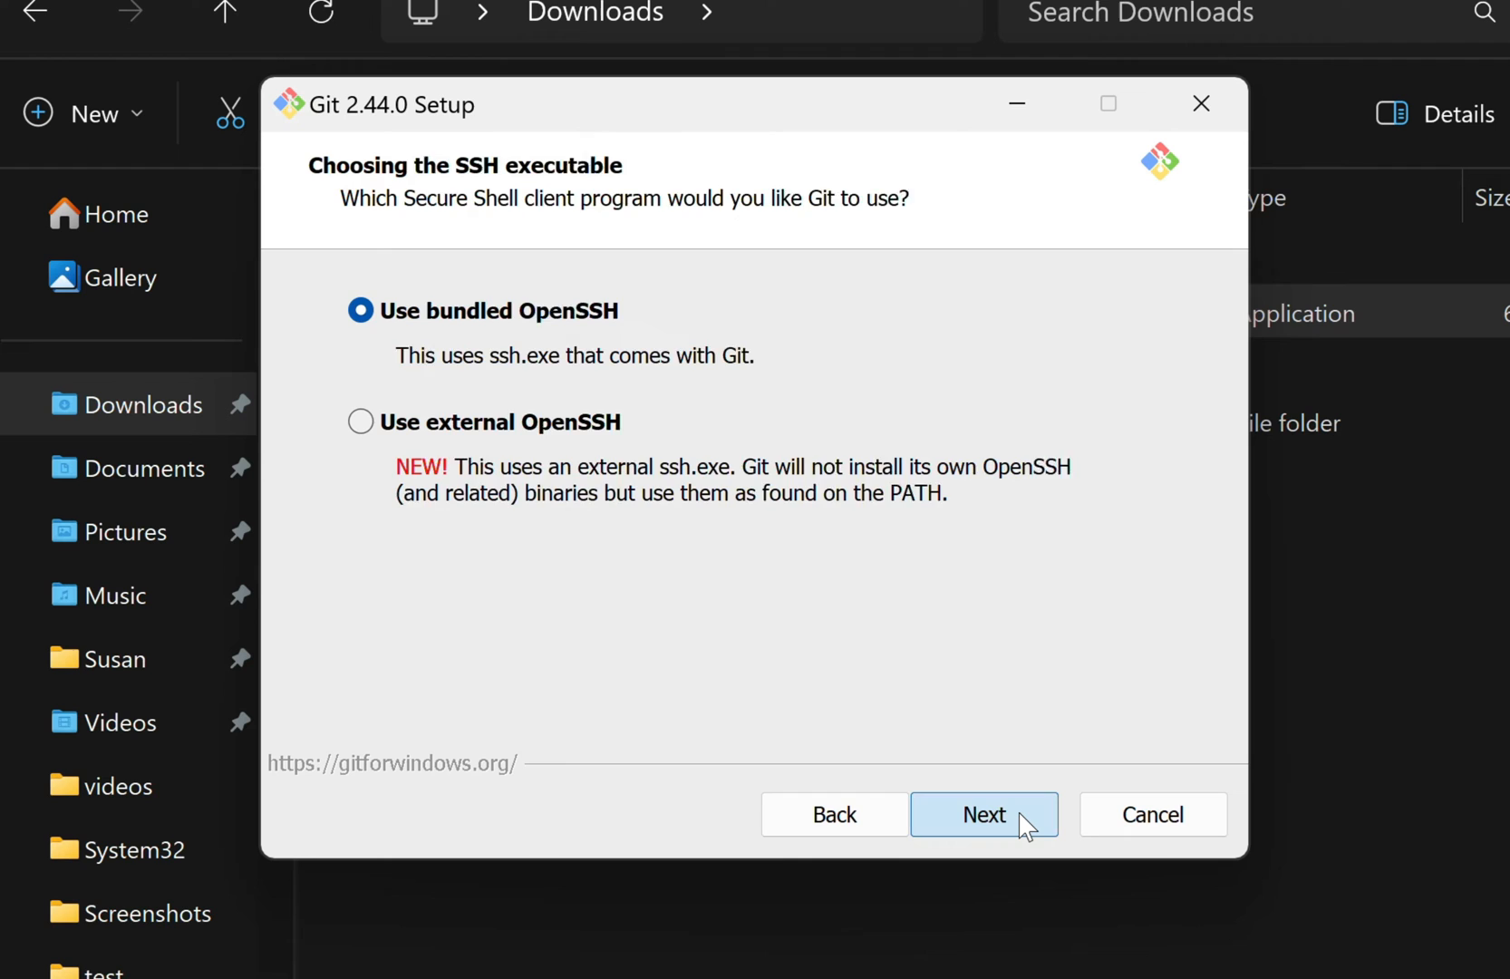
Keep the bundled OpenSSH, OpenSSL library and Git Credential Manager defaults.
left_click(984, 814)
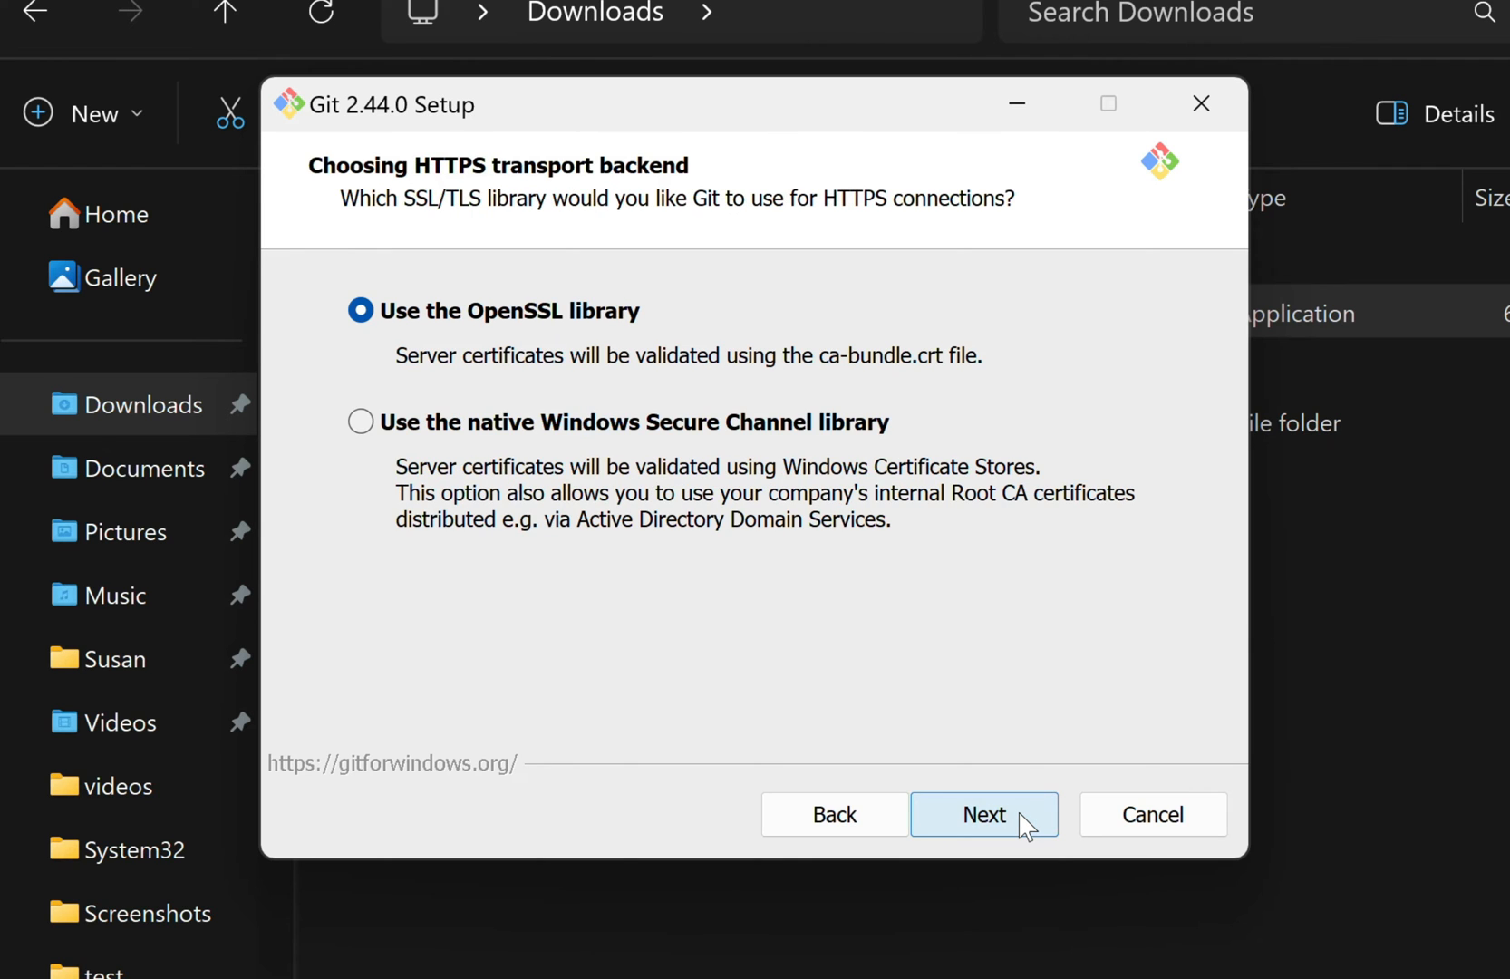
left_click(986, 814)
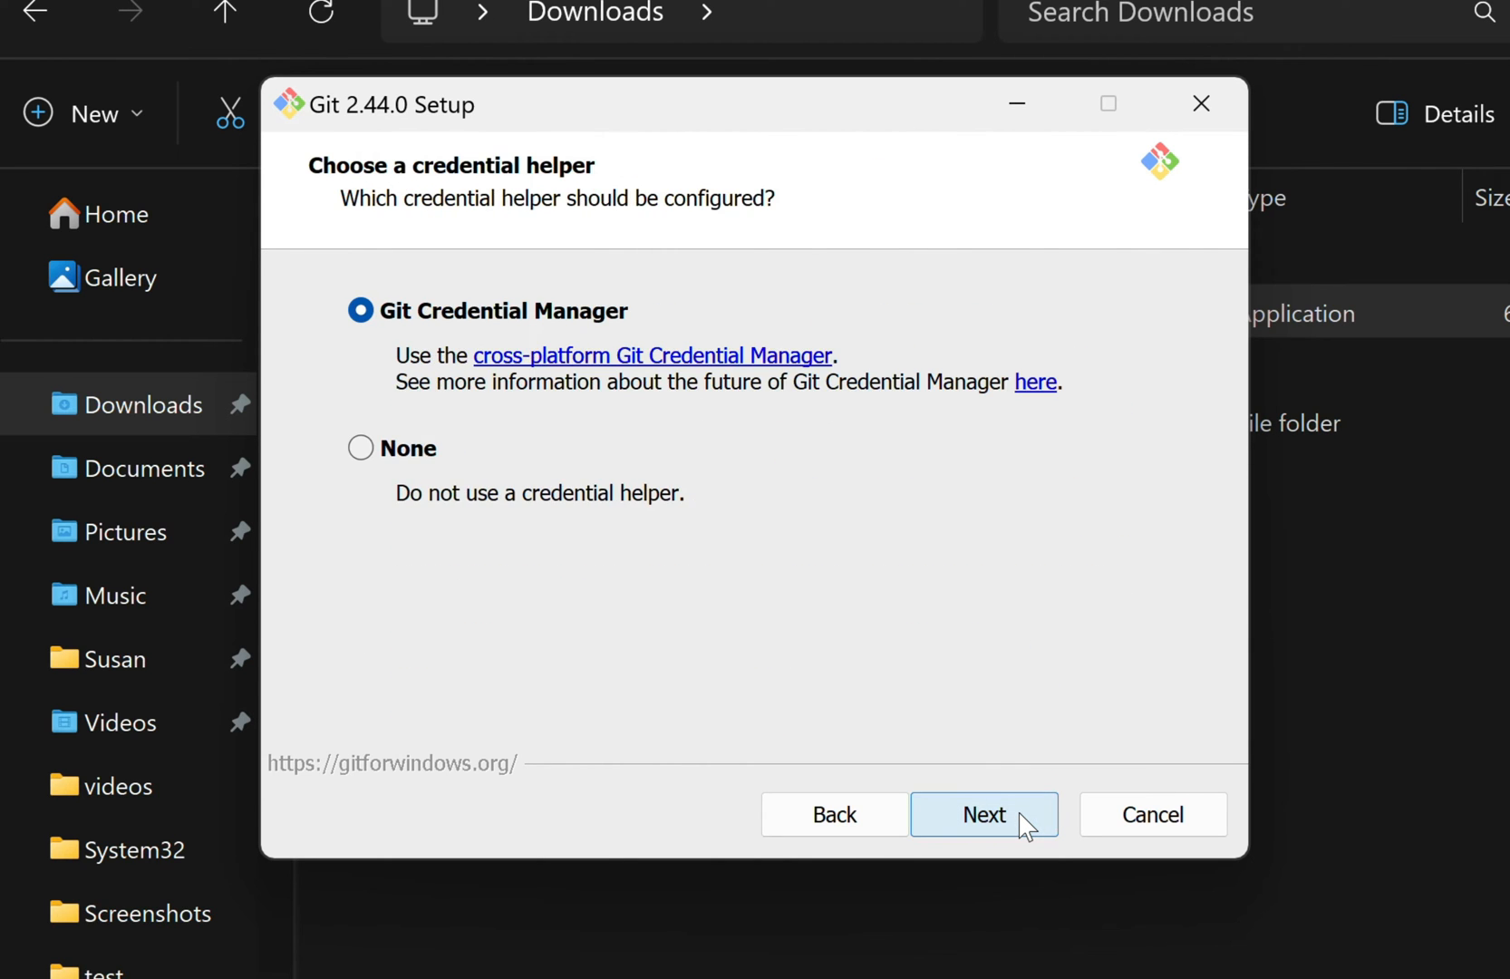
left_click(984, 814)
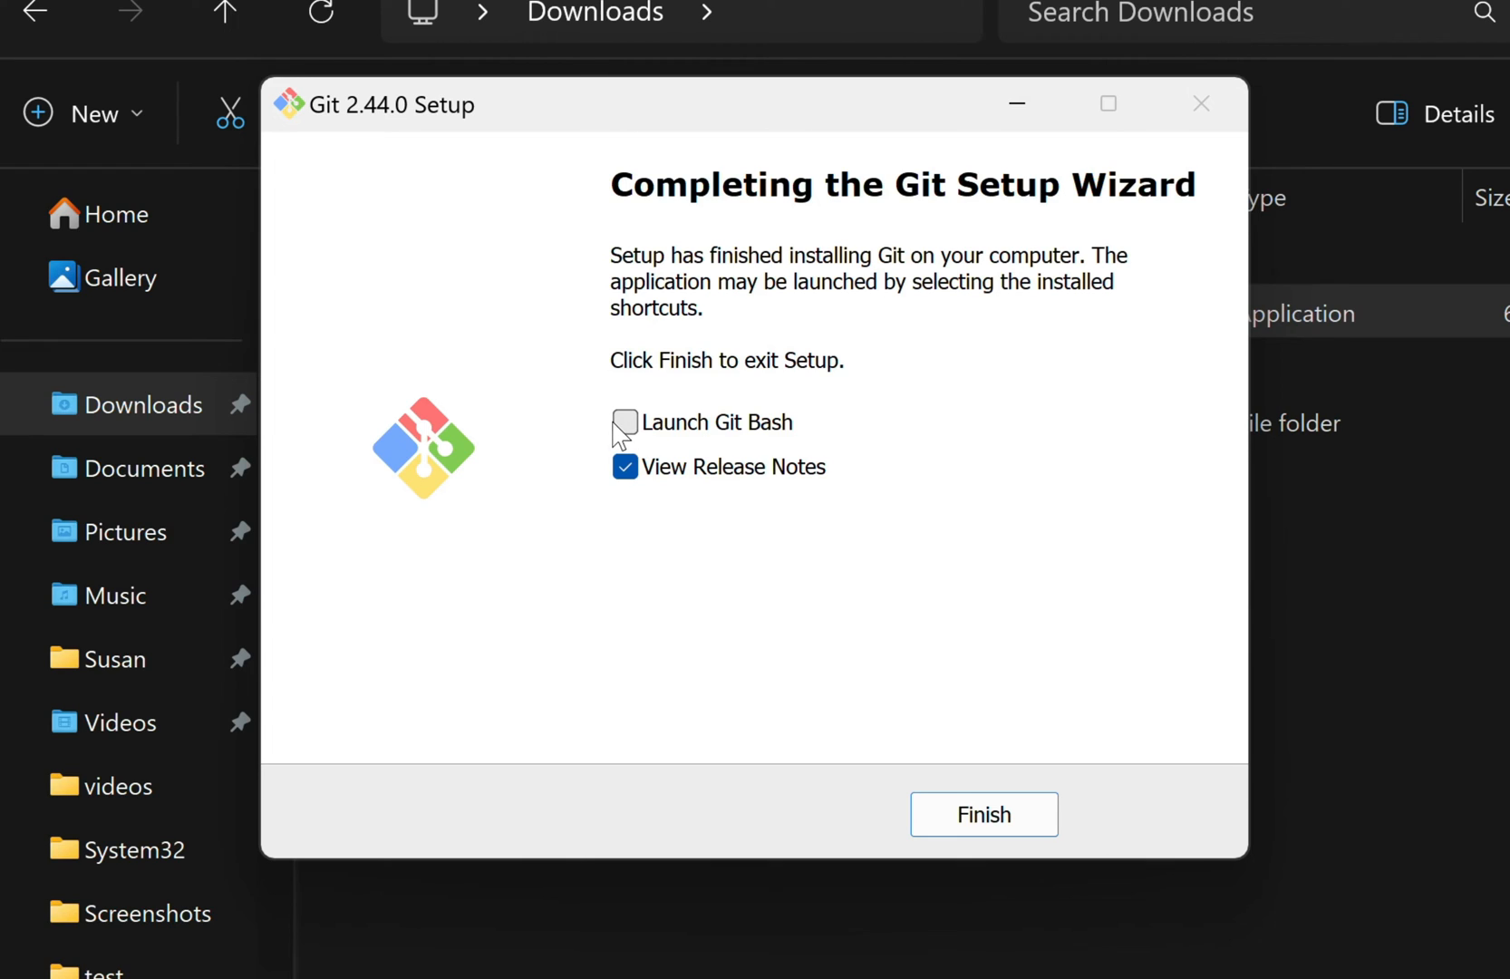
Tick Launch Git Bash and finish the setup so Git Bash opens.
left_click(624, 423)
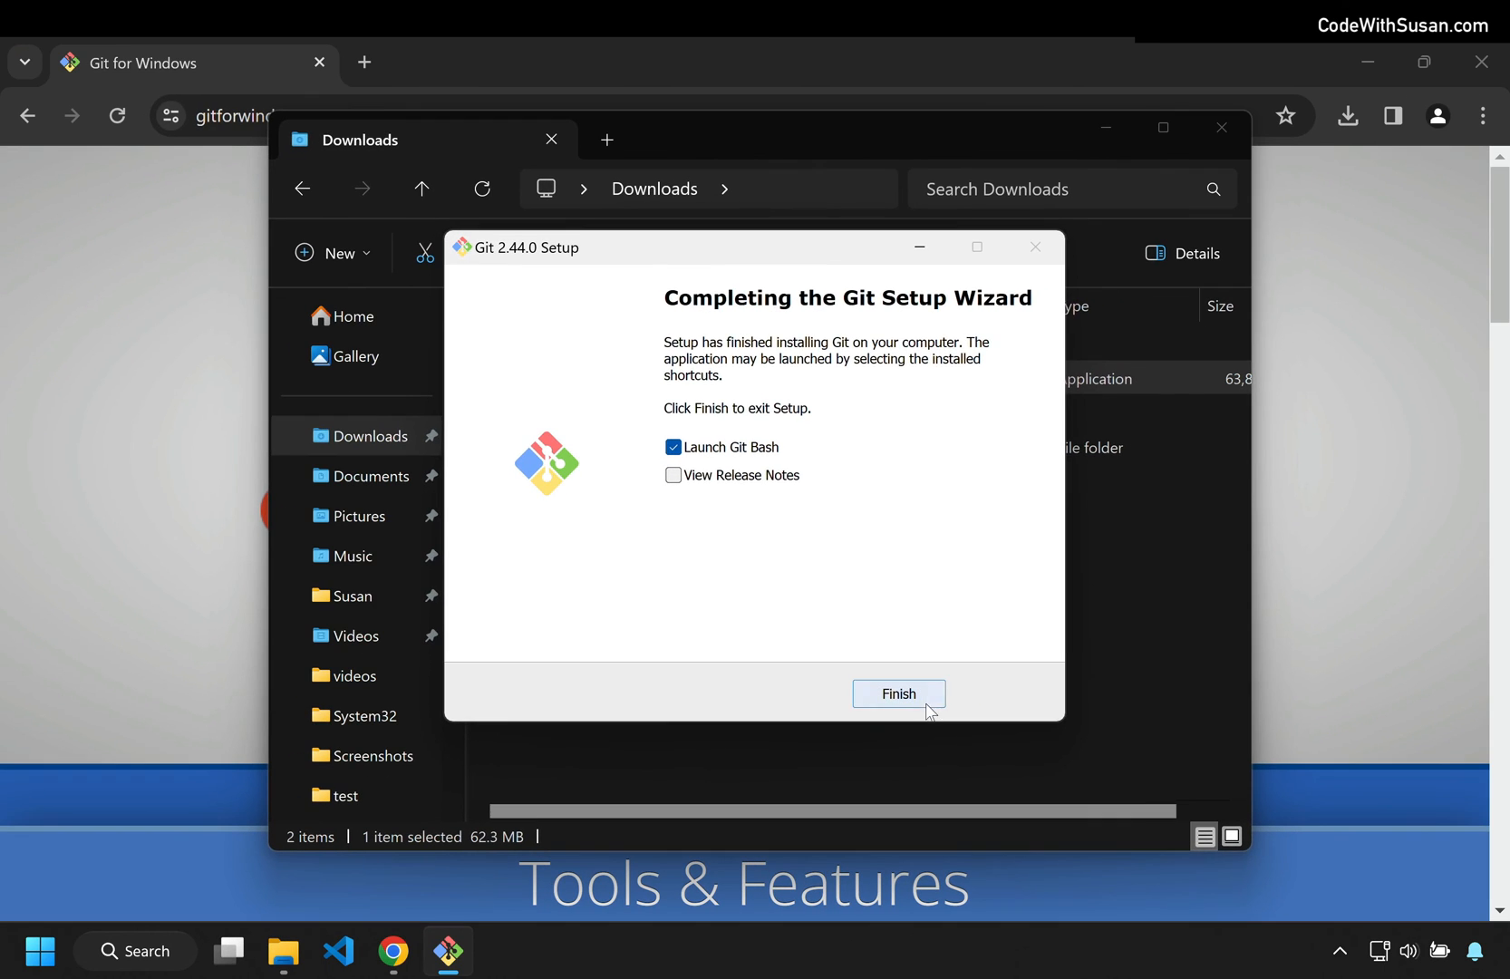
left_click(899, 695)
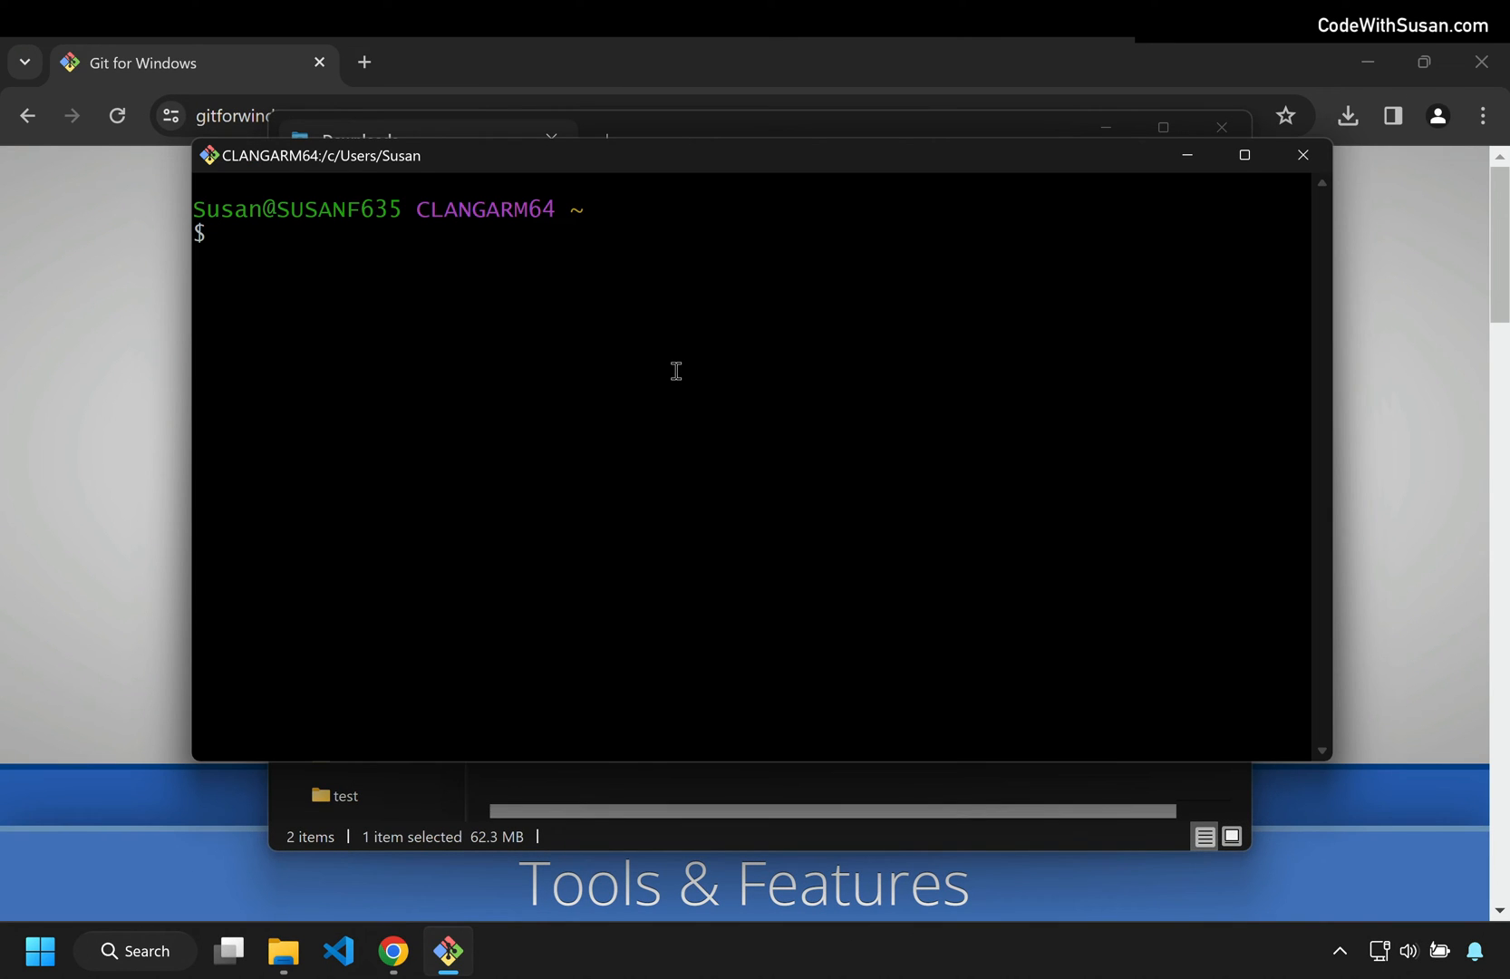
mouse_move(1106, 122)
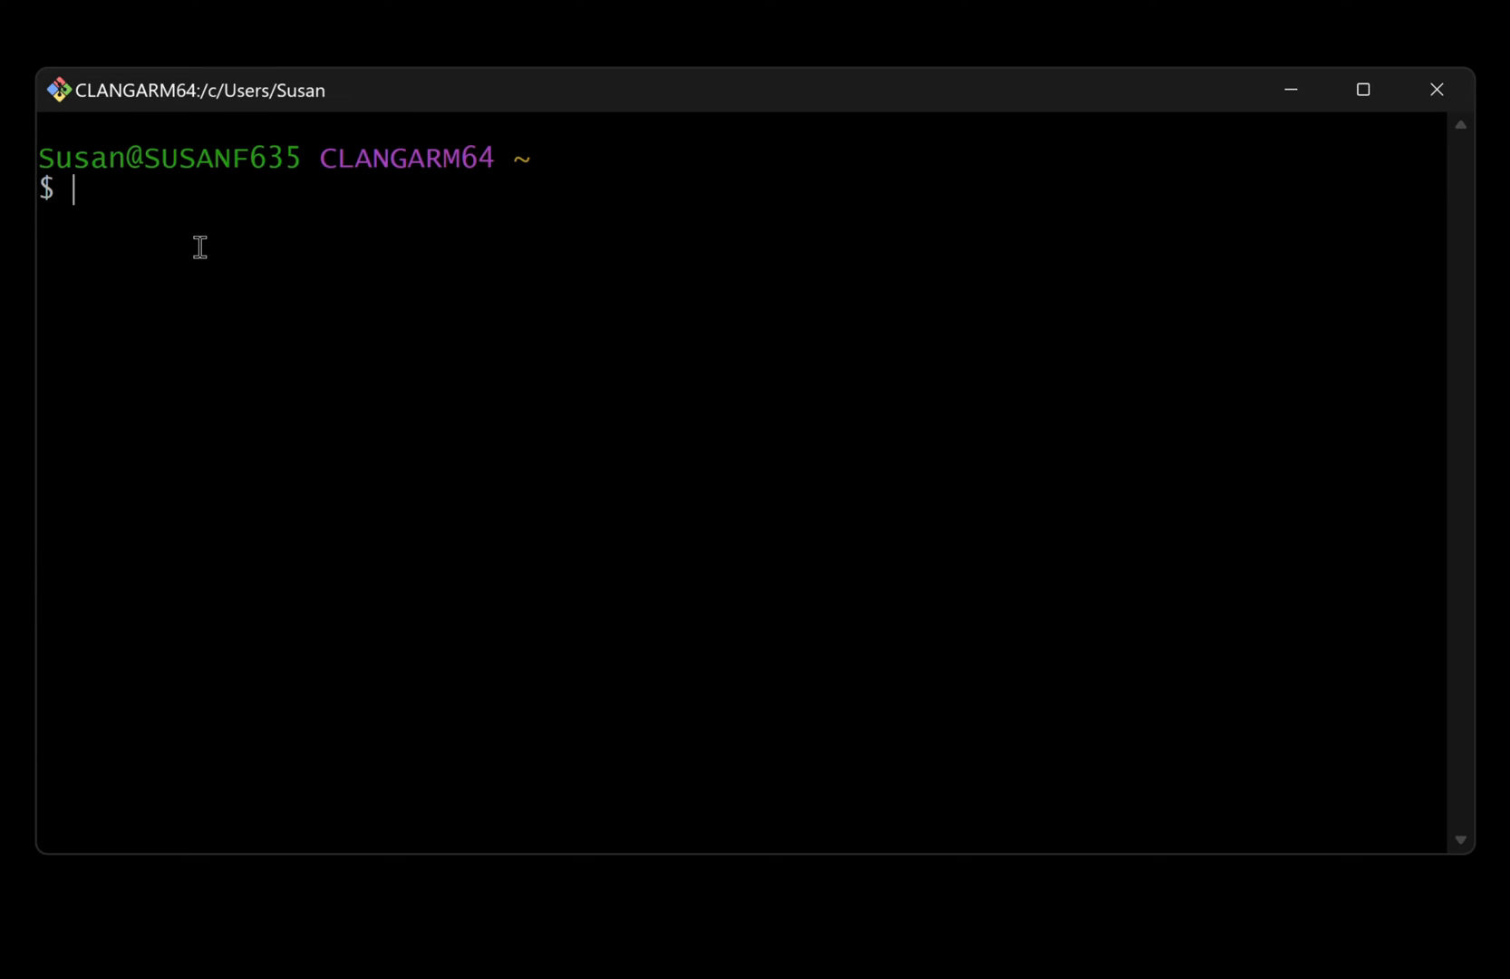
mouse_move(368, 294)
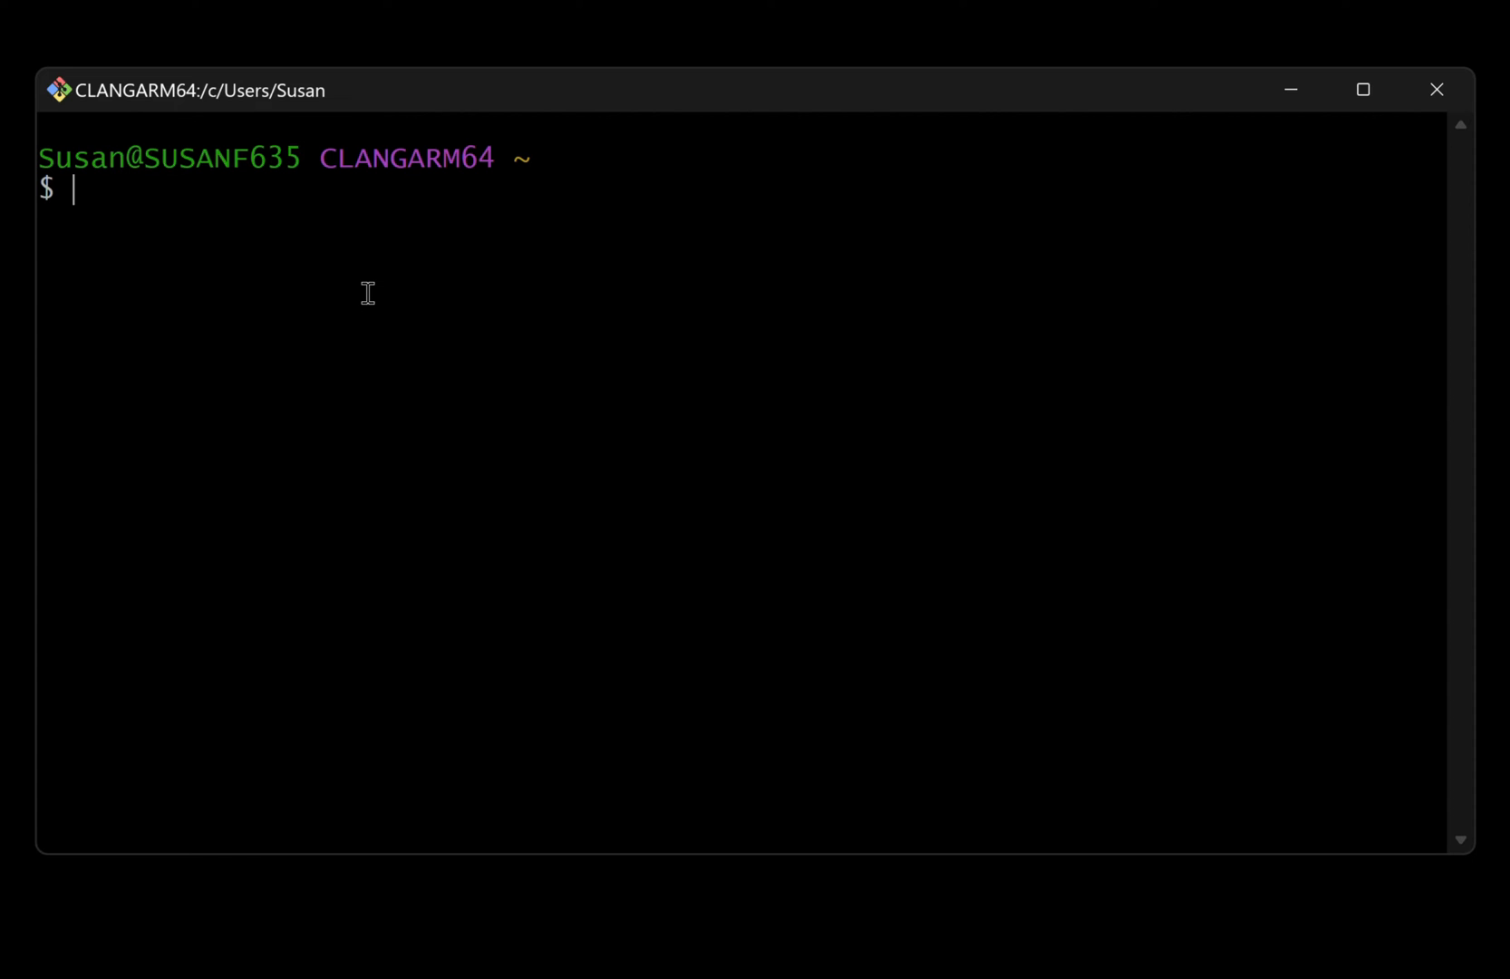
Change to ~/Desktop and list its contents with ls.
type("cd")
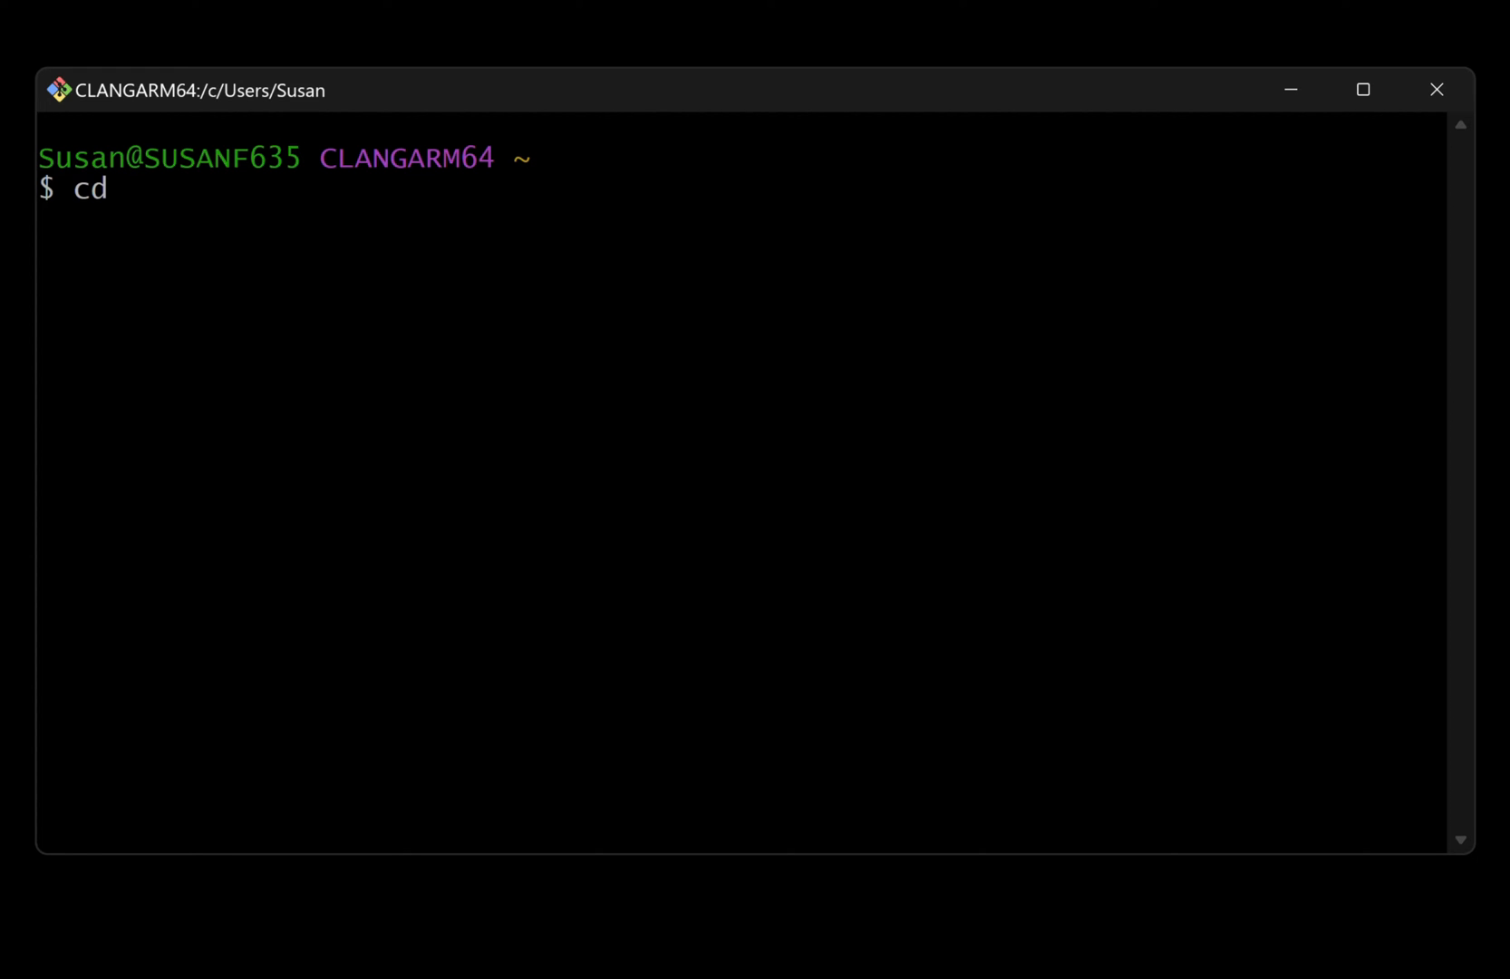
type("~/")
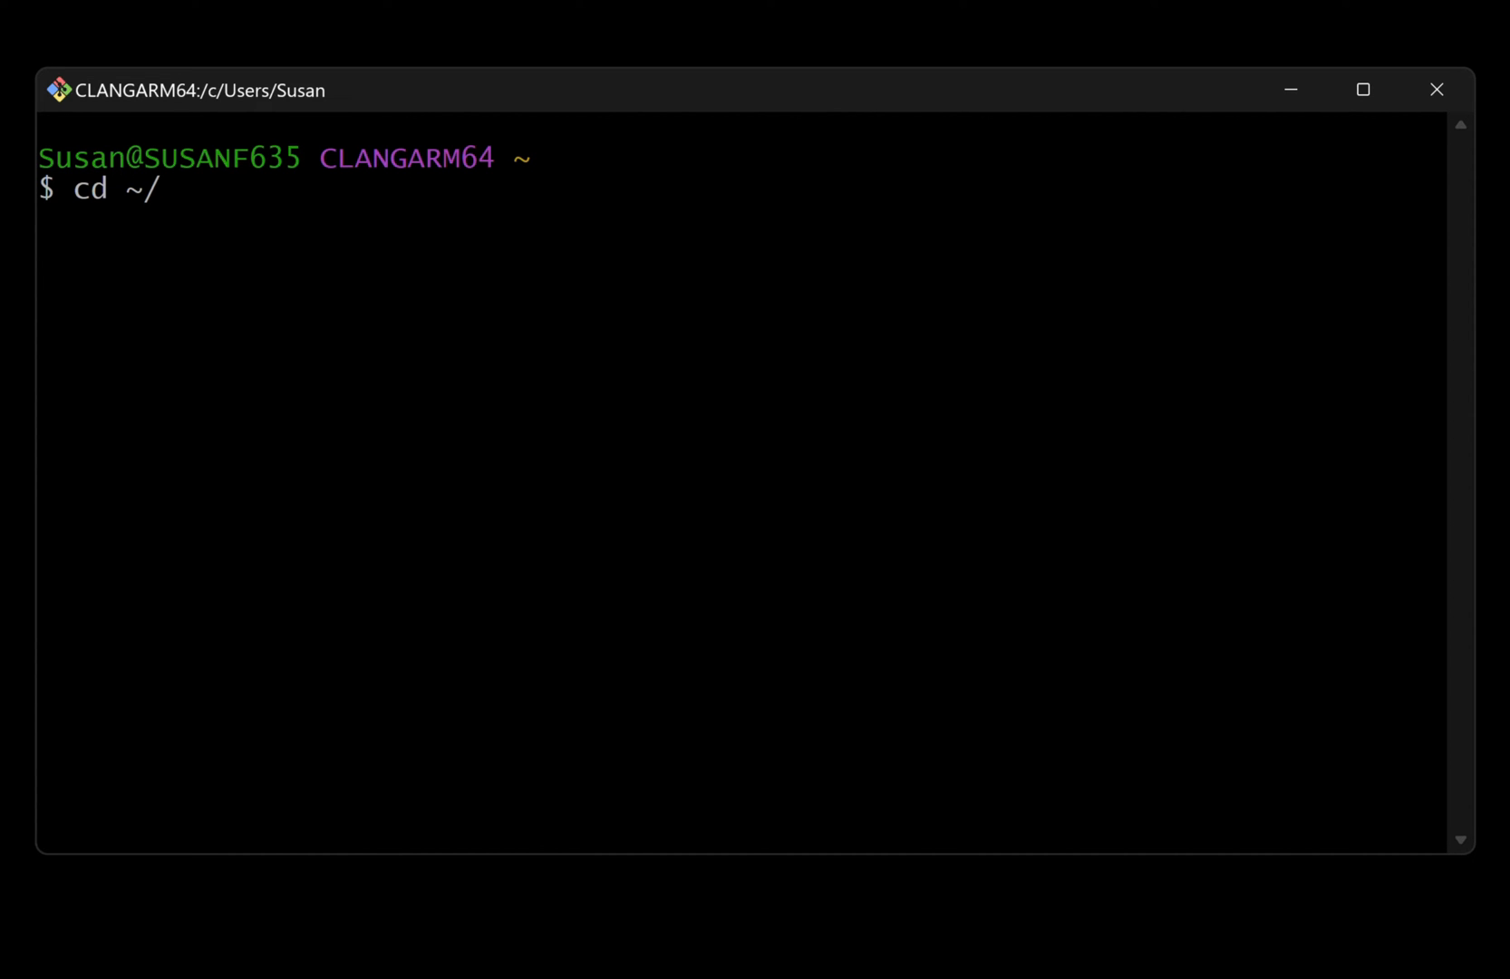
type("Desktop")
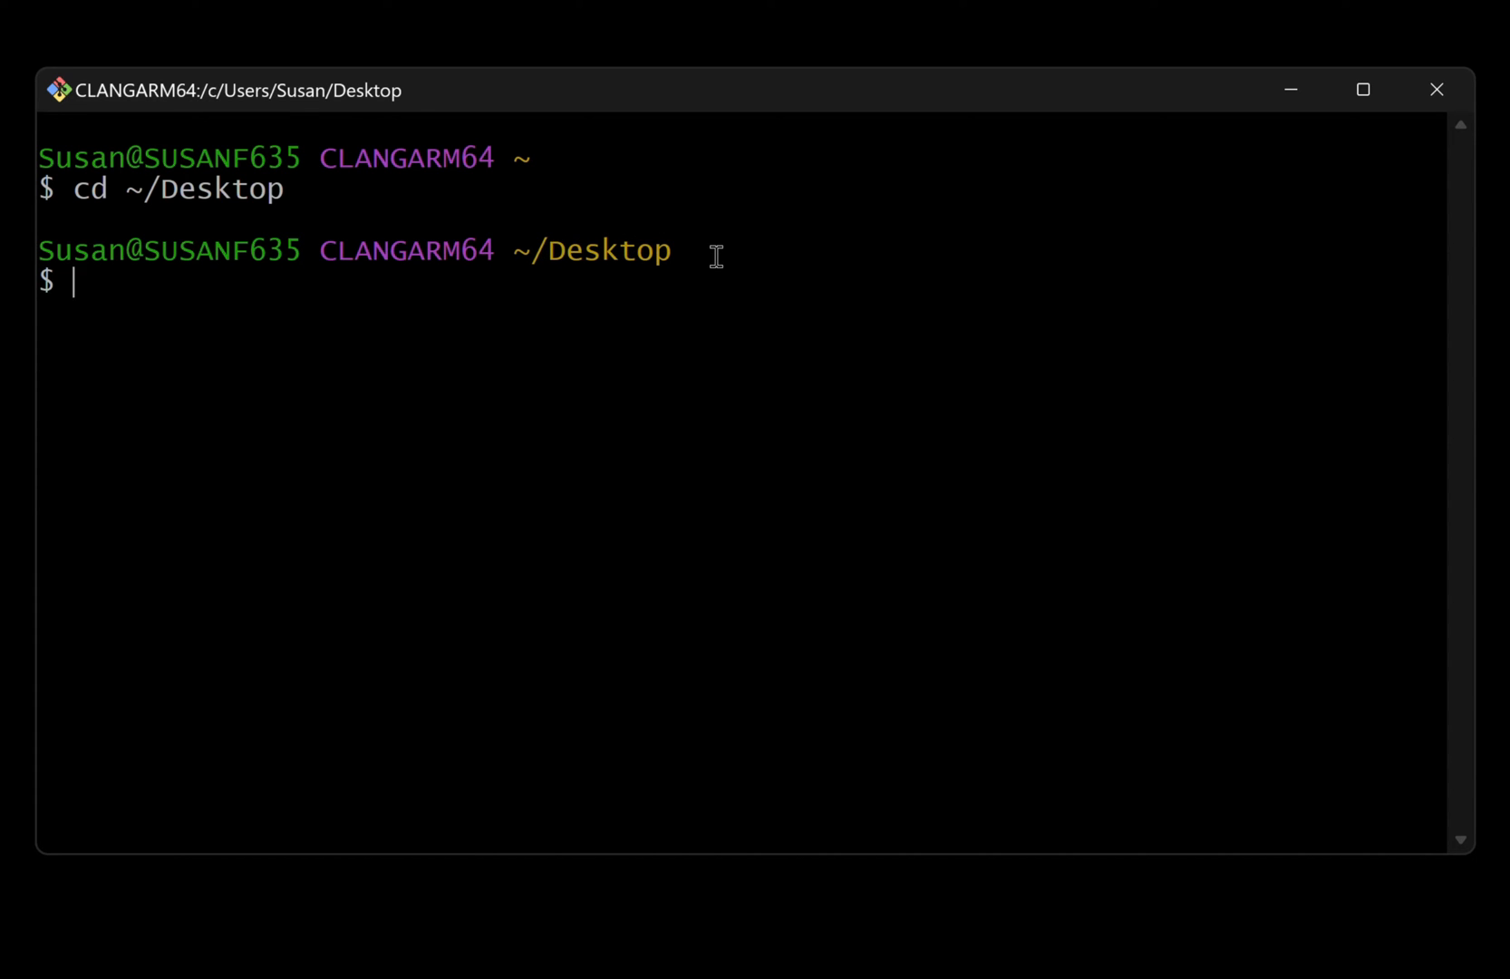
type("ls")
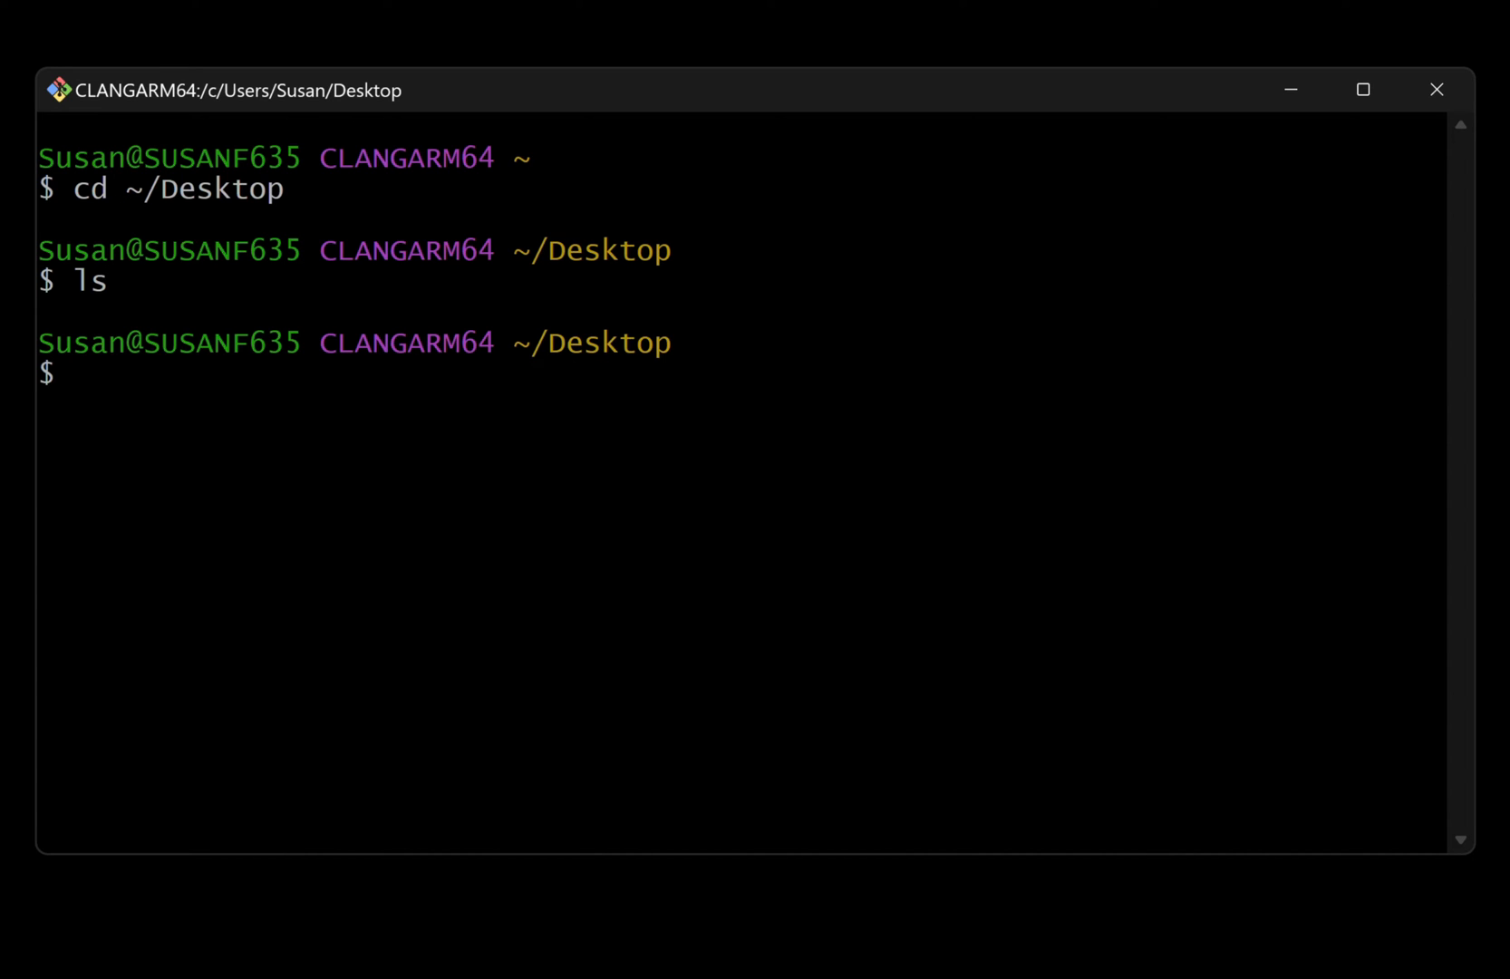
mouse_move(241, 296)
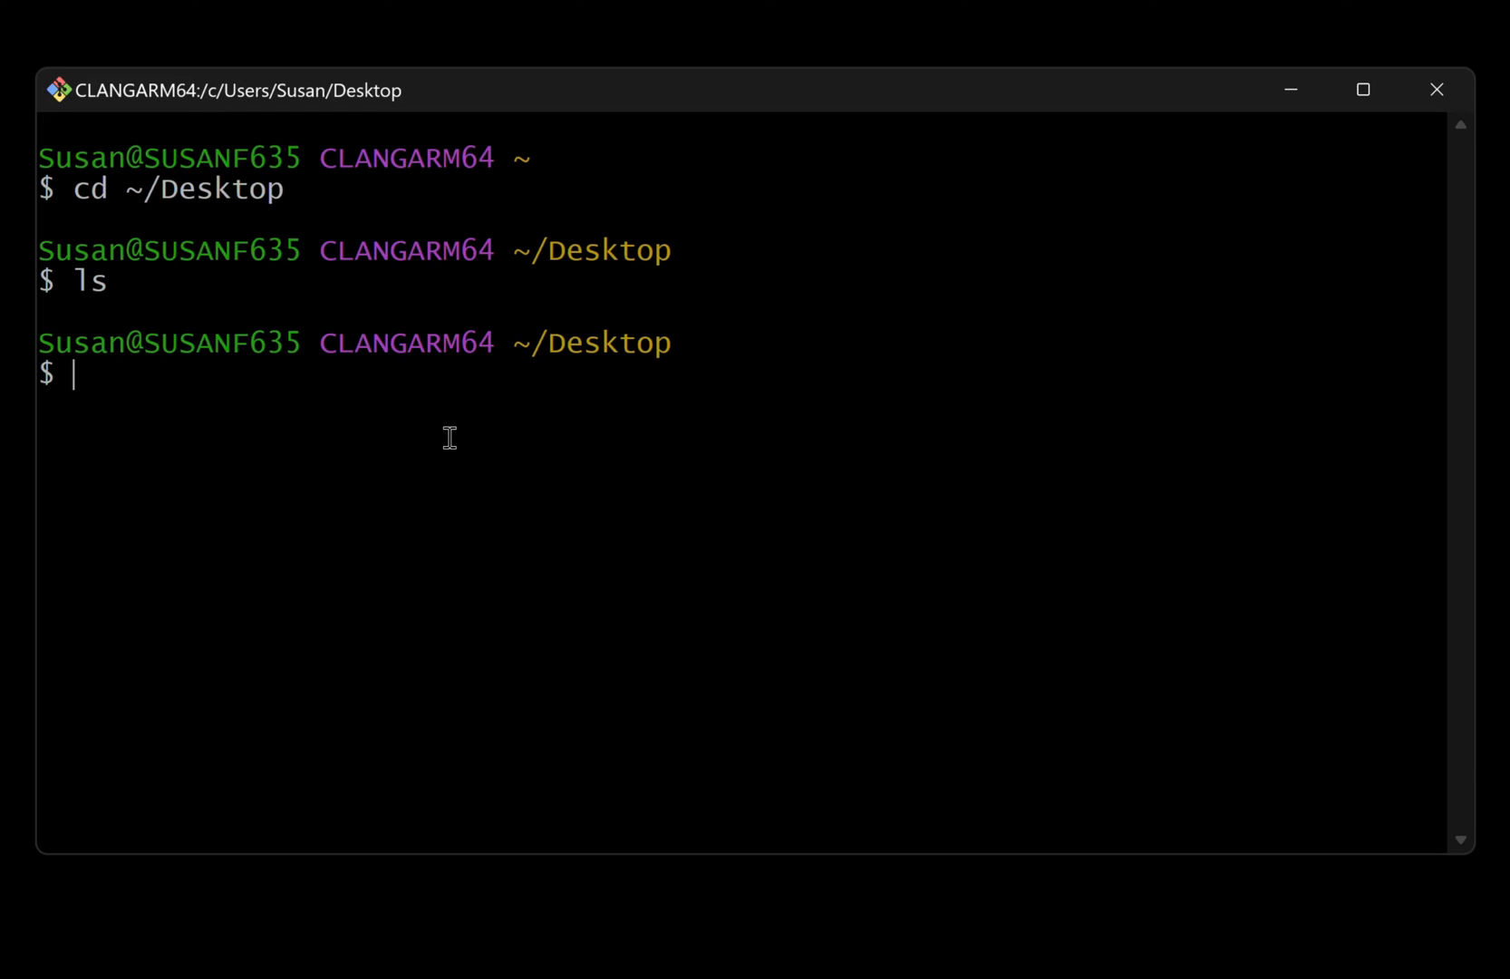
Make a demo folder with mkdir, move into it, and start a nano command.
type("mk")
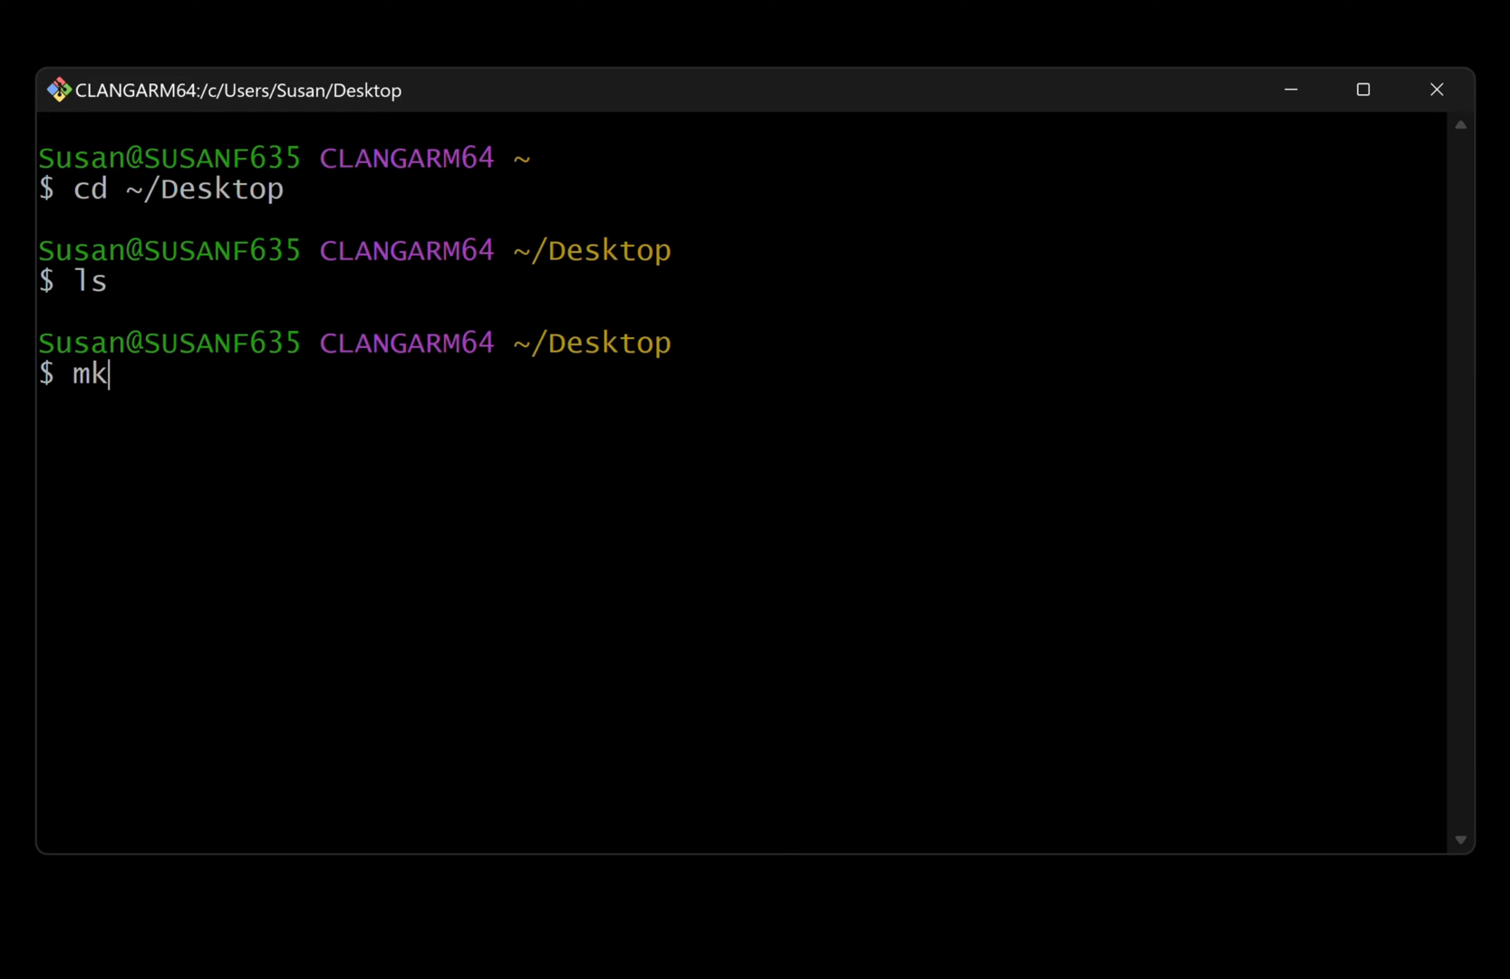
type("dir demo")
type("ls")
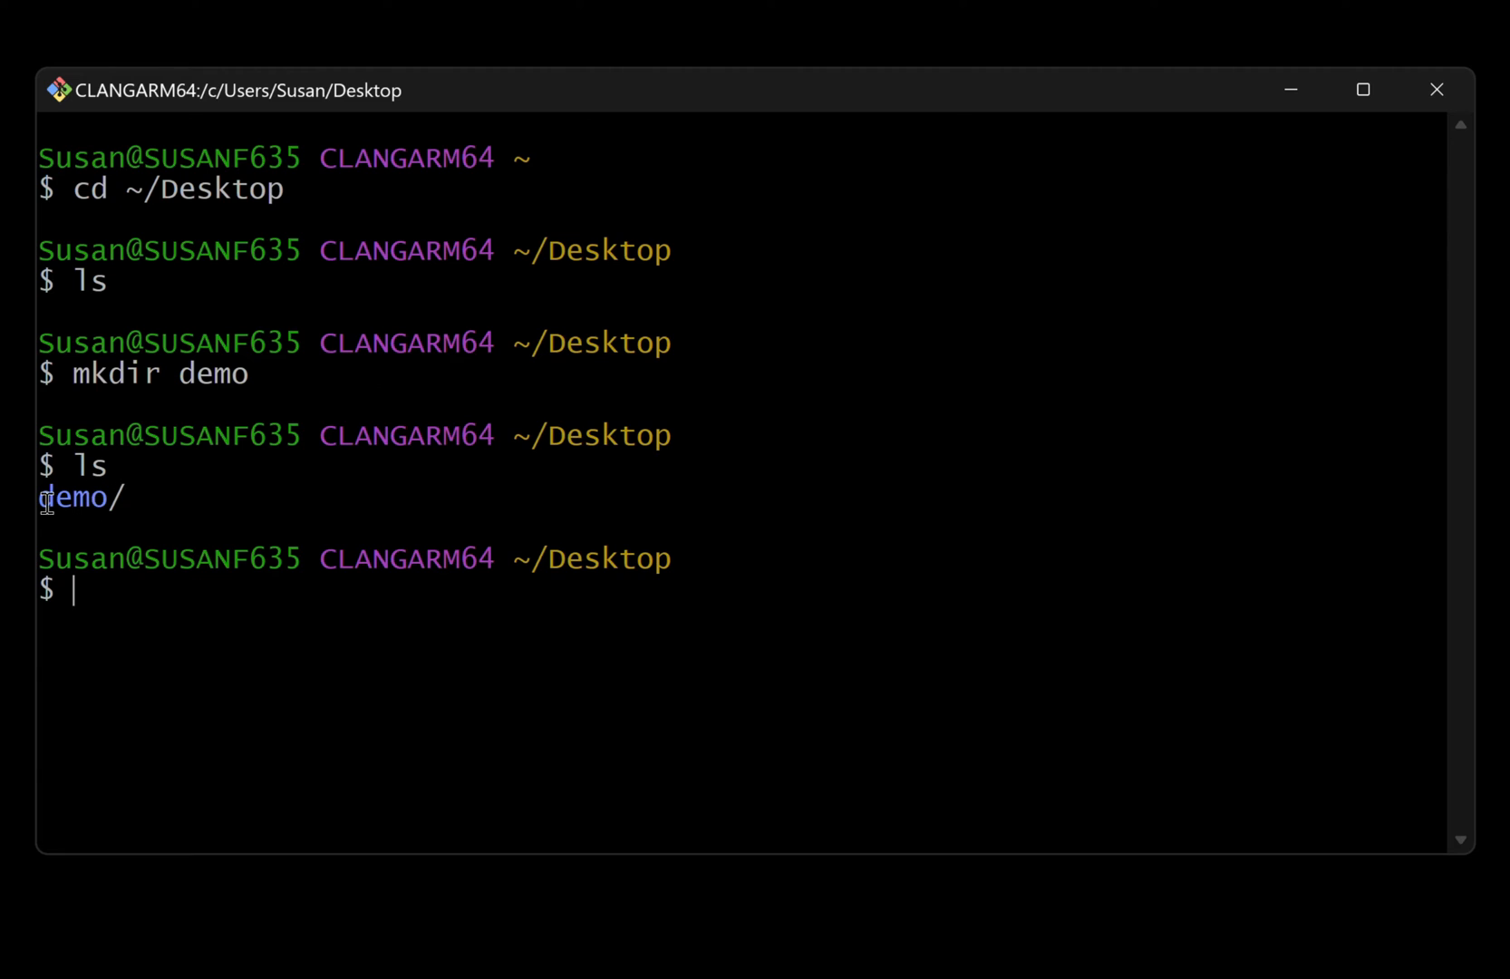
mouse_move(428, 691)
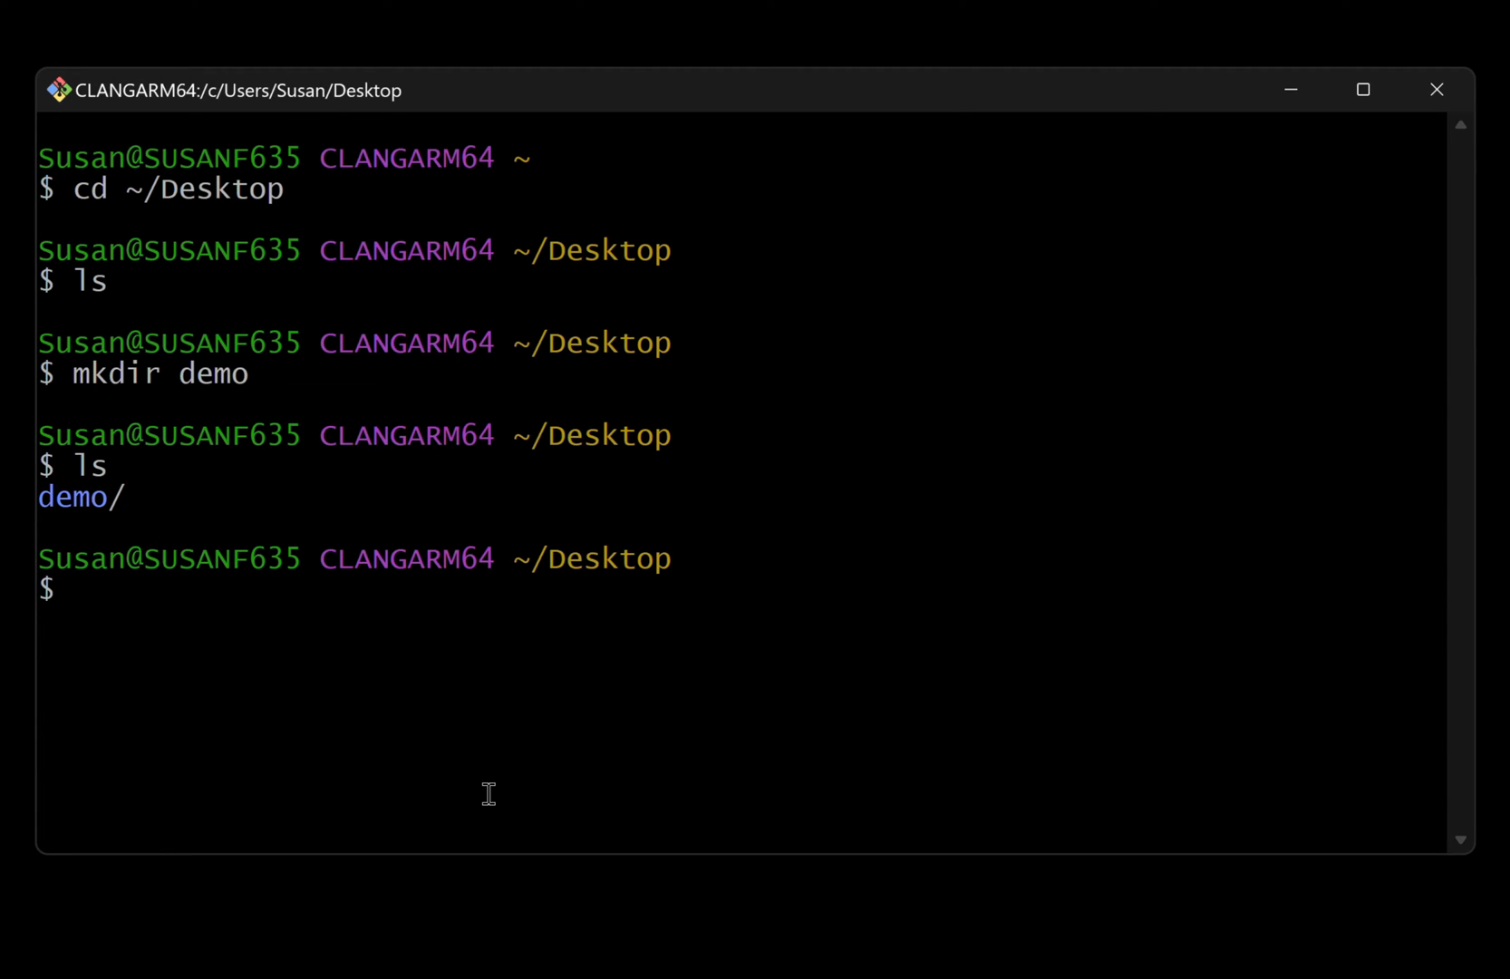
type("c")
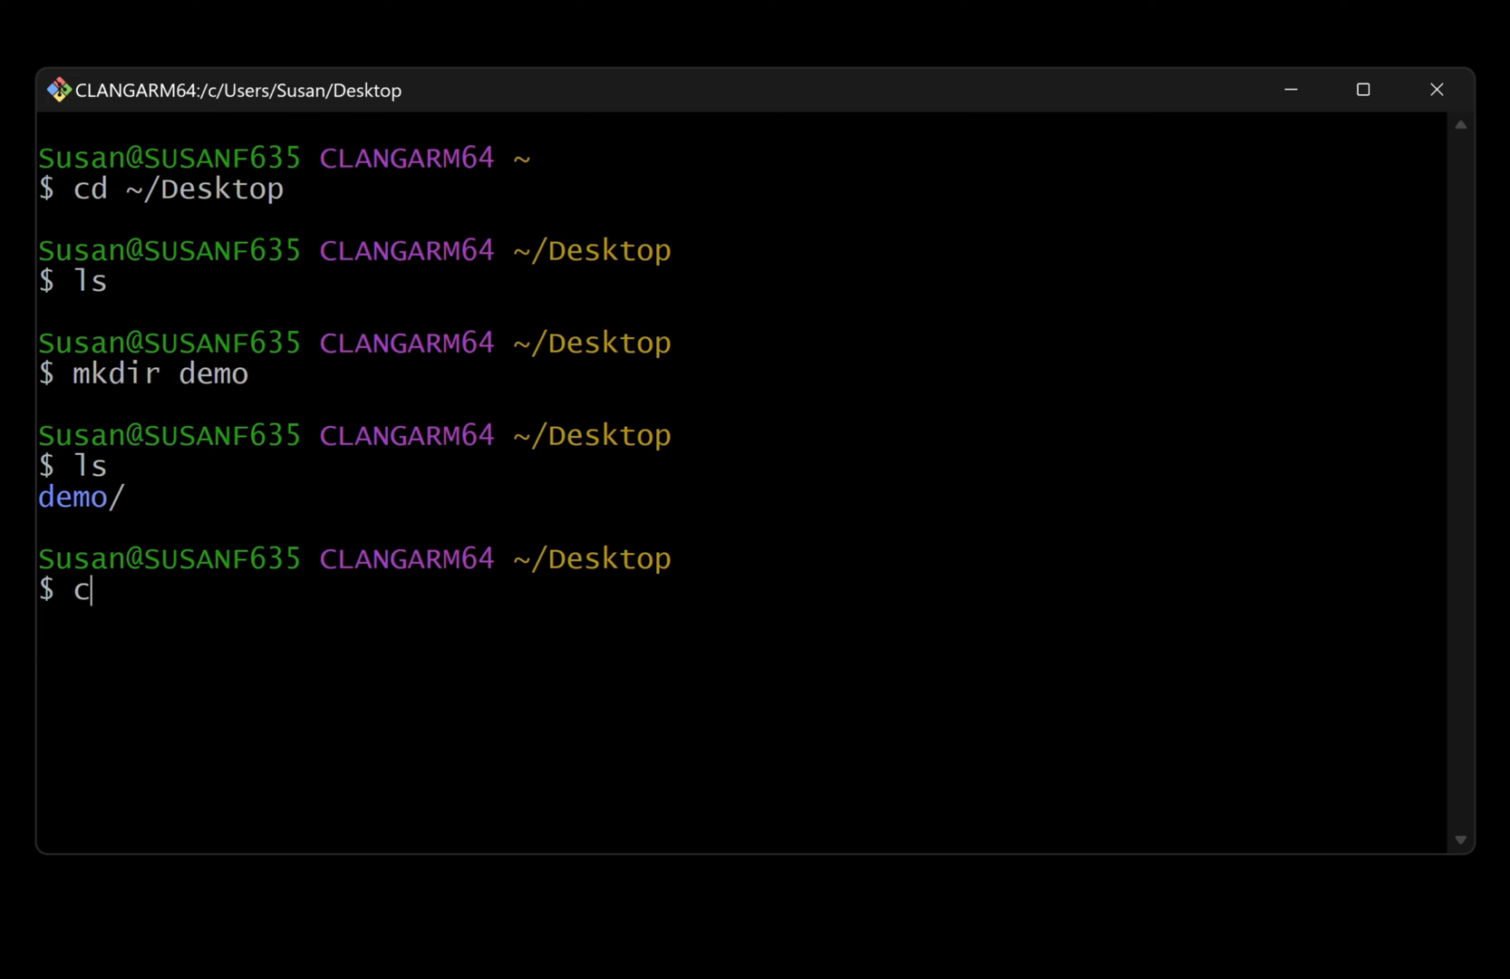
type("d demo")
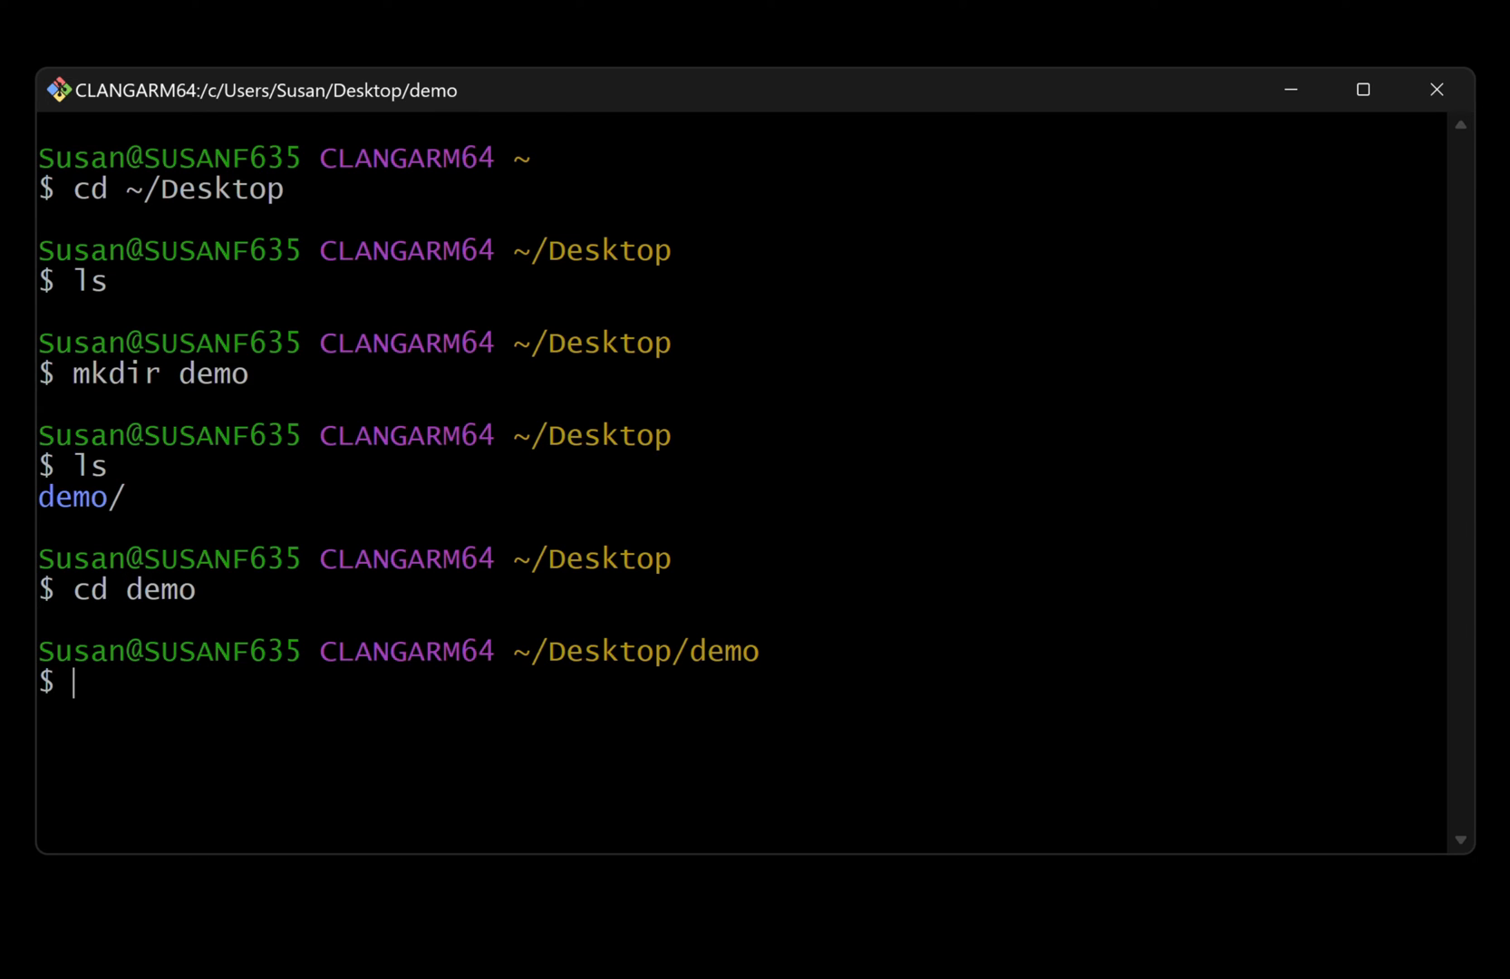
mouse_move(522, 651)
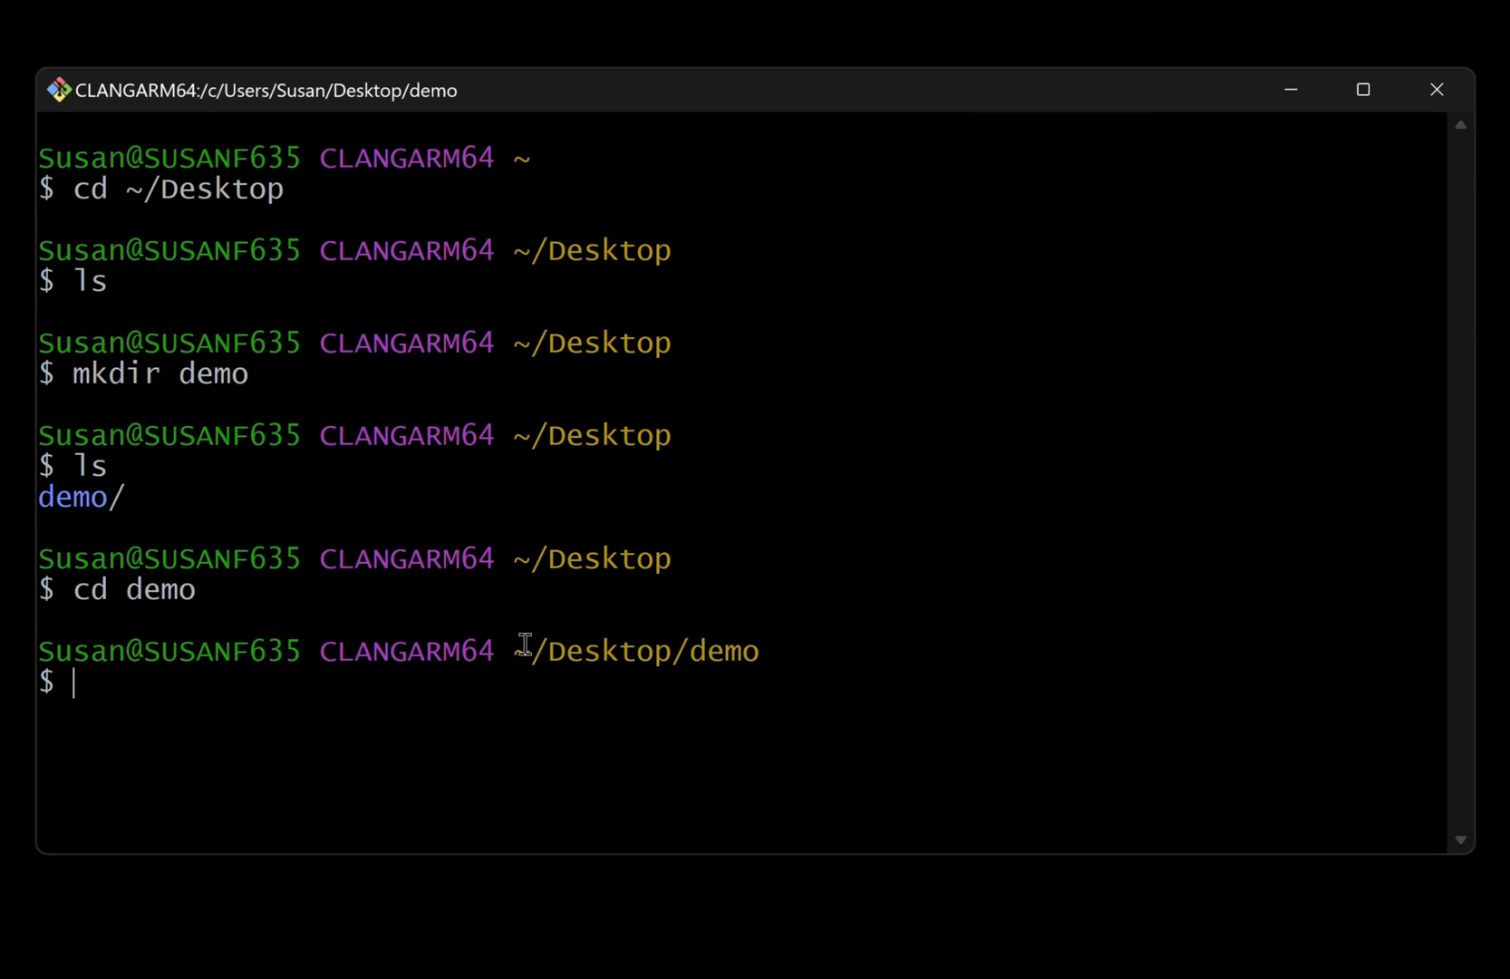
mouse_move(883, 656)
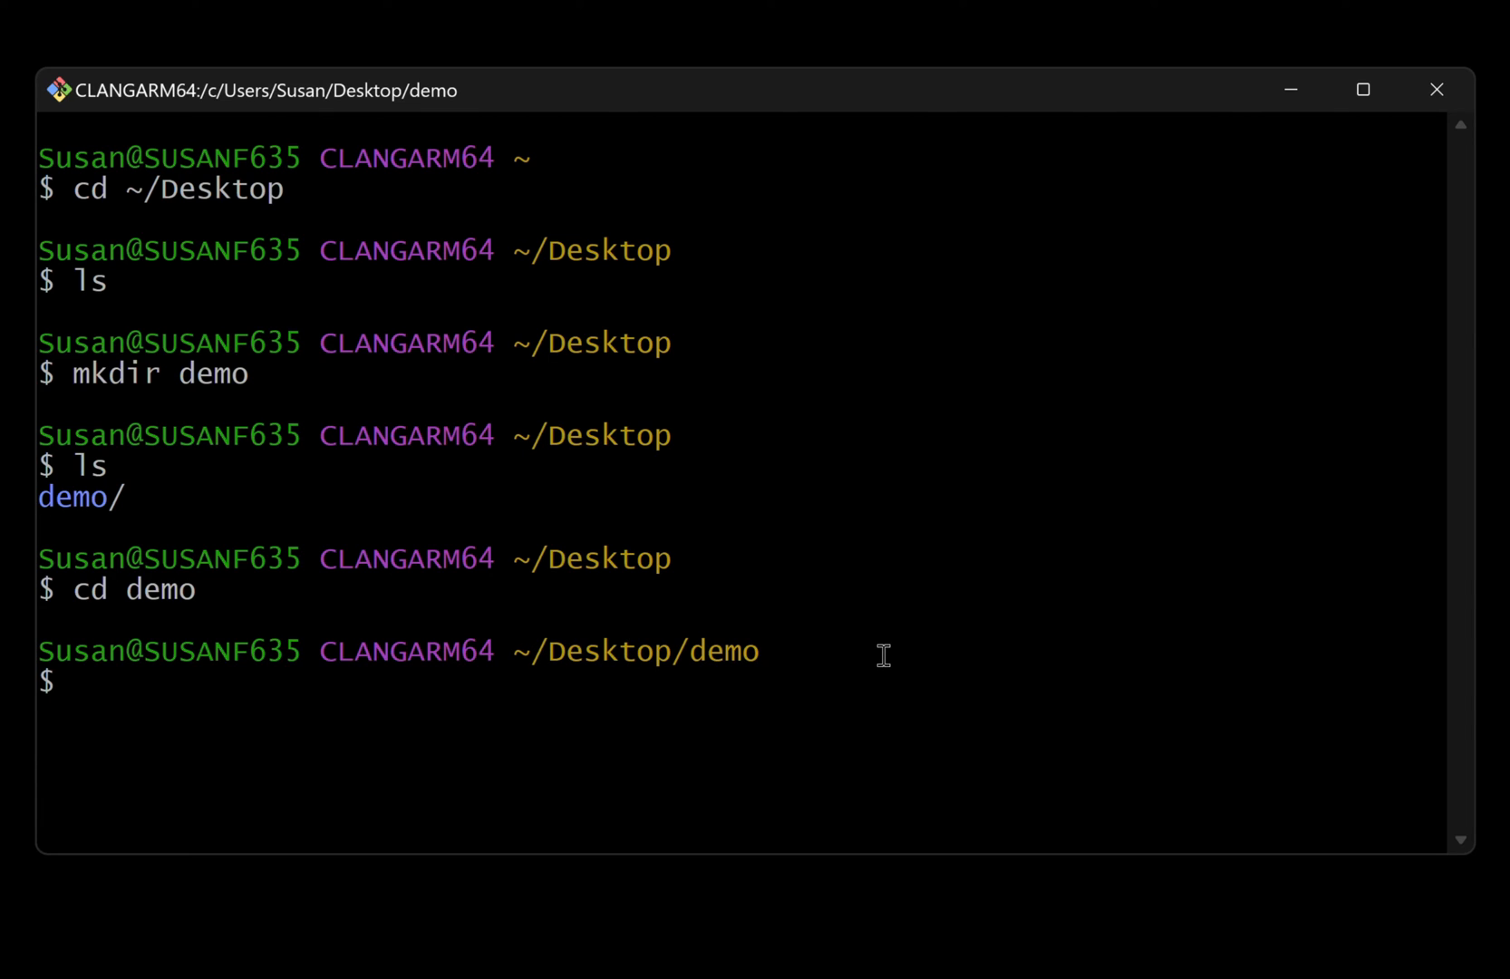
mouse_move(573, 698)
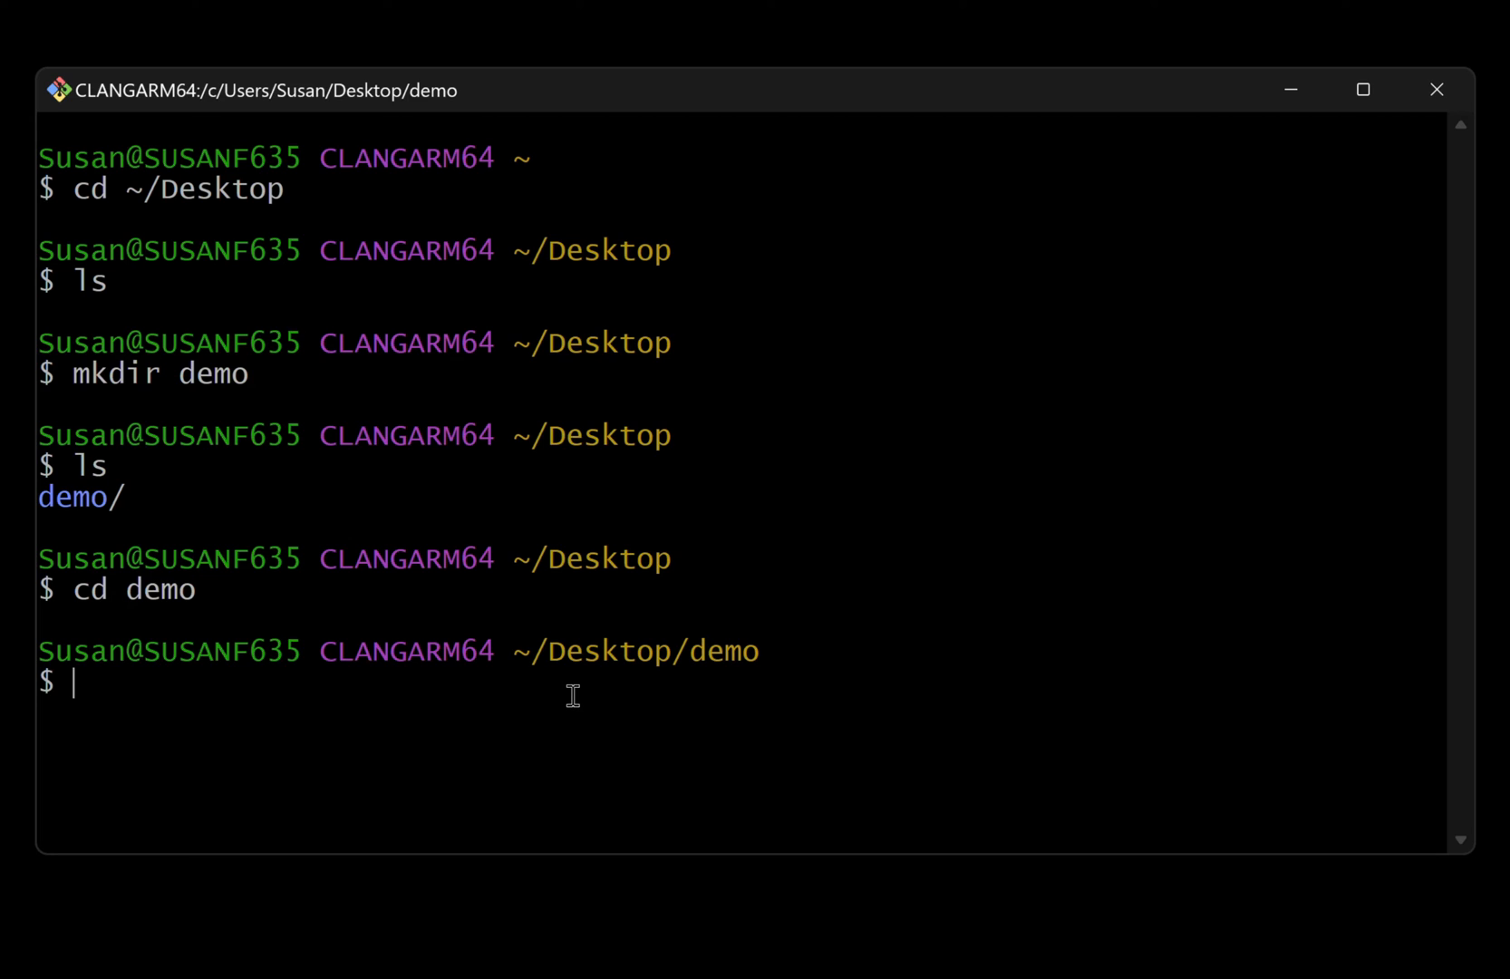
type("nano")
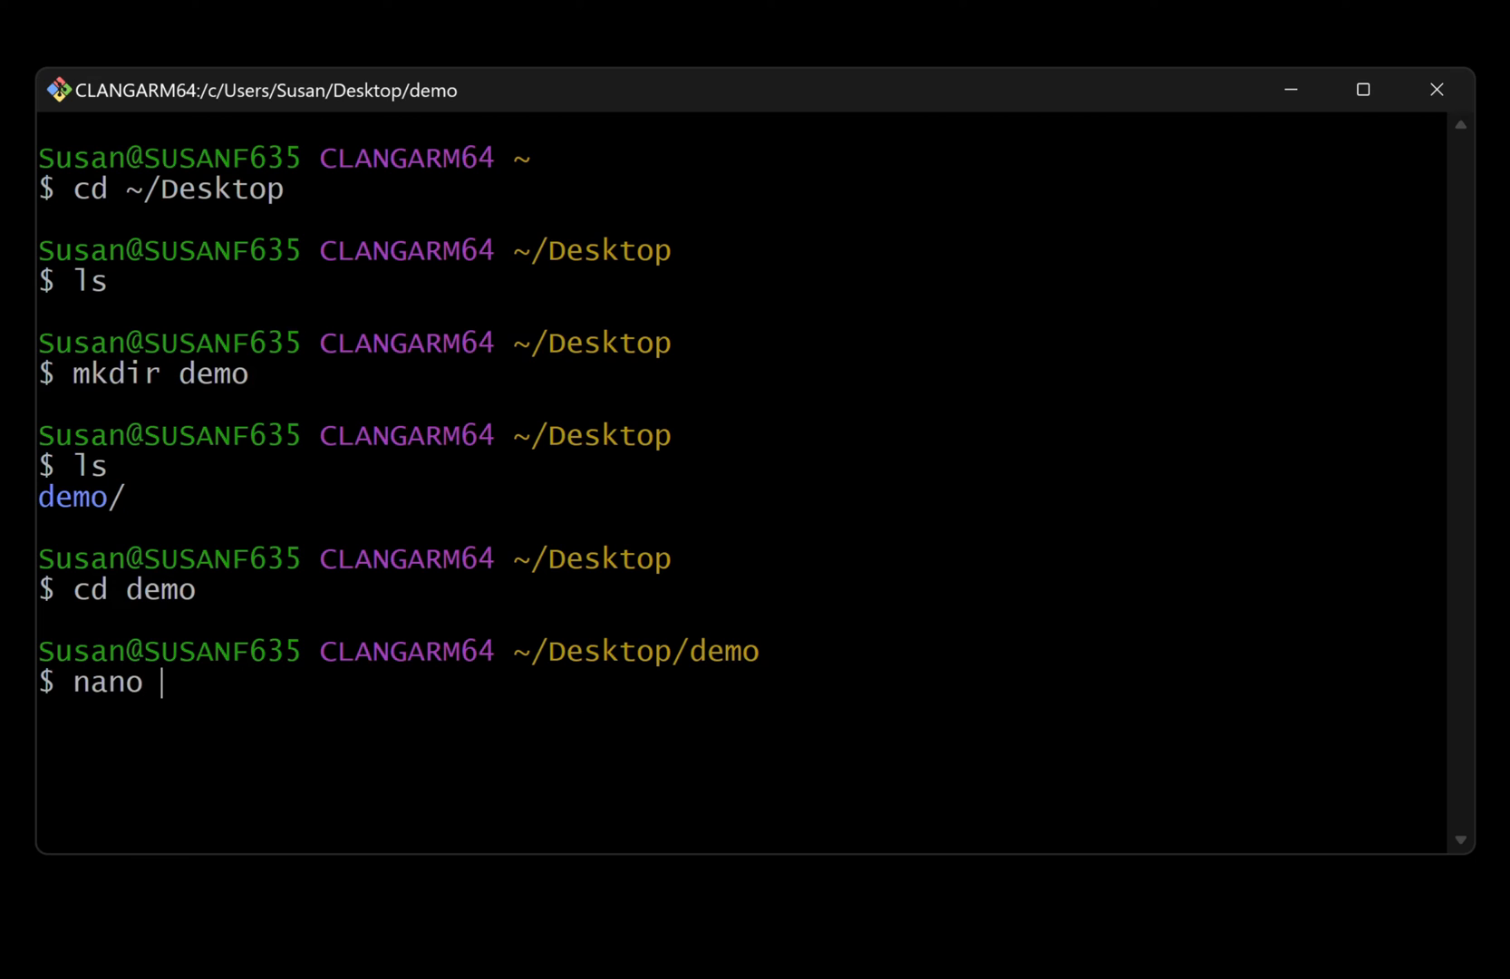
Write Hello World into example.txt in nano and save it under that name.
type("example.txt")
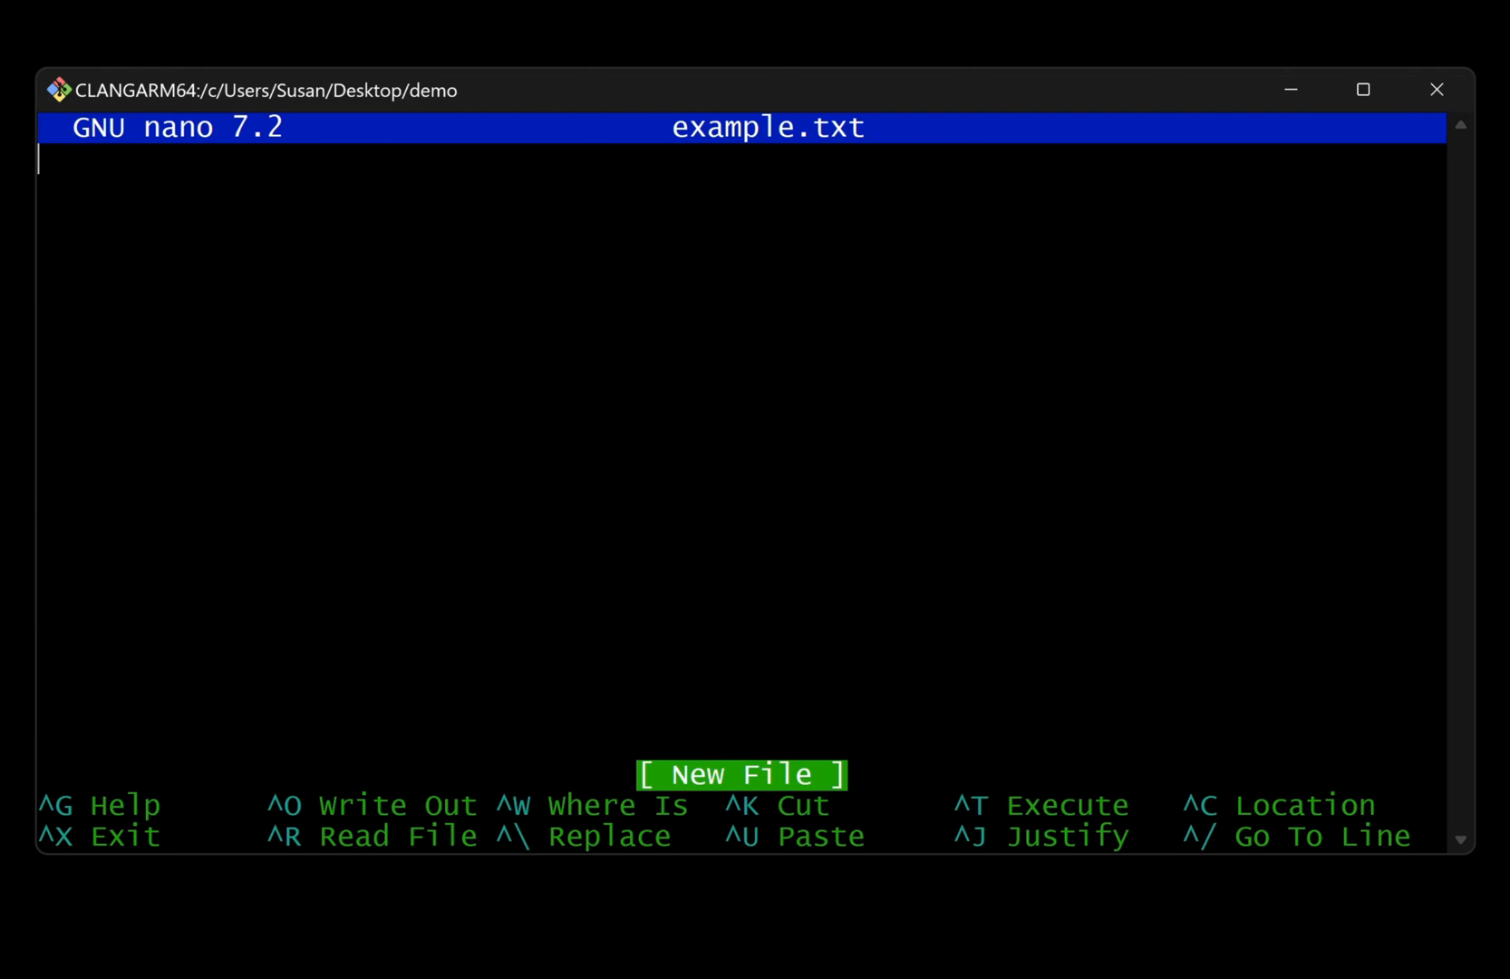
mouse_move(739, 342)
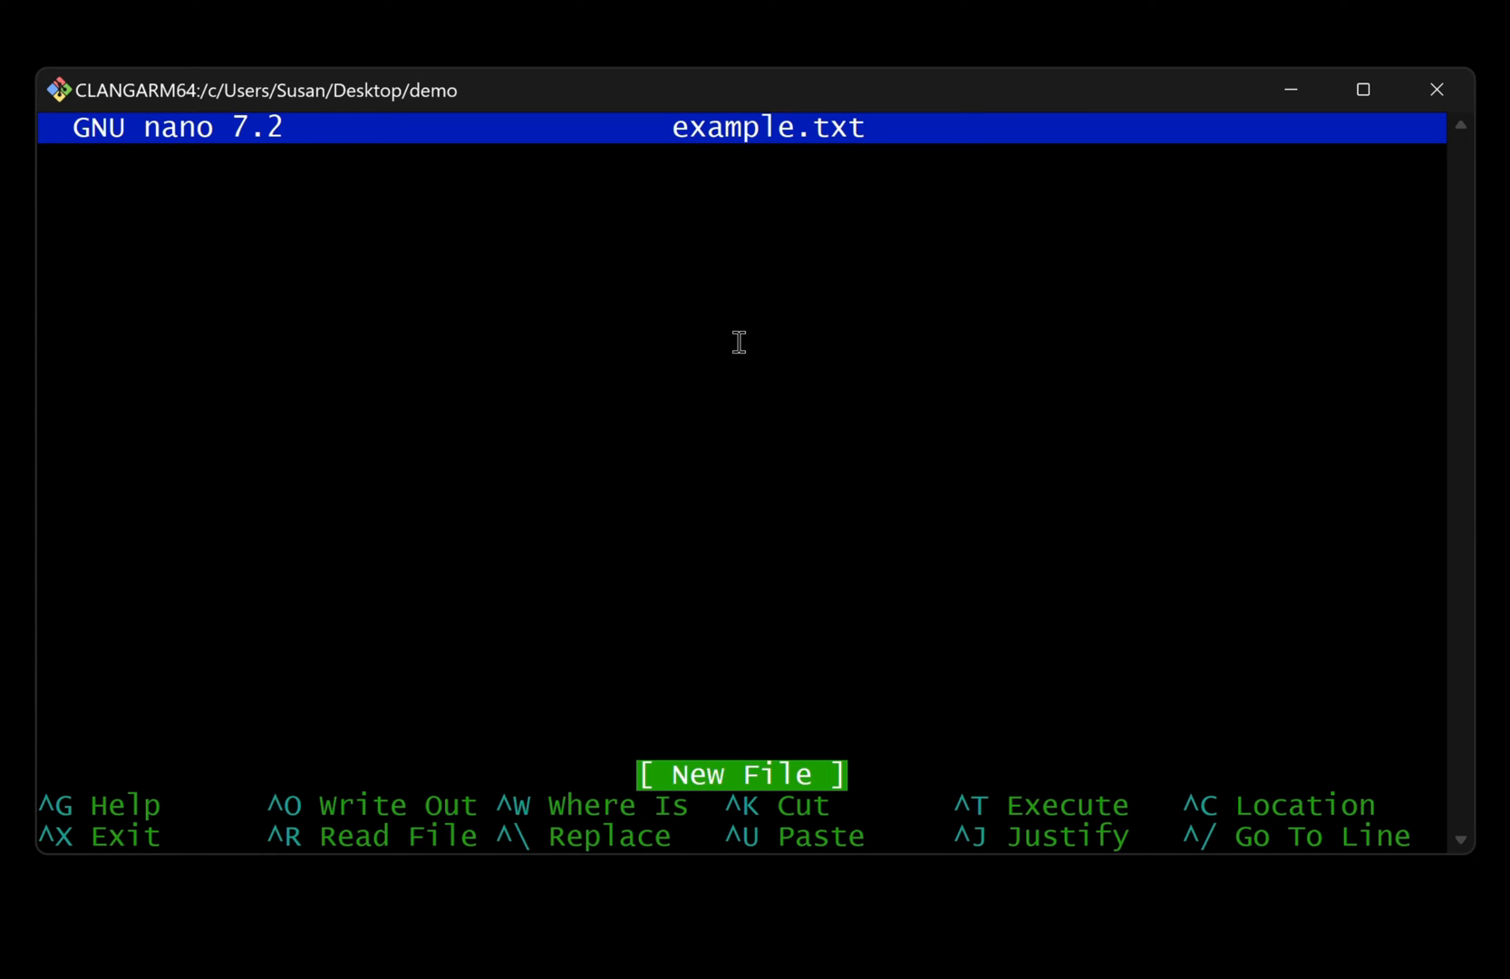
type("Hello World")
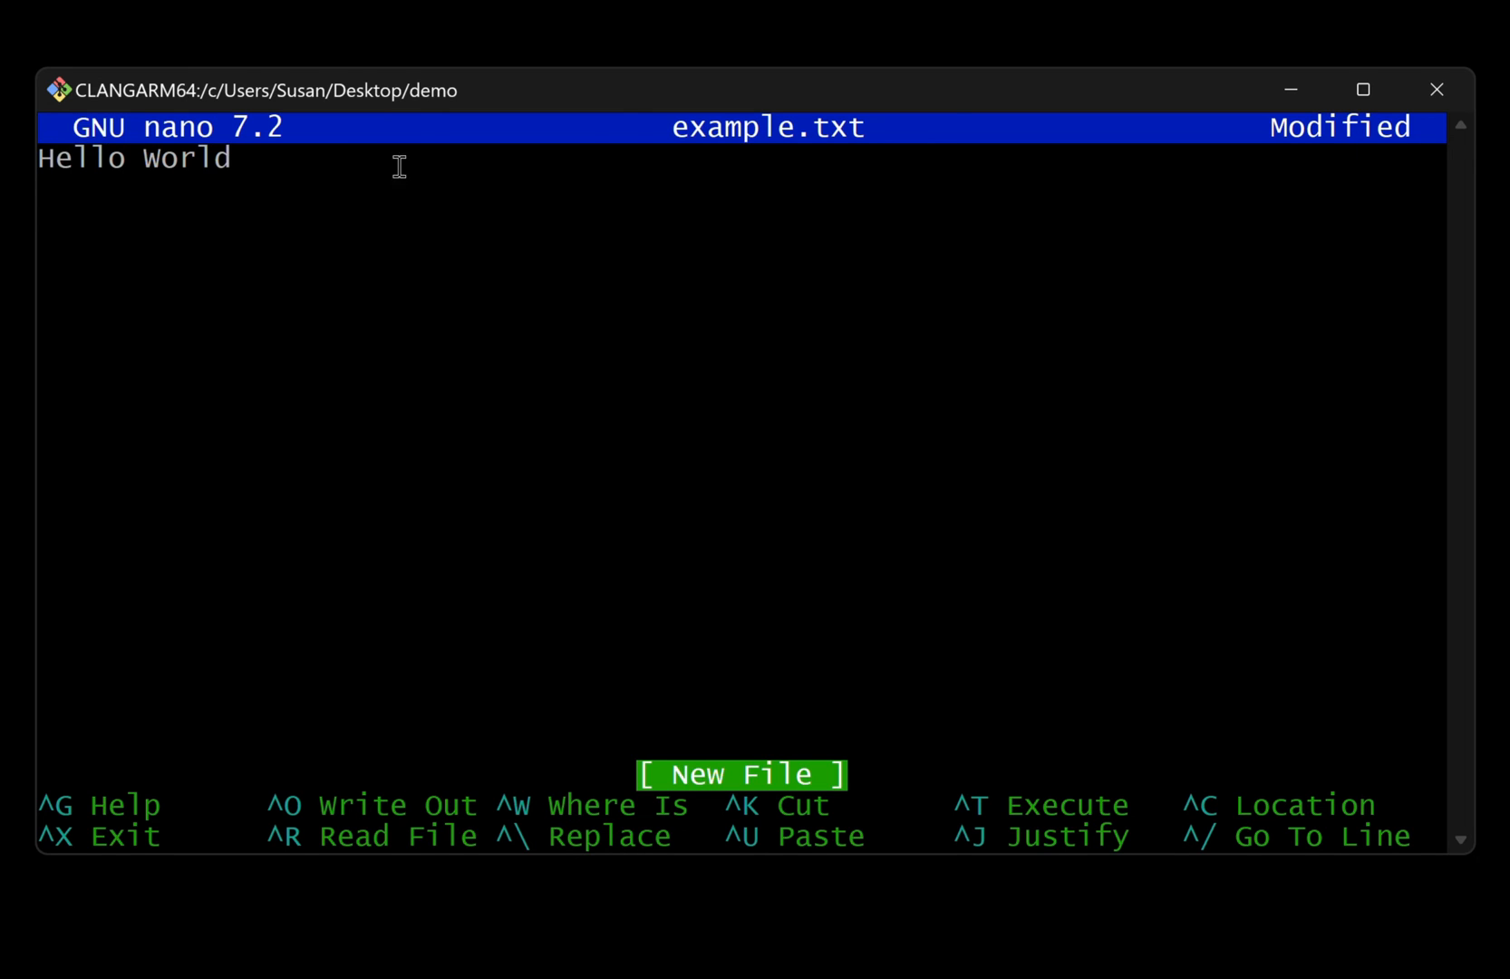
mouse_move(790, 871)
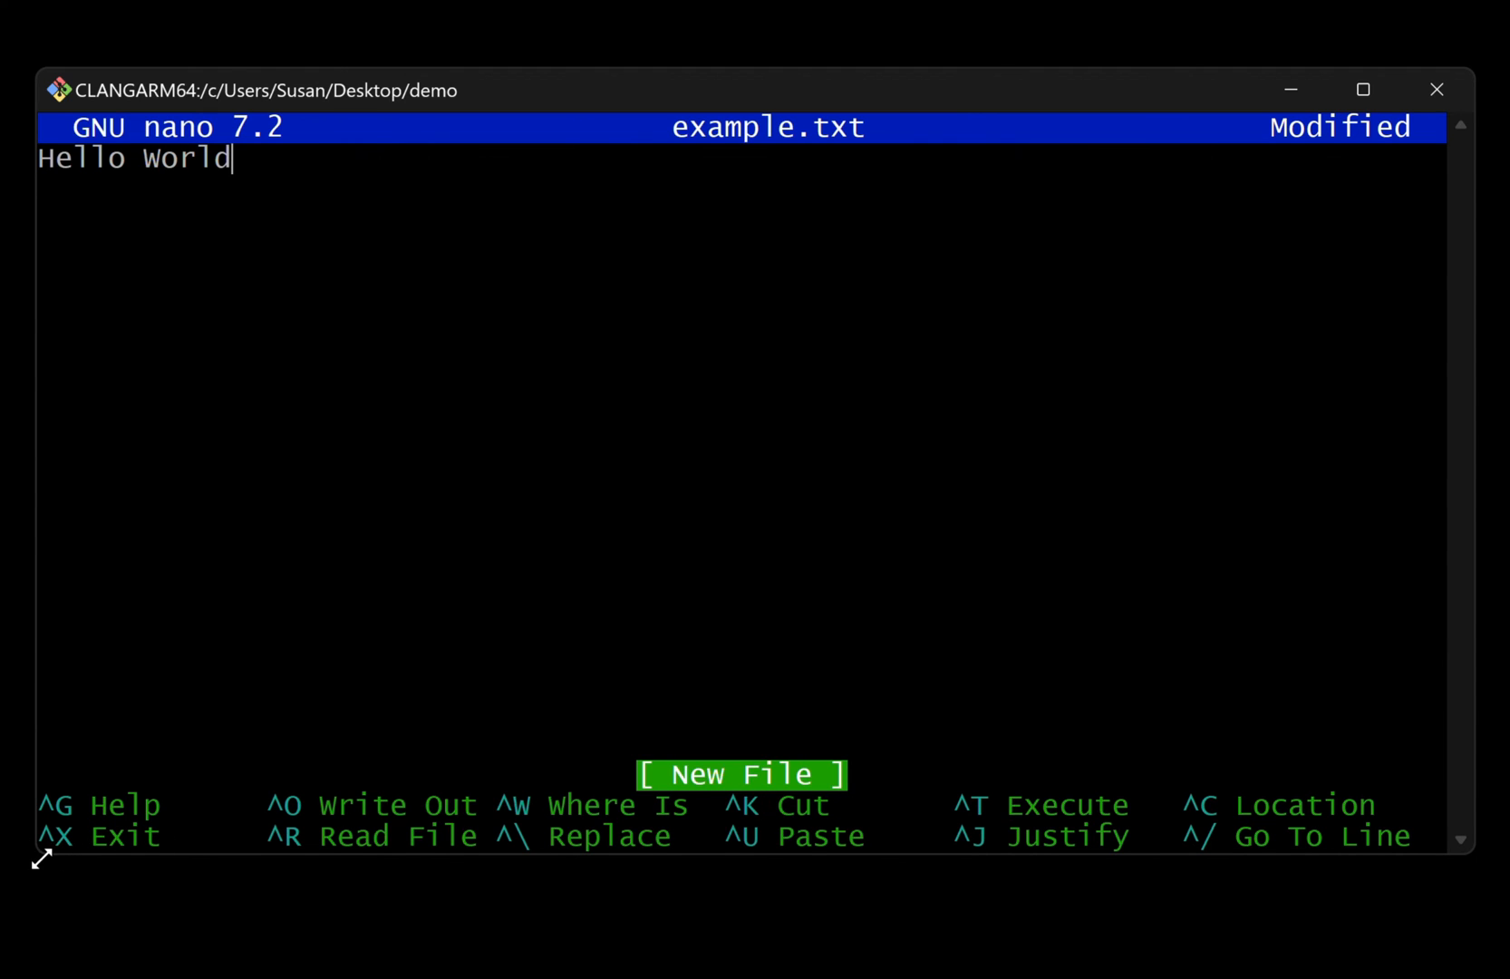
mouse_move(78, 880)
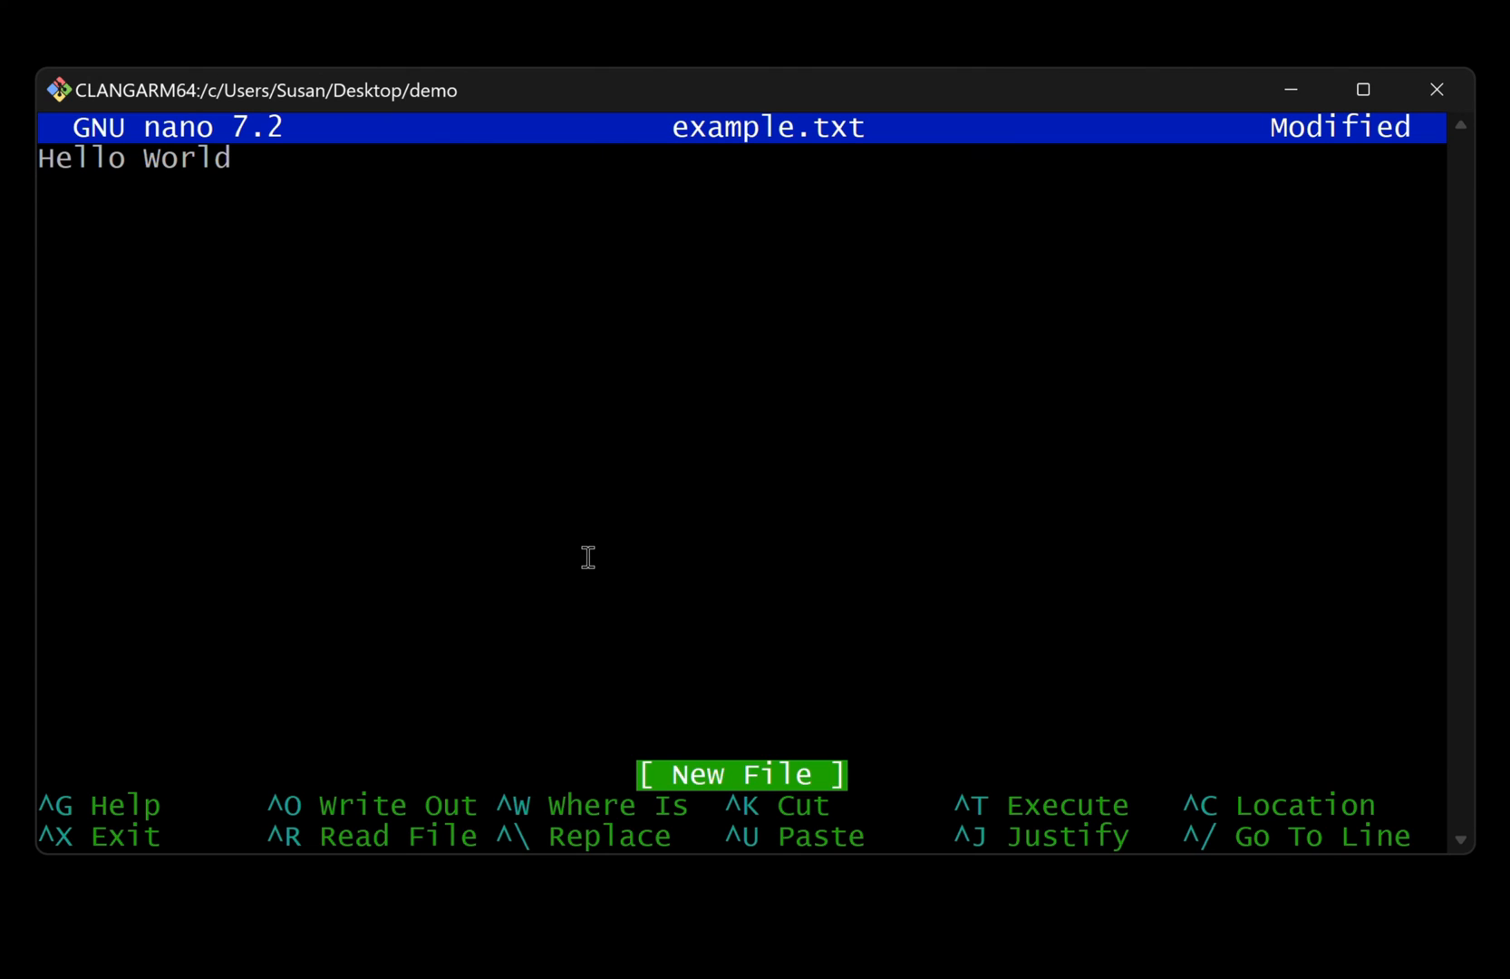
key("ctrl+x")
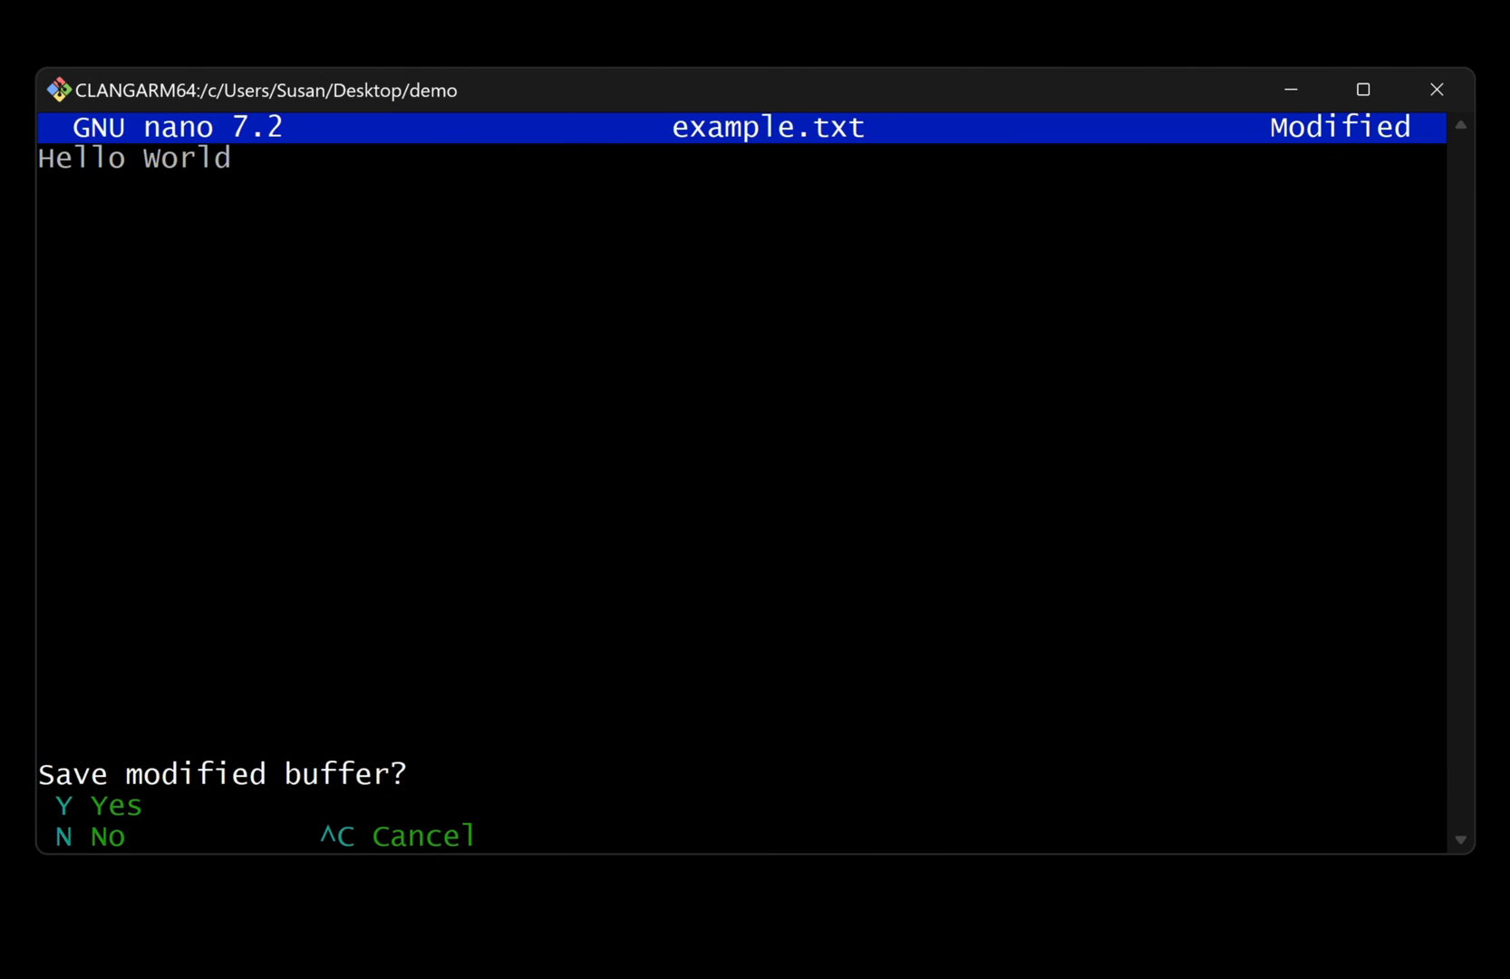
key("y")
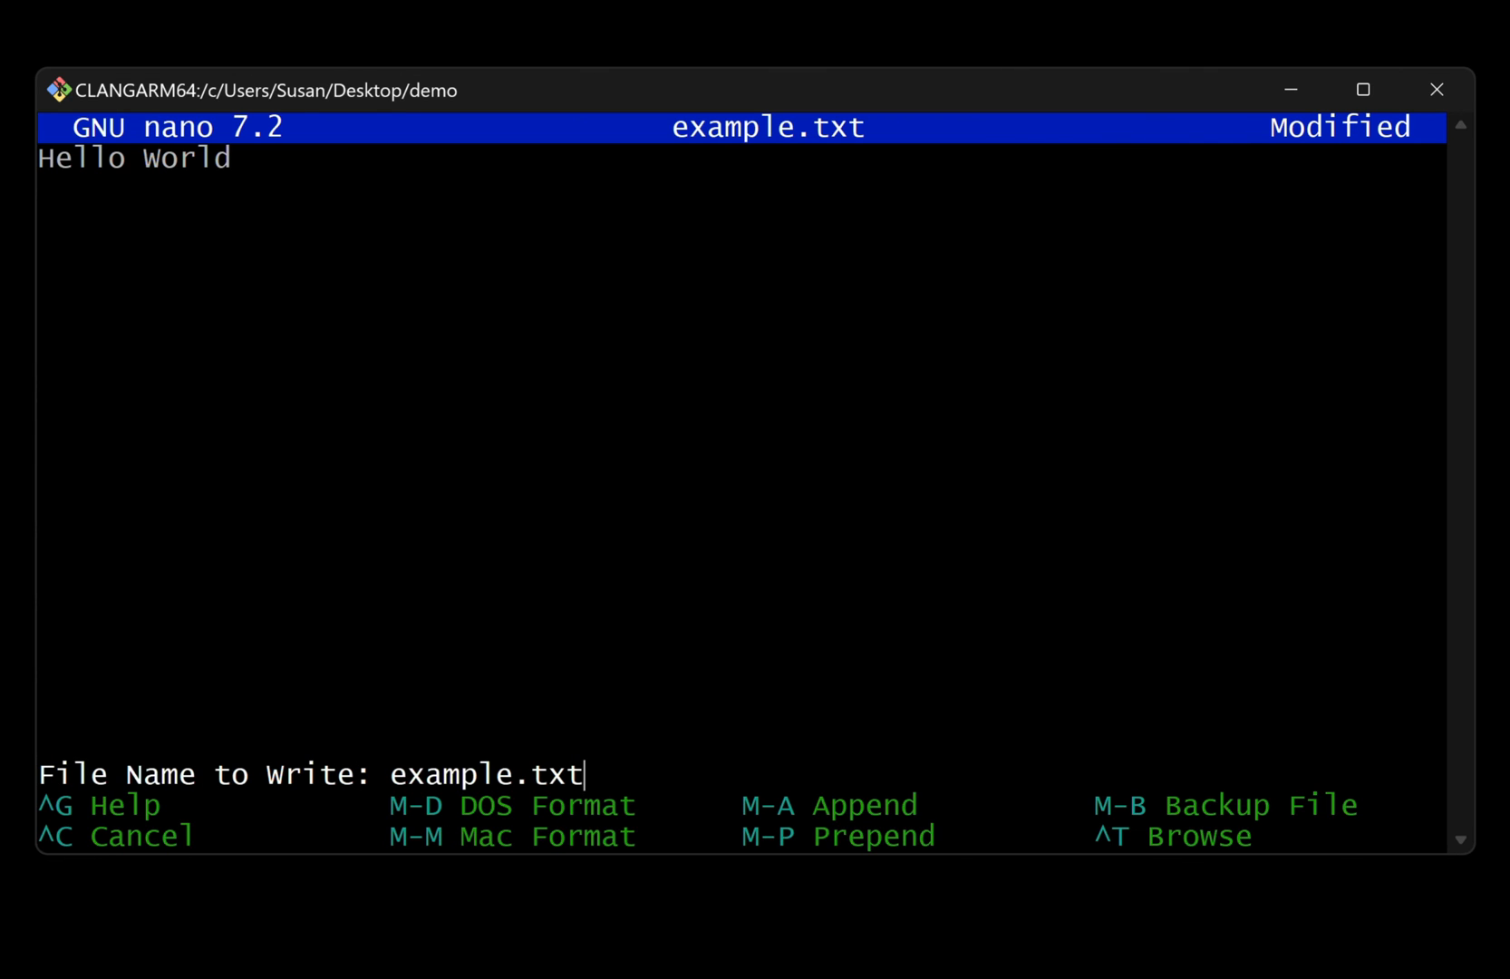
key("Enter")
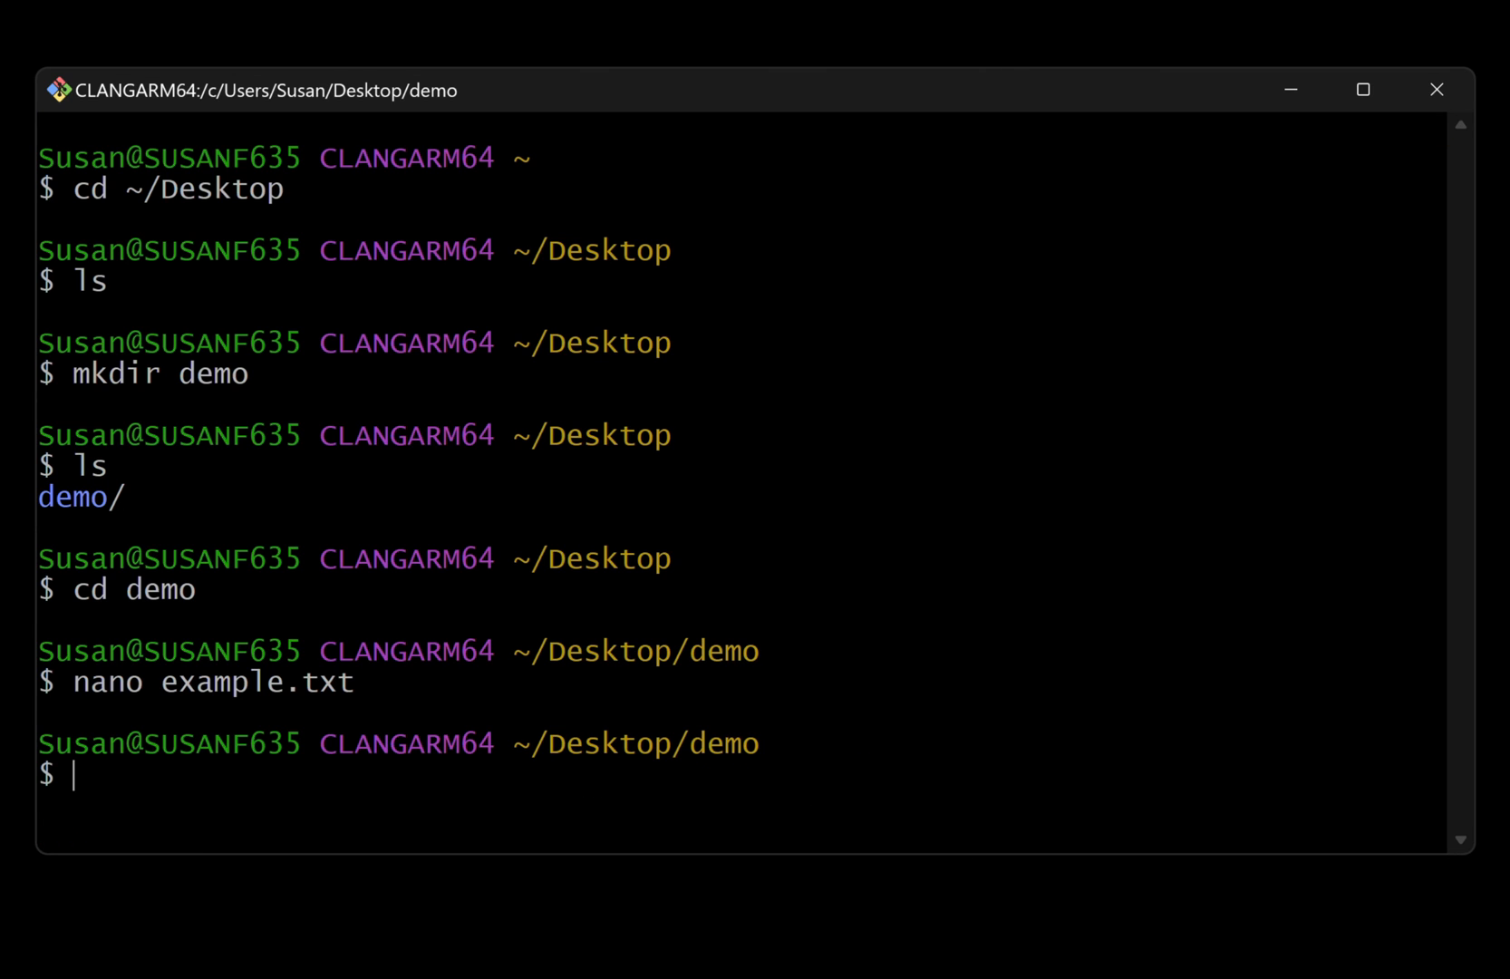
mouse_move(716, 685)
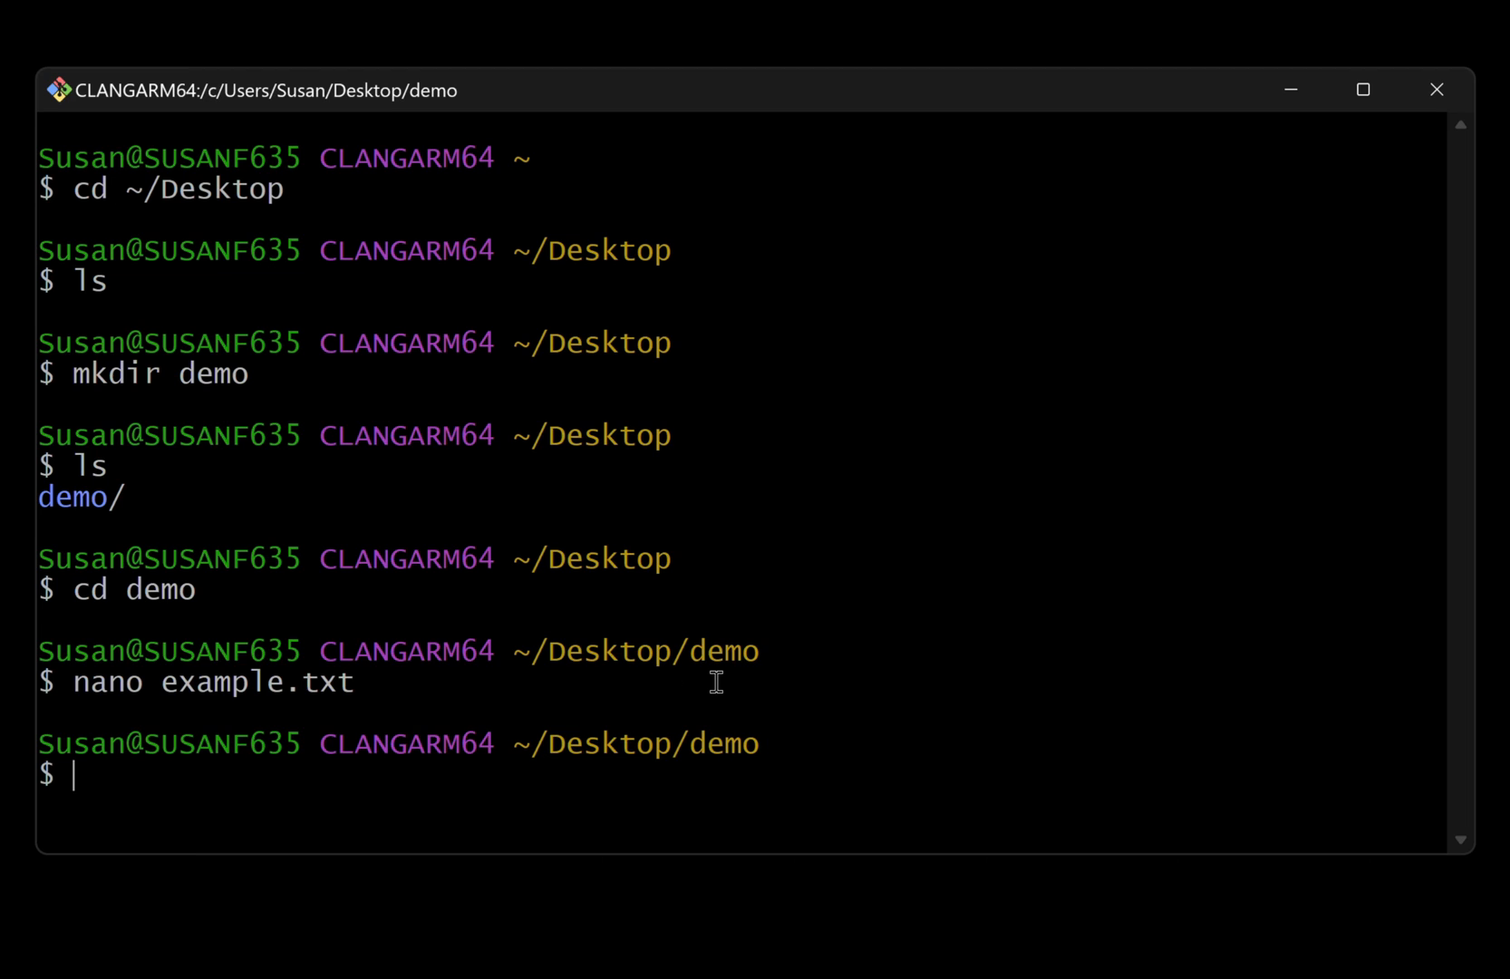
Print example.txt with cat, showing Hello World, then start another nano command.
type("ca")
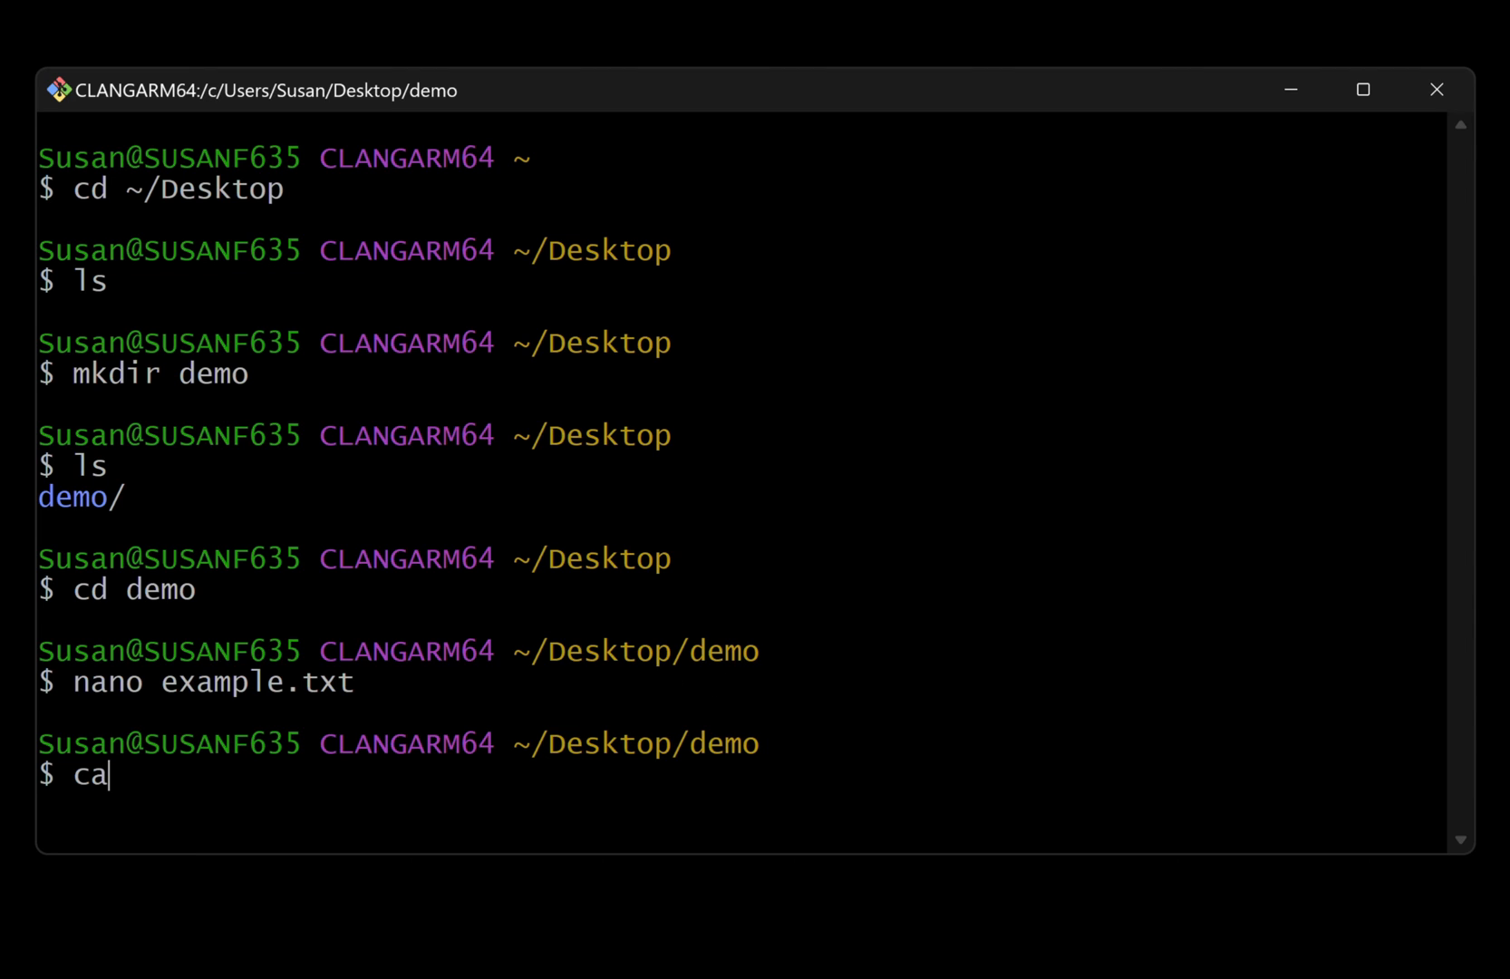
type("t example.")
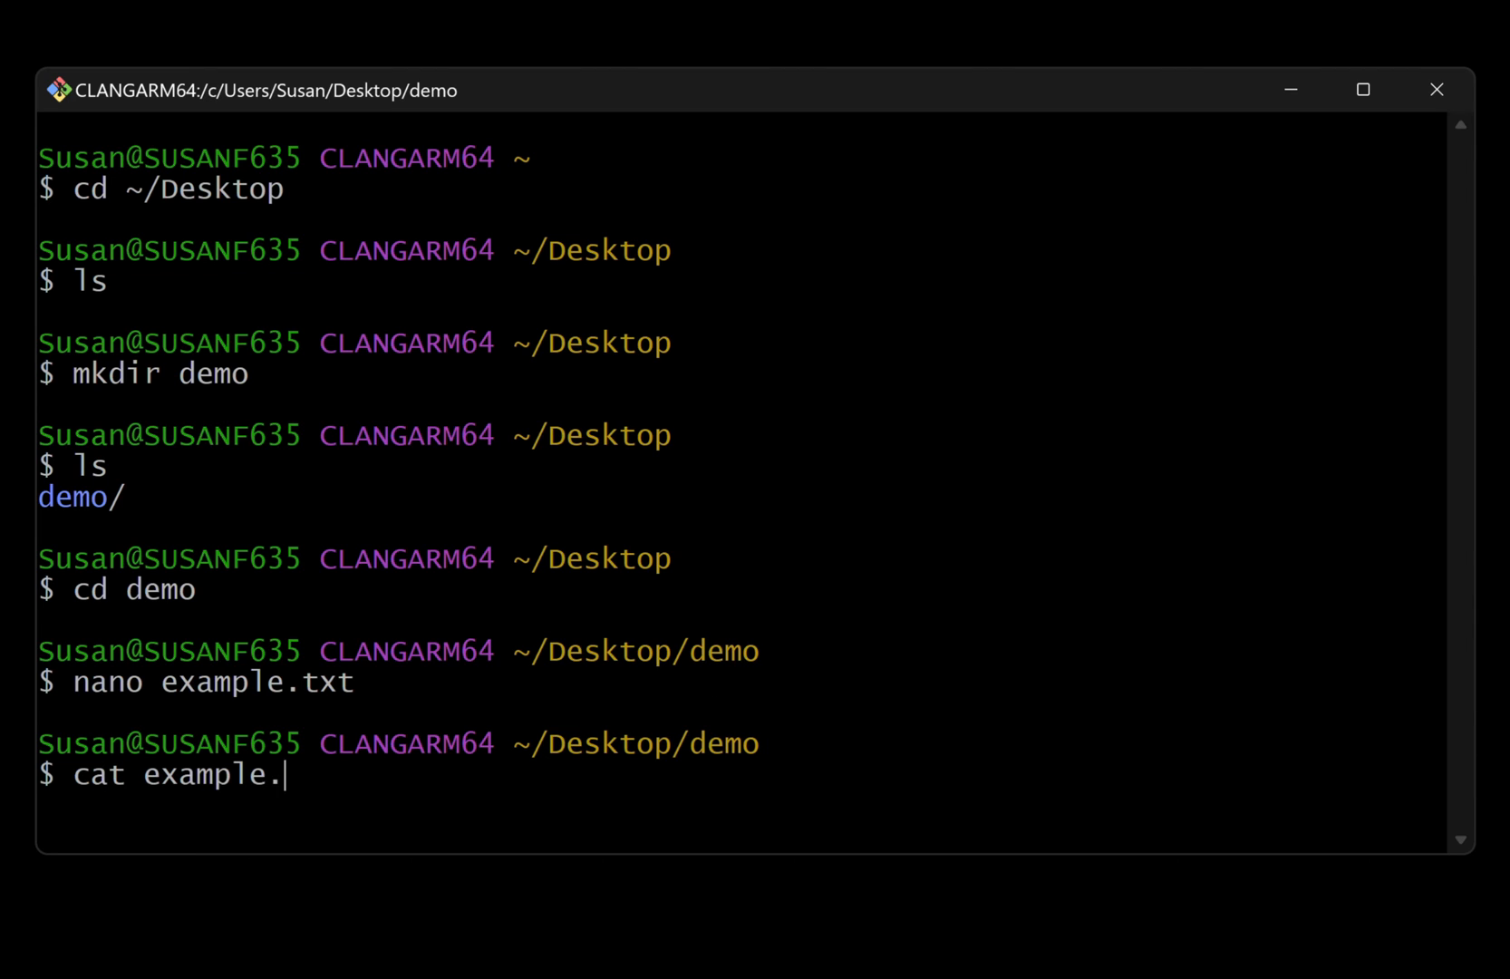
type("txt")
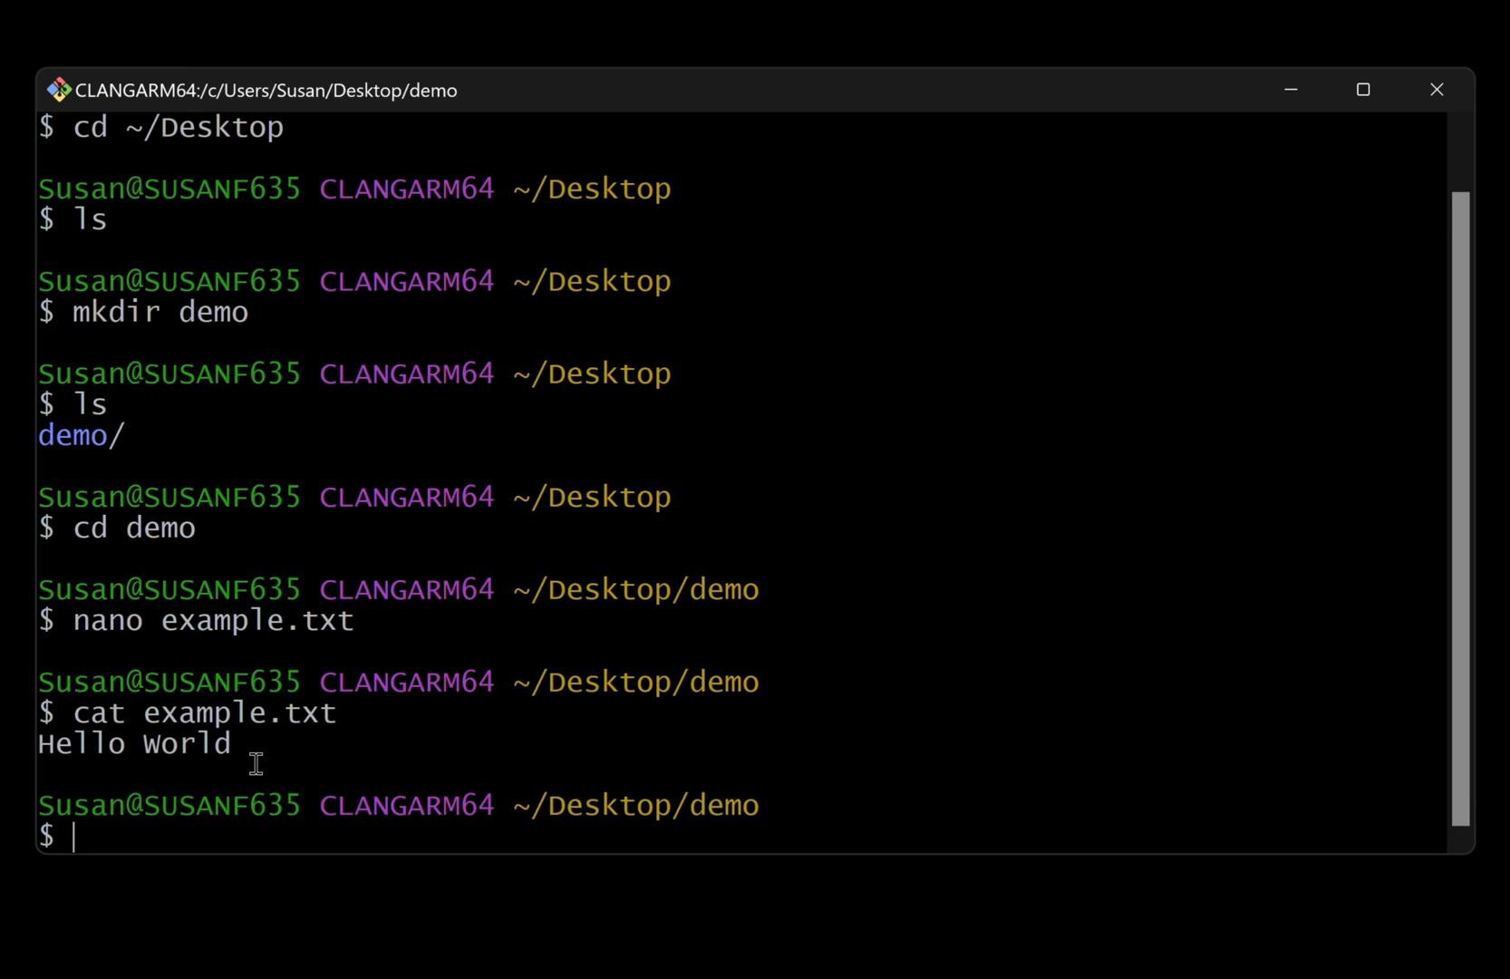
type("nano exa")
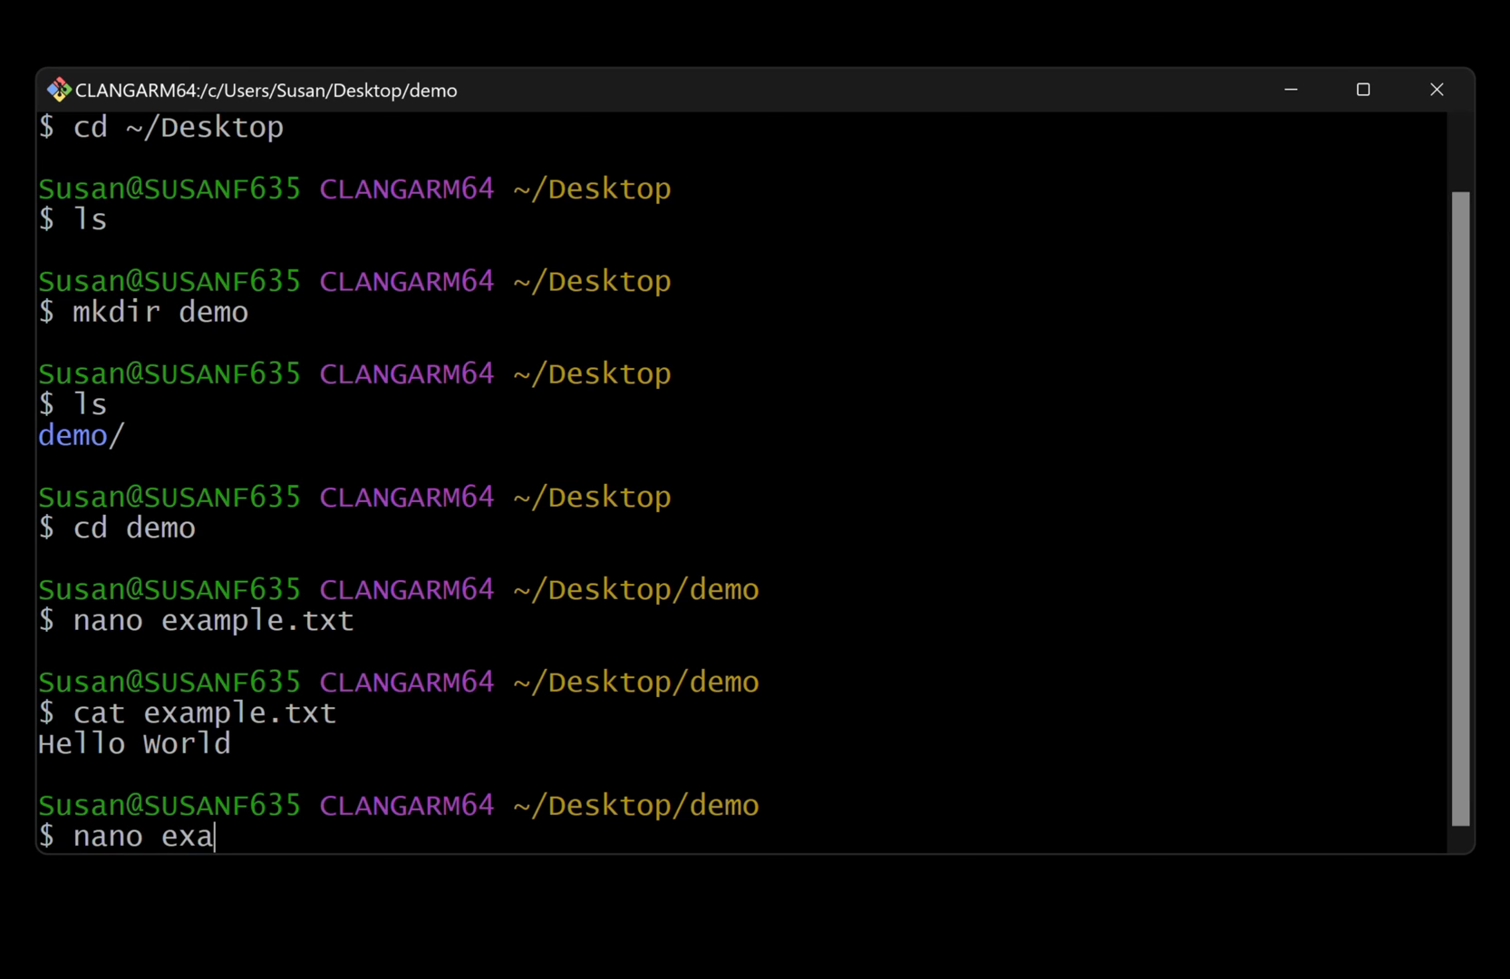
Edit example.txt in nano to read Hello World!, save it and exit to the prompt.
type("mple.txt")
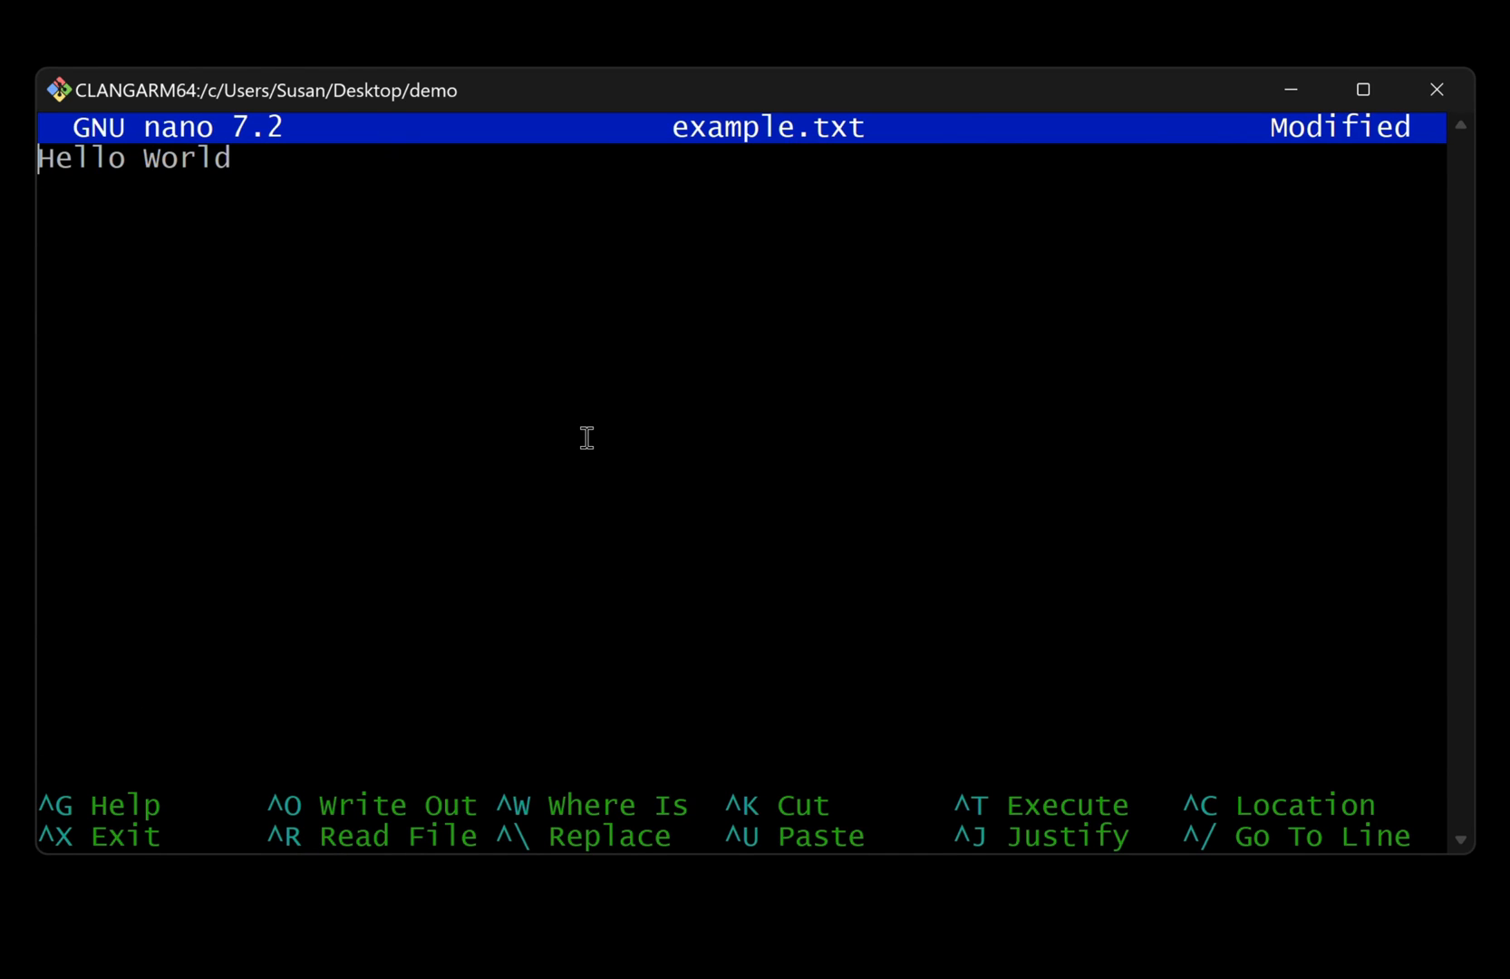
mouse_move(210, 190)
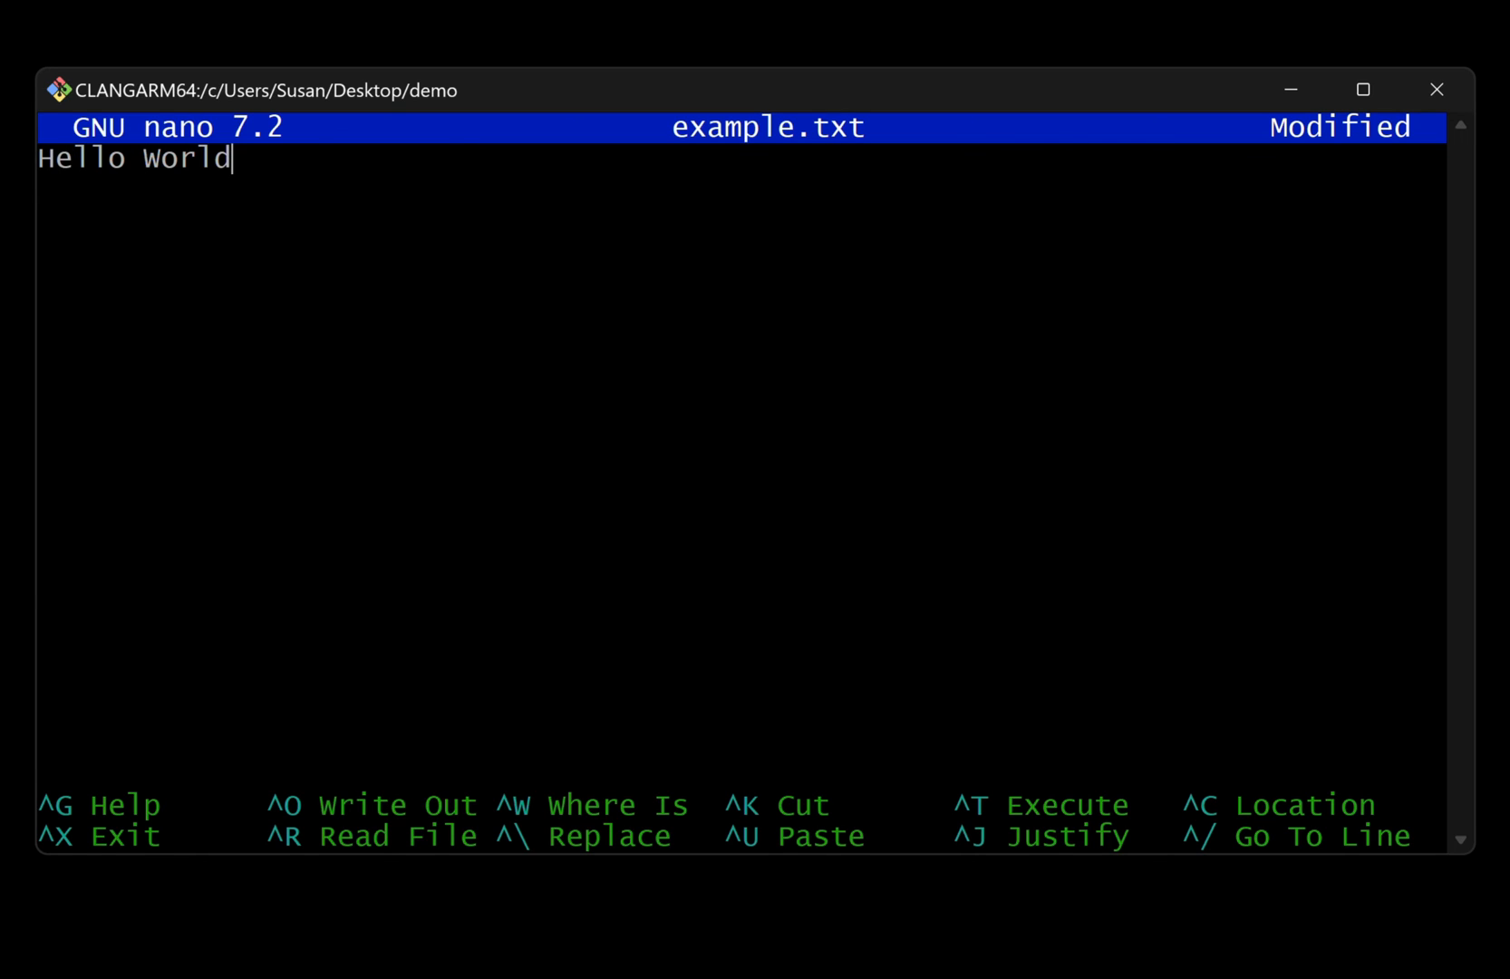
type("!")
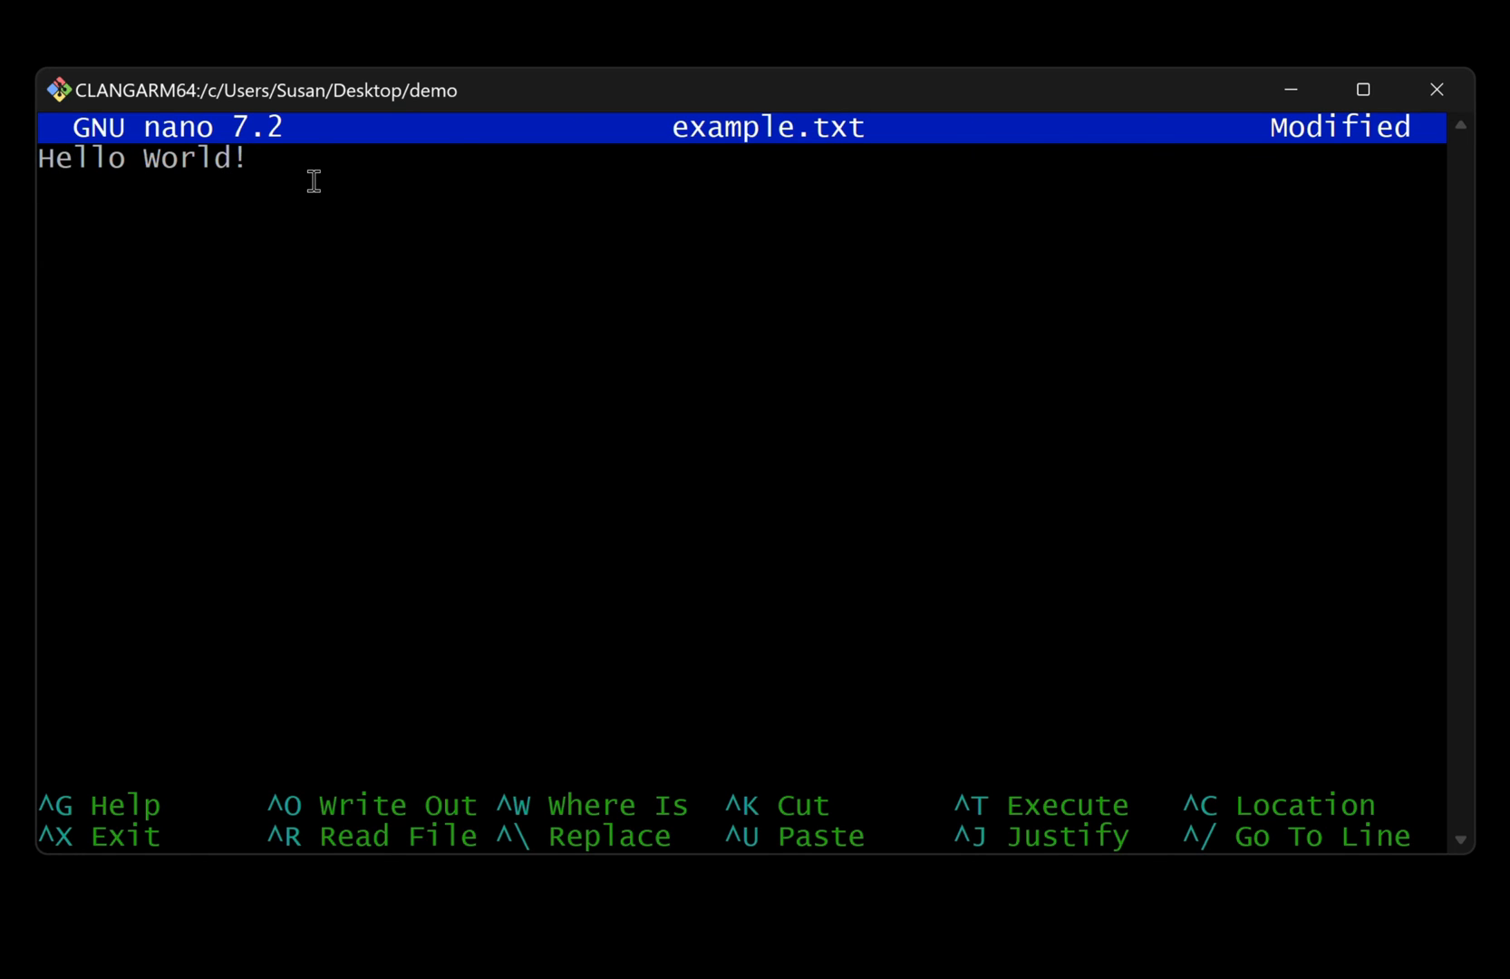
key("Ctrl+x")
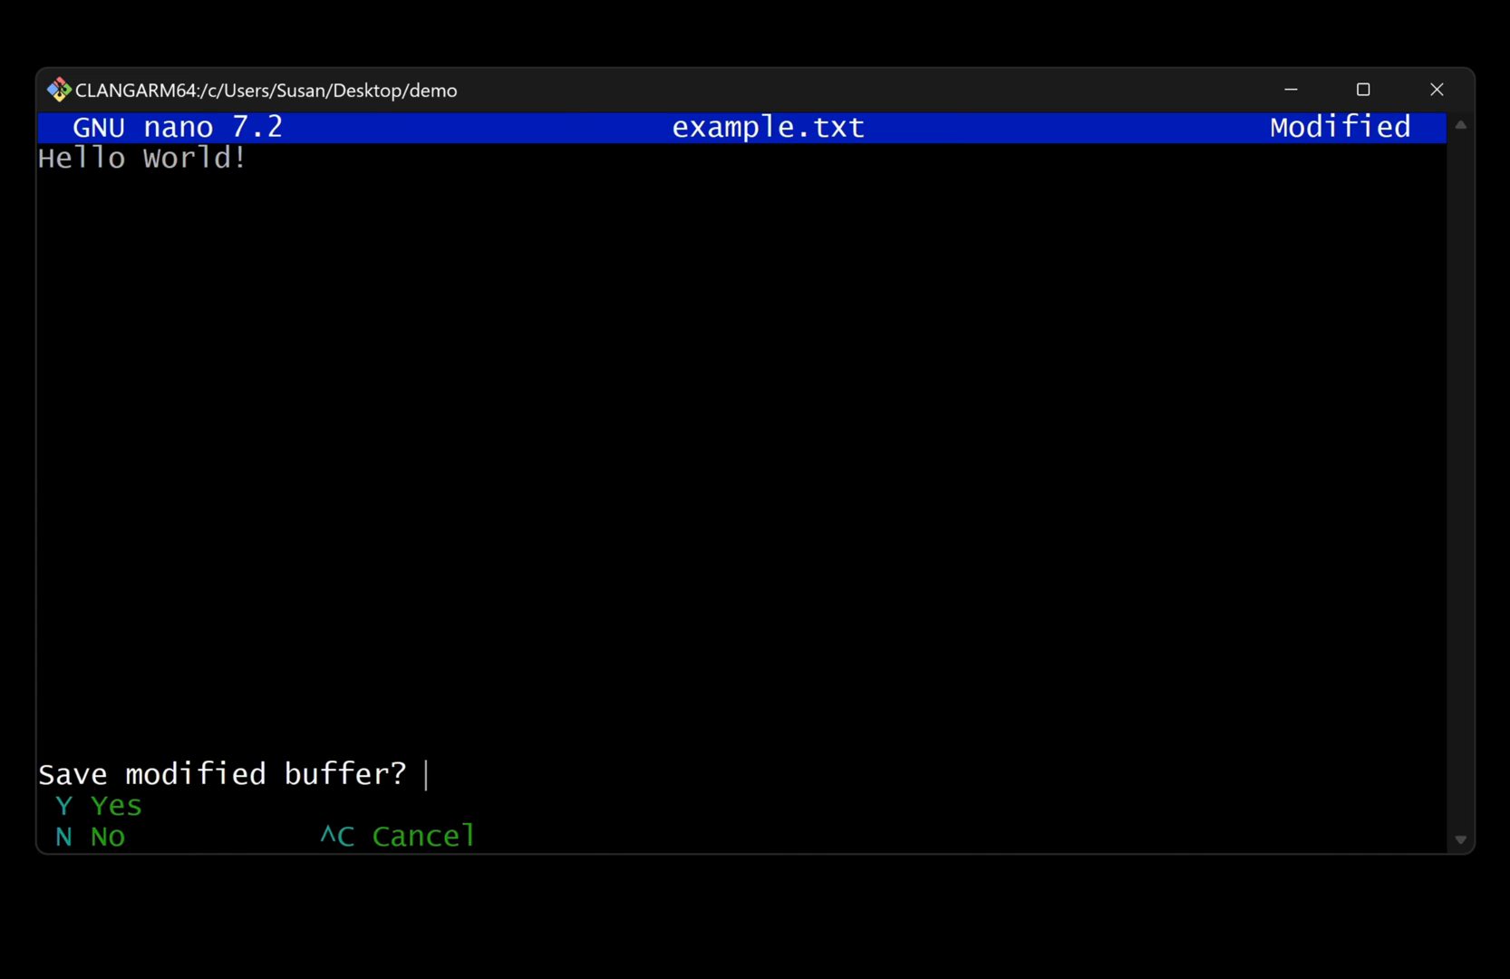
key("y")
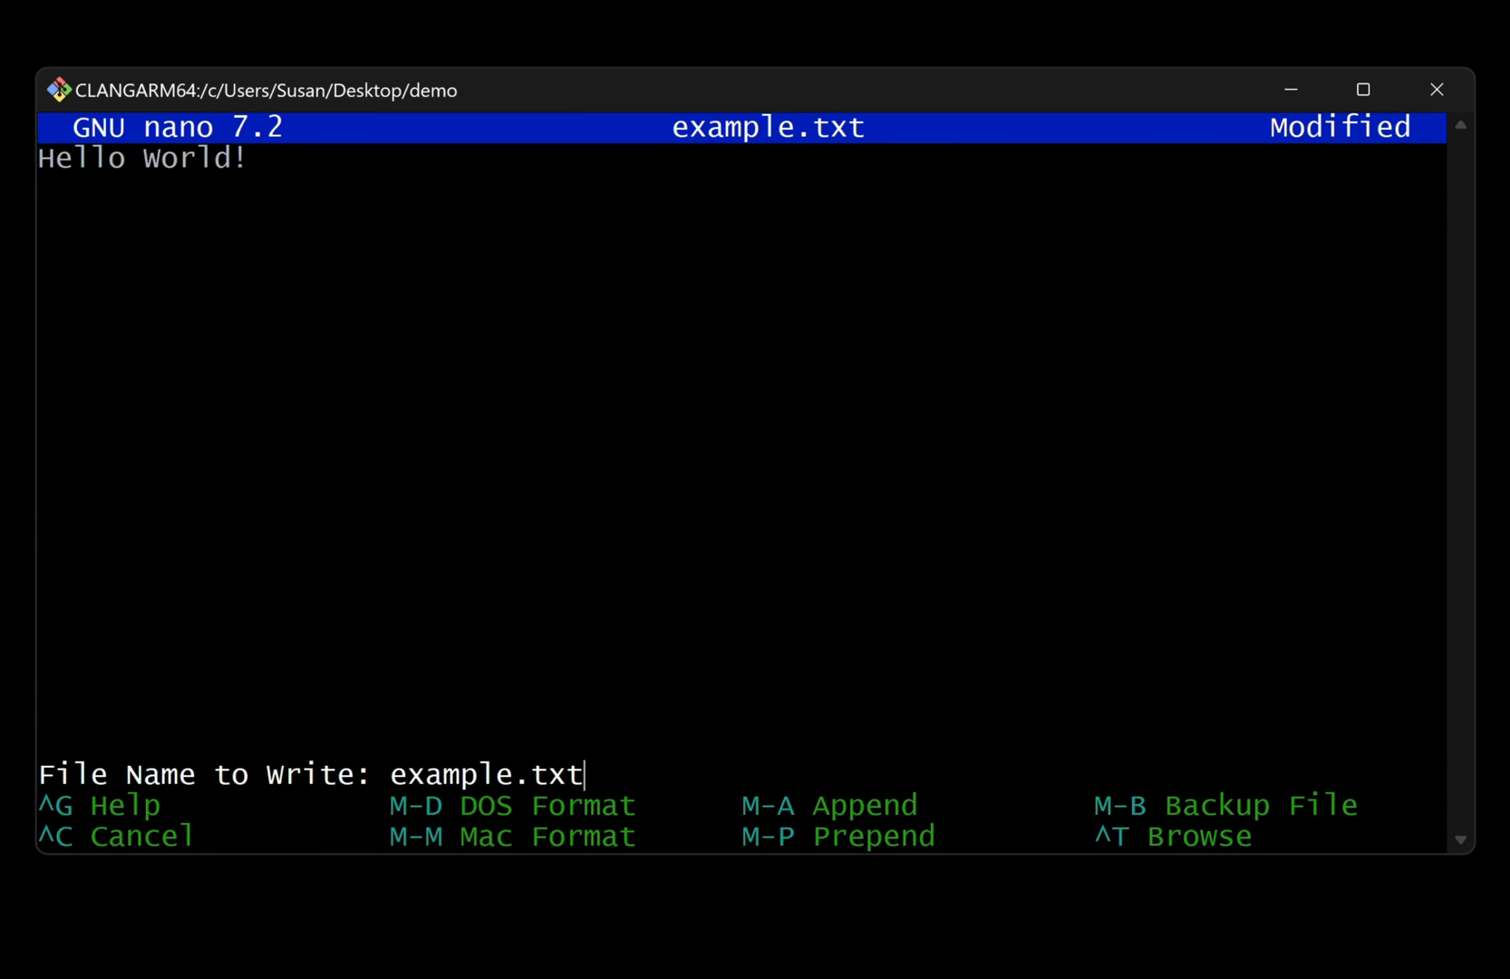
key("Enter")
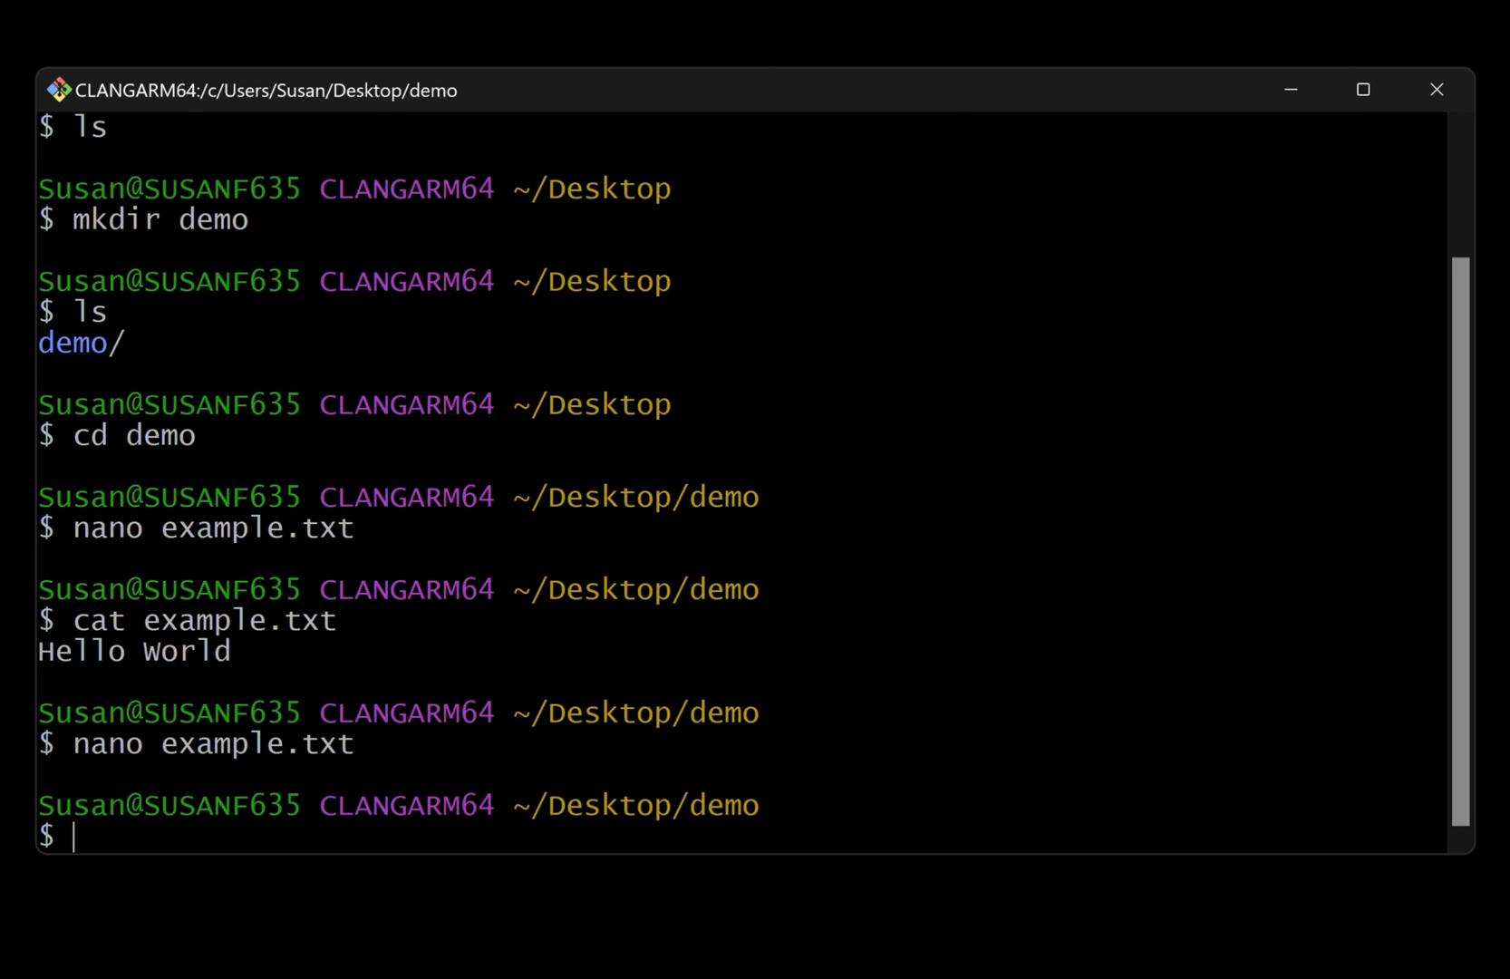
Start an rm example.txt command, then move up to the Desktop with cd ../.
type("rm")
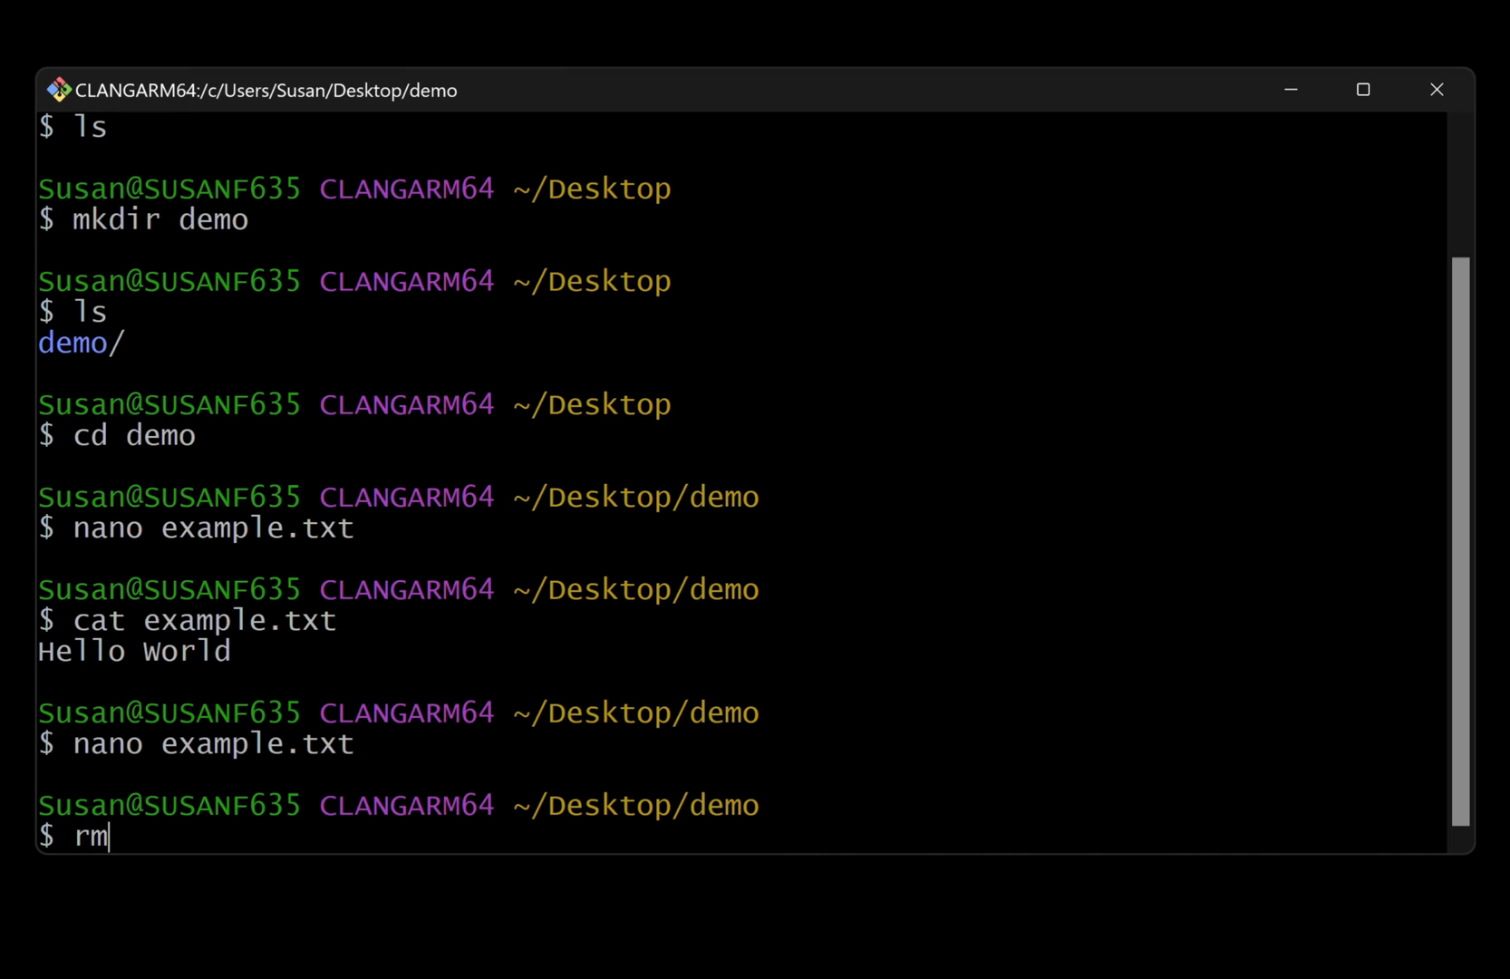
type("example.t")
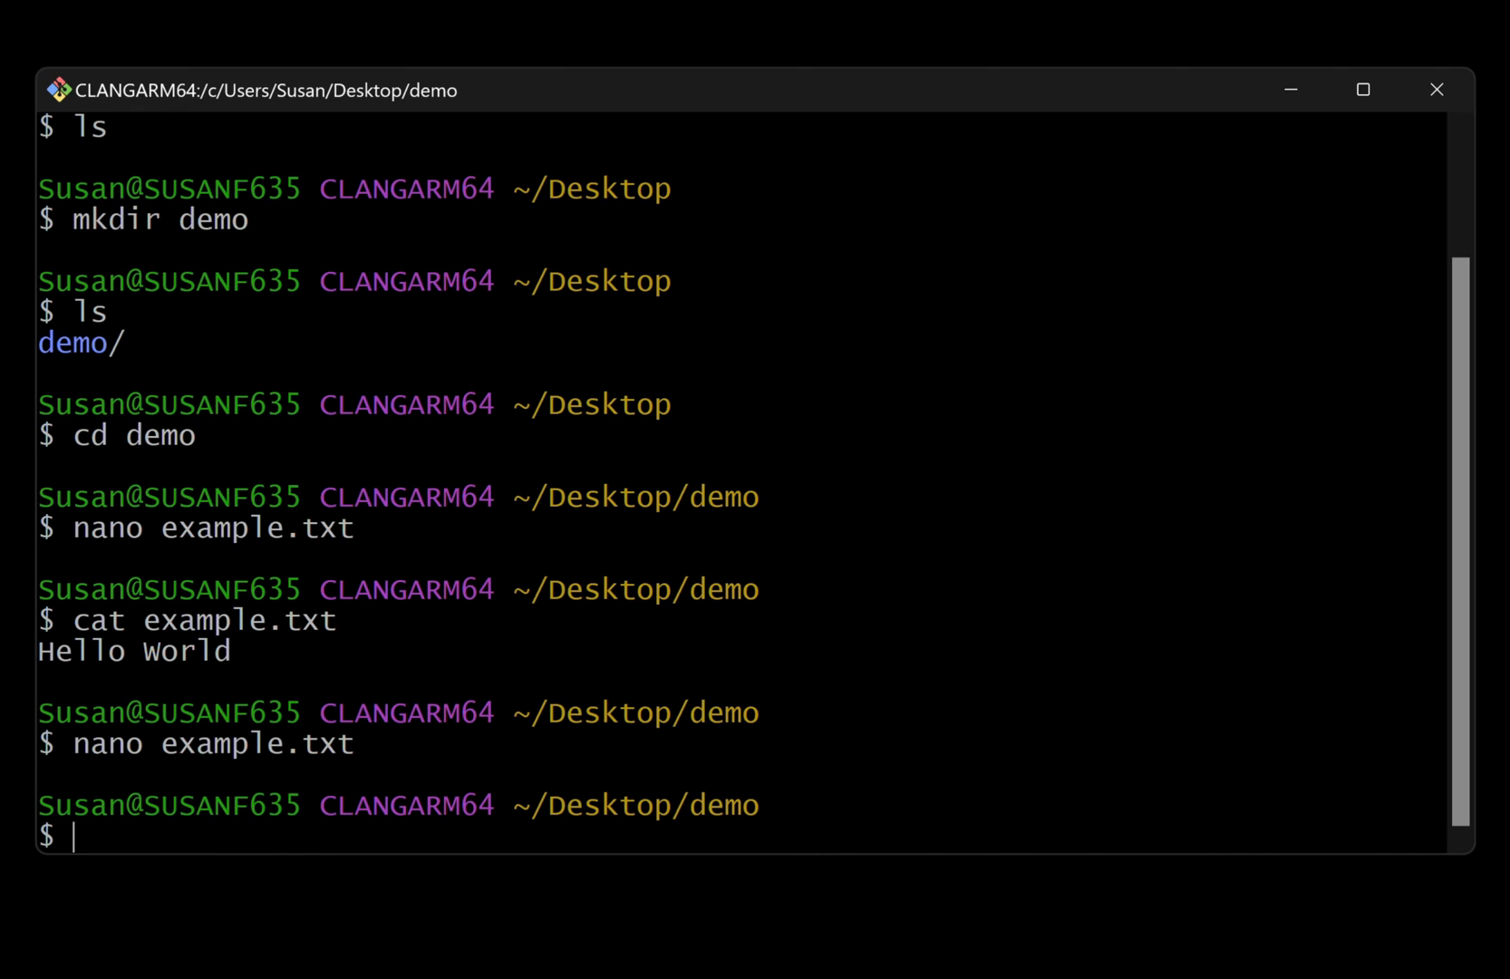
type("cd")
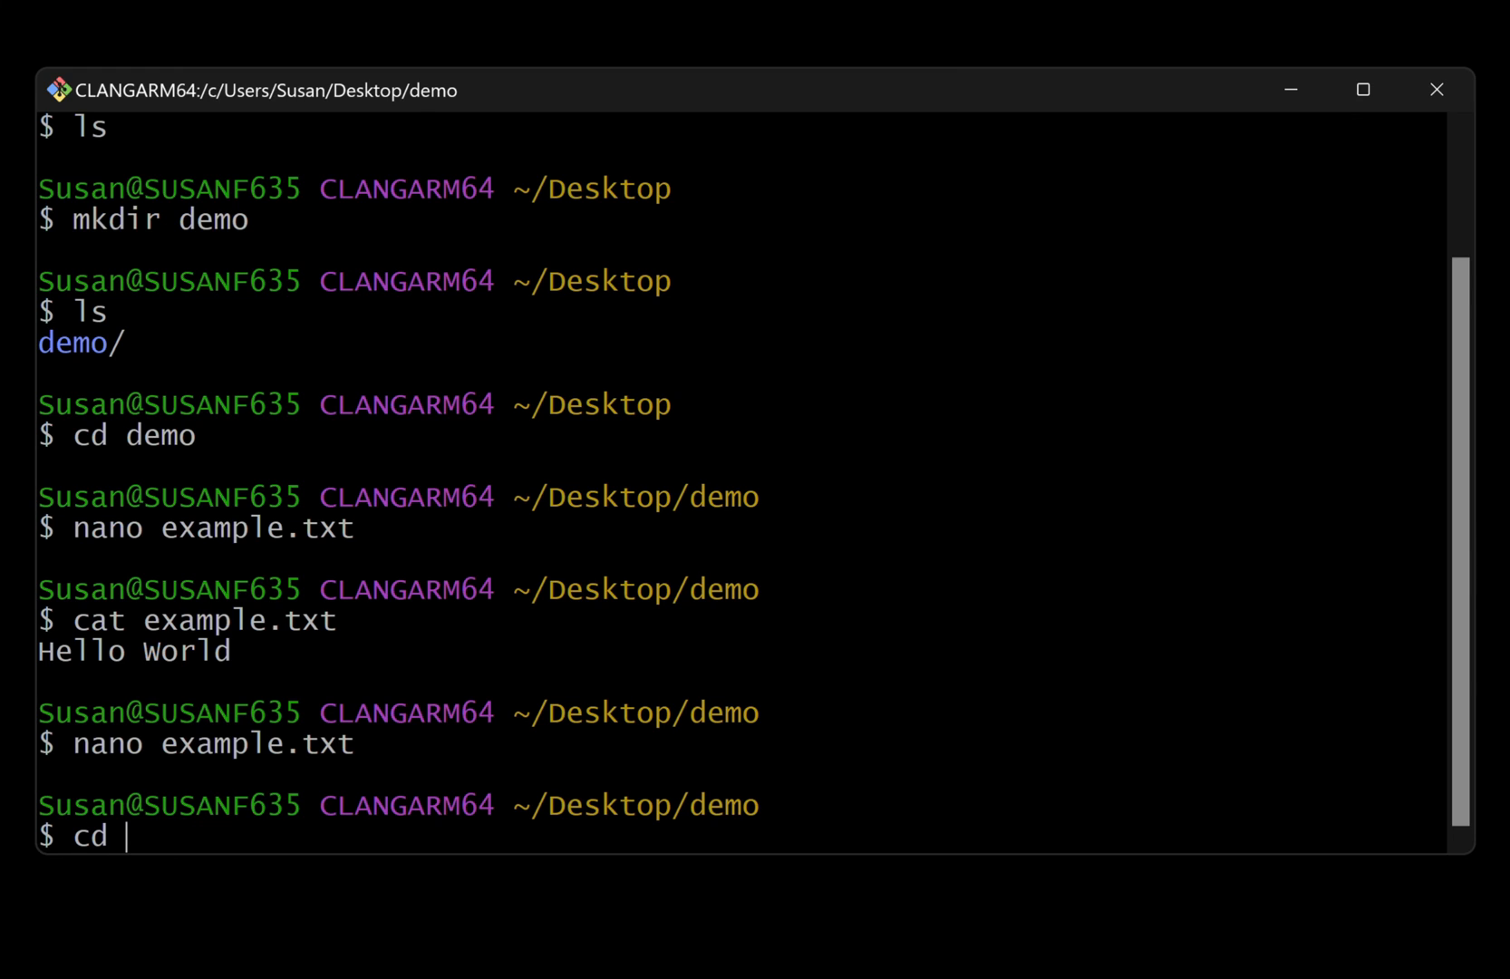
type("../")
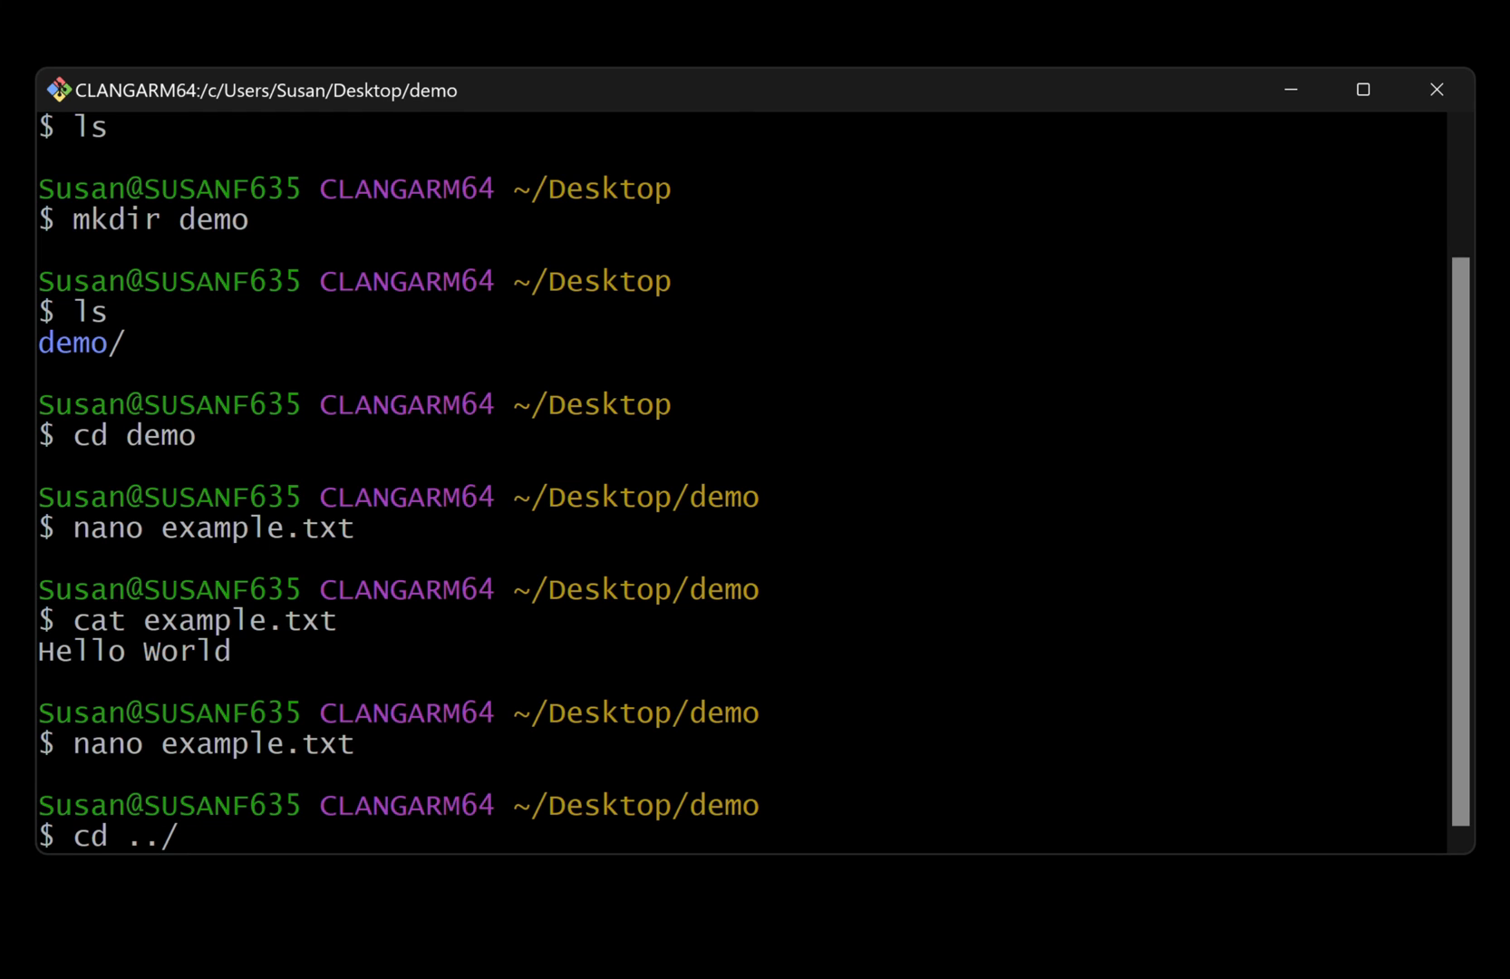
mouse_move(967, 281)
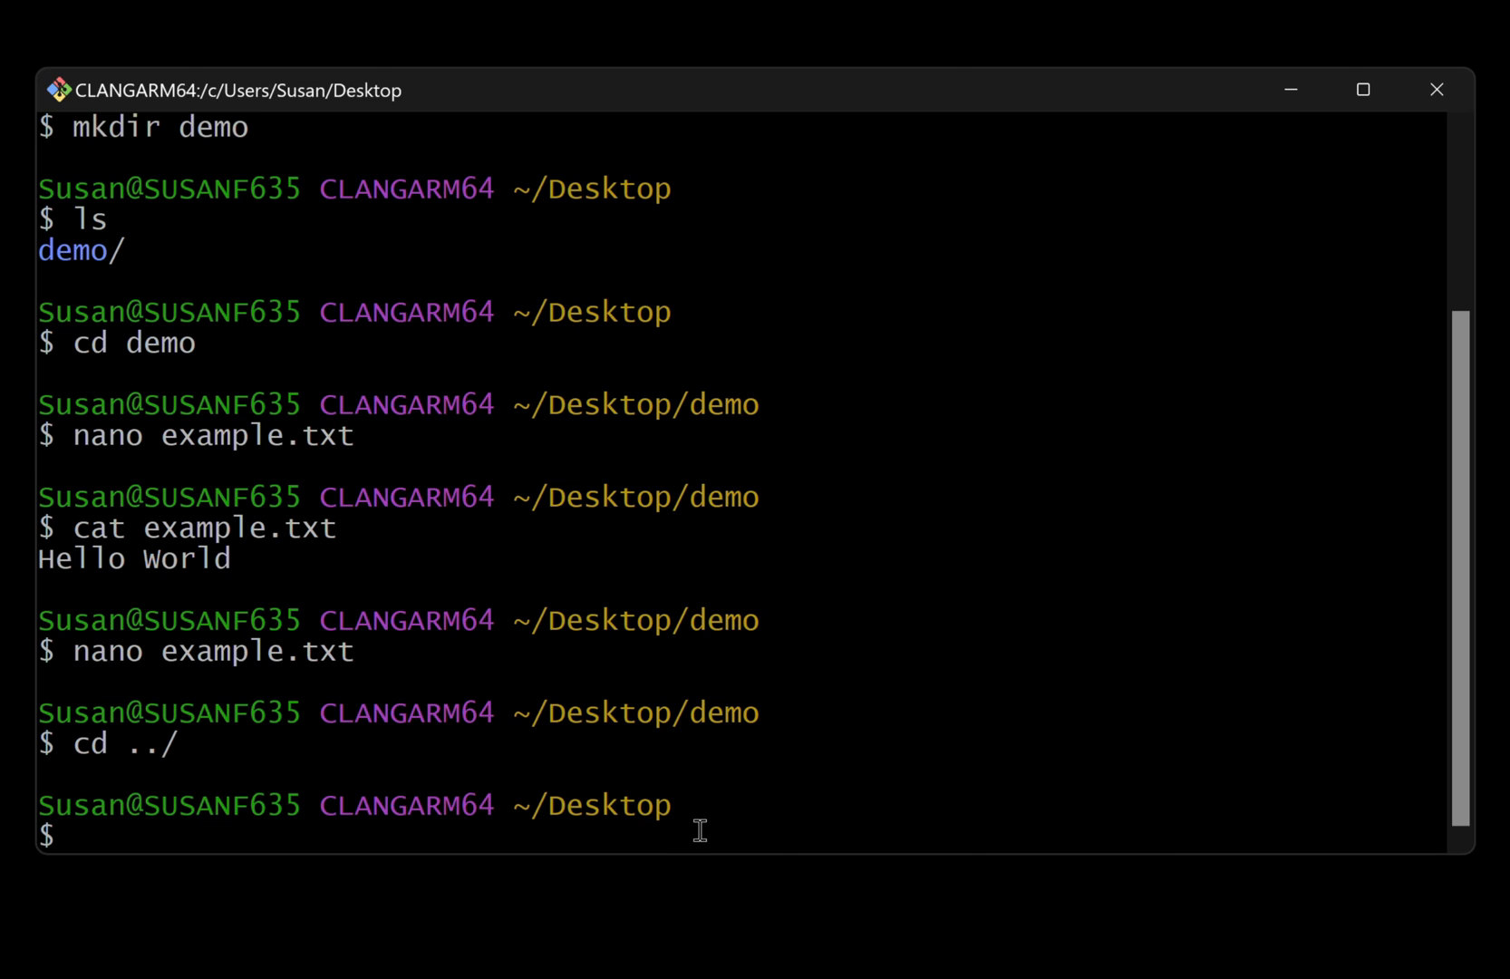
Delete the demo folder recursively with rm -r demo and list the Desktop contents.
type("r")
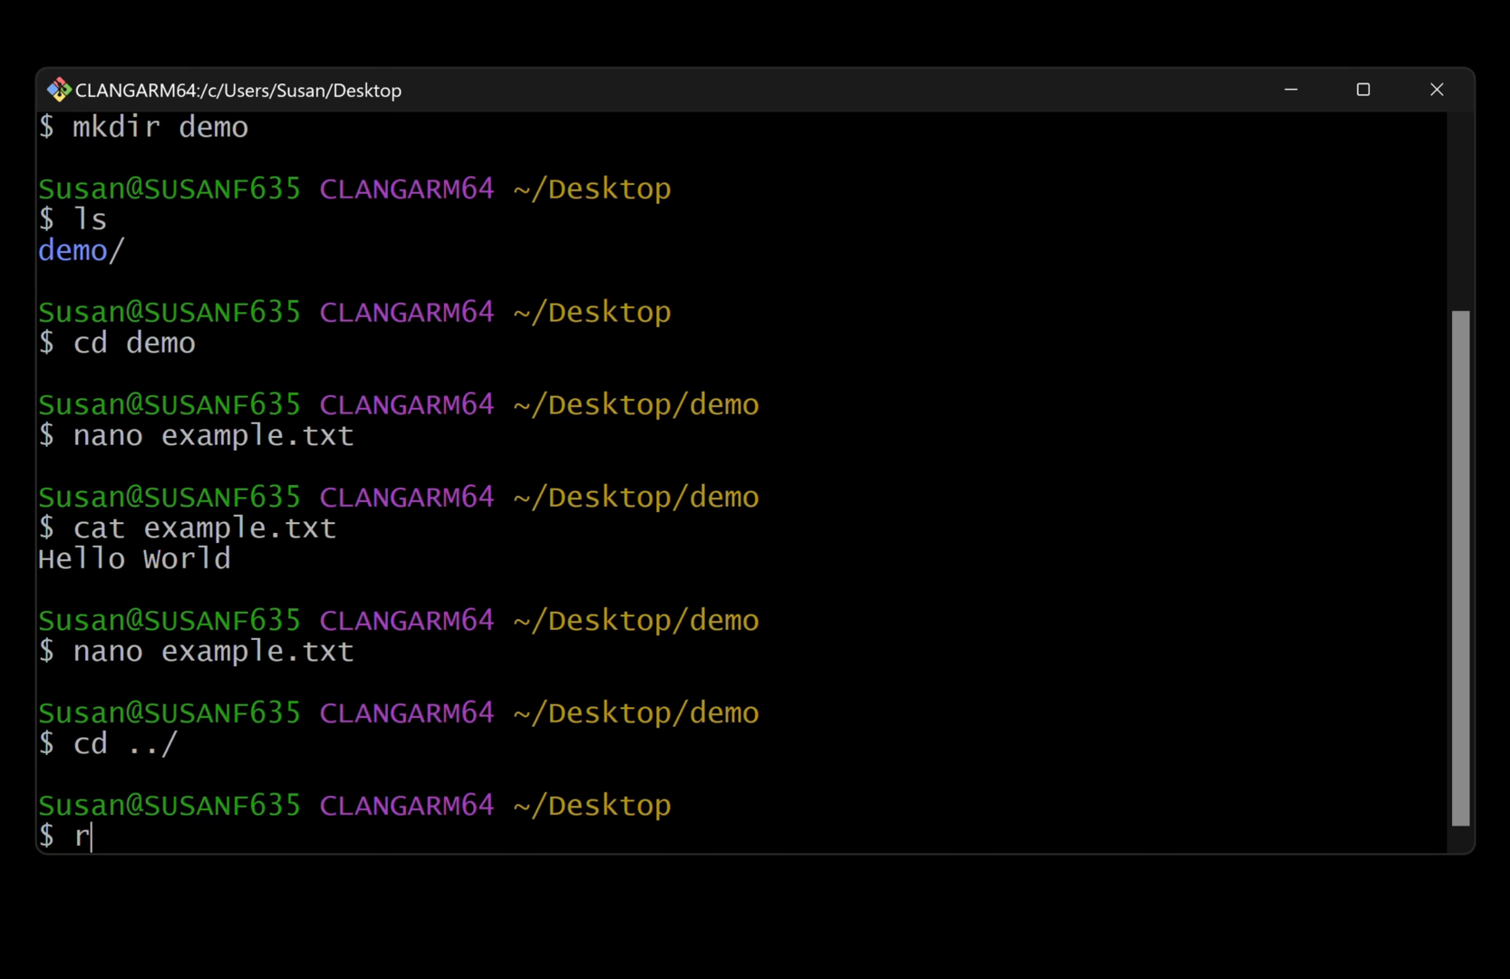
type("m")
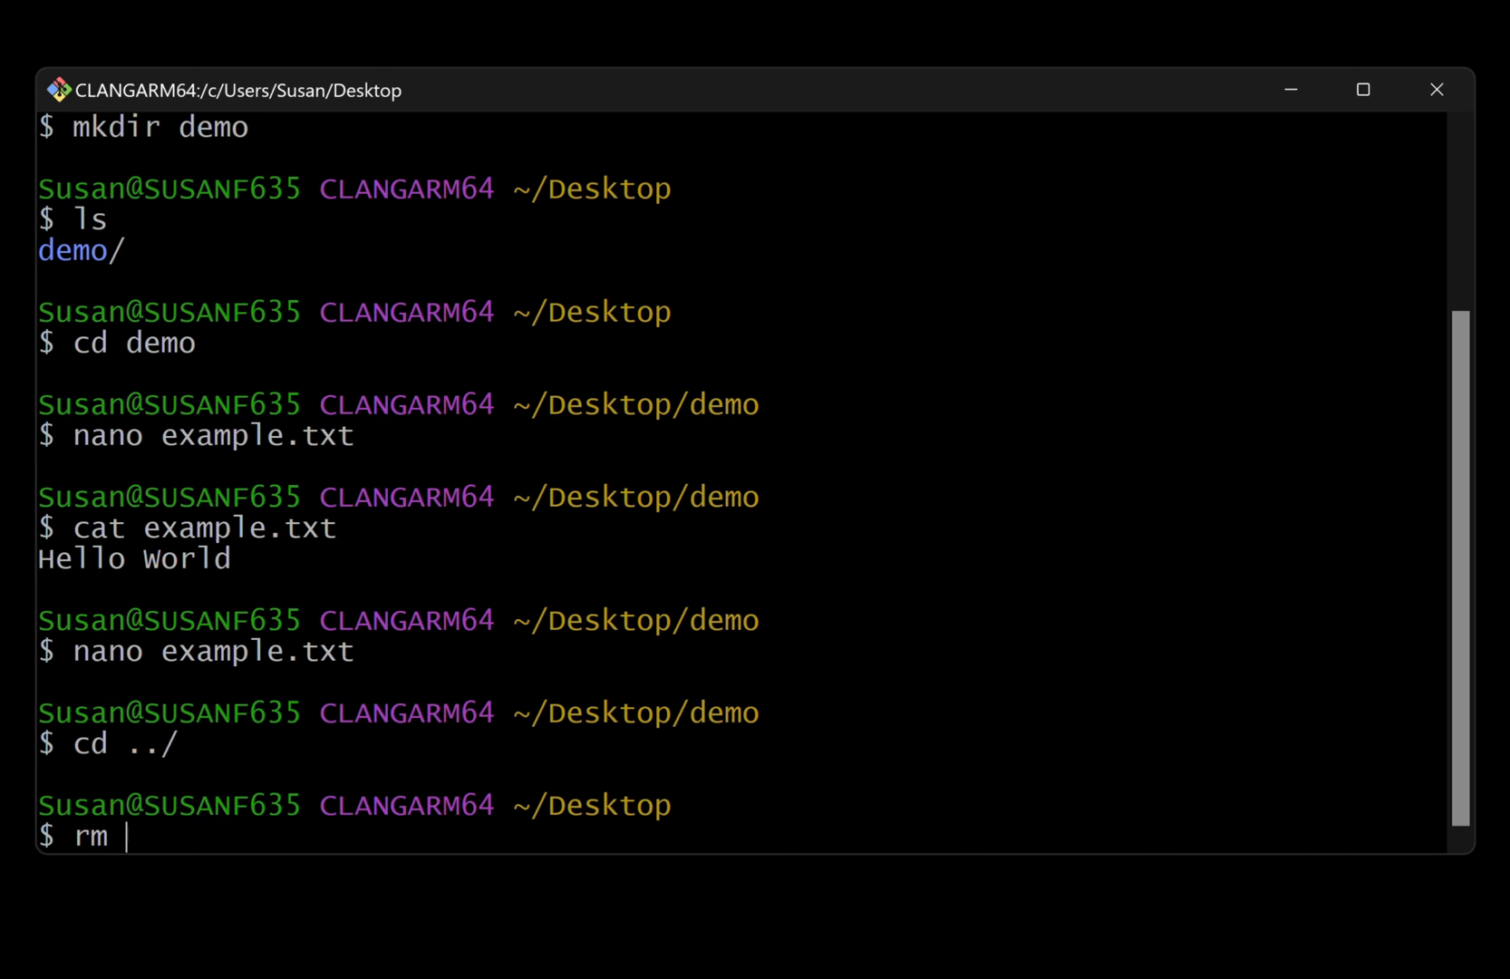
type("-r")
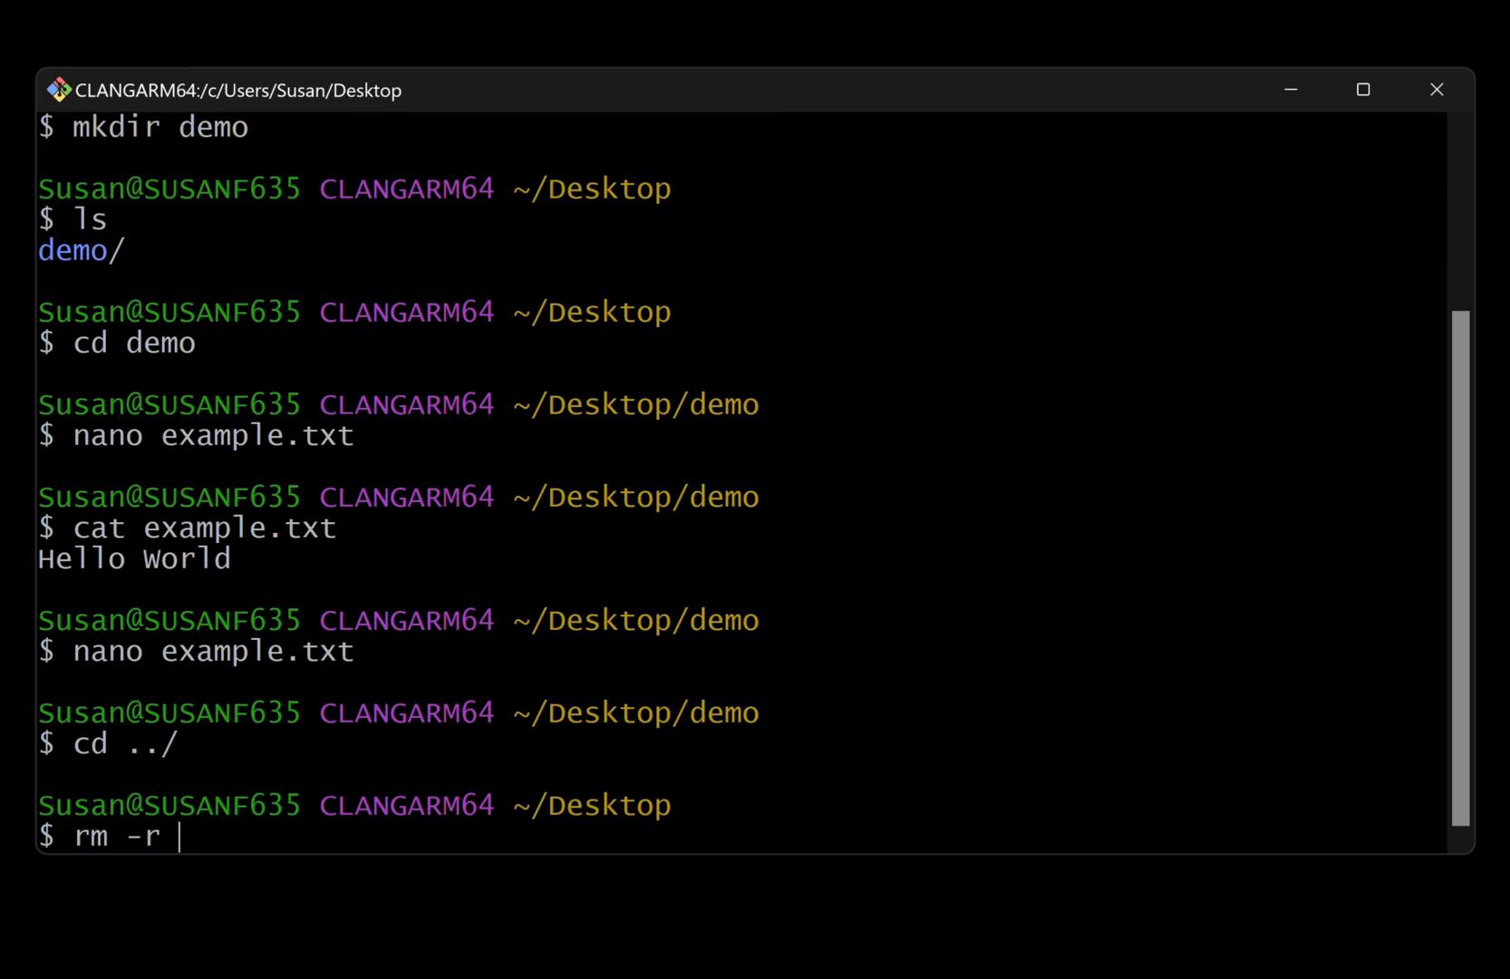
type("demo")
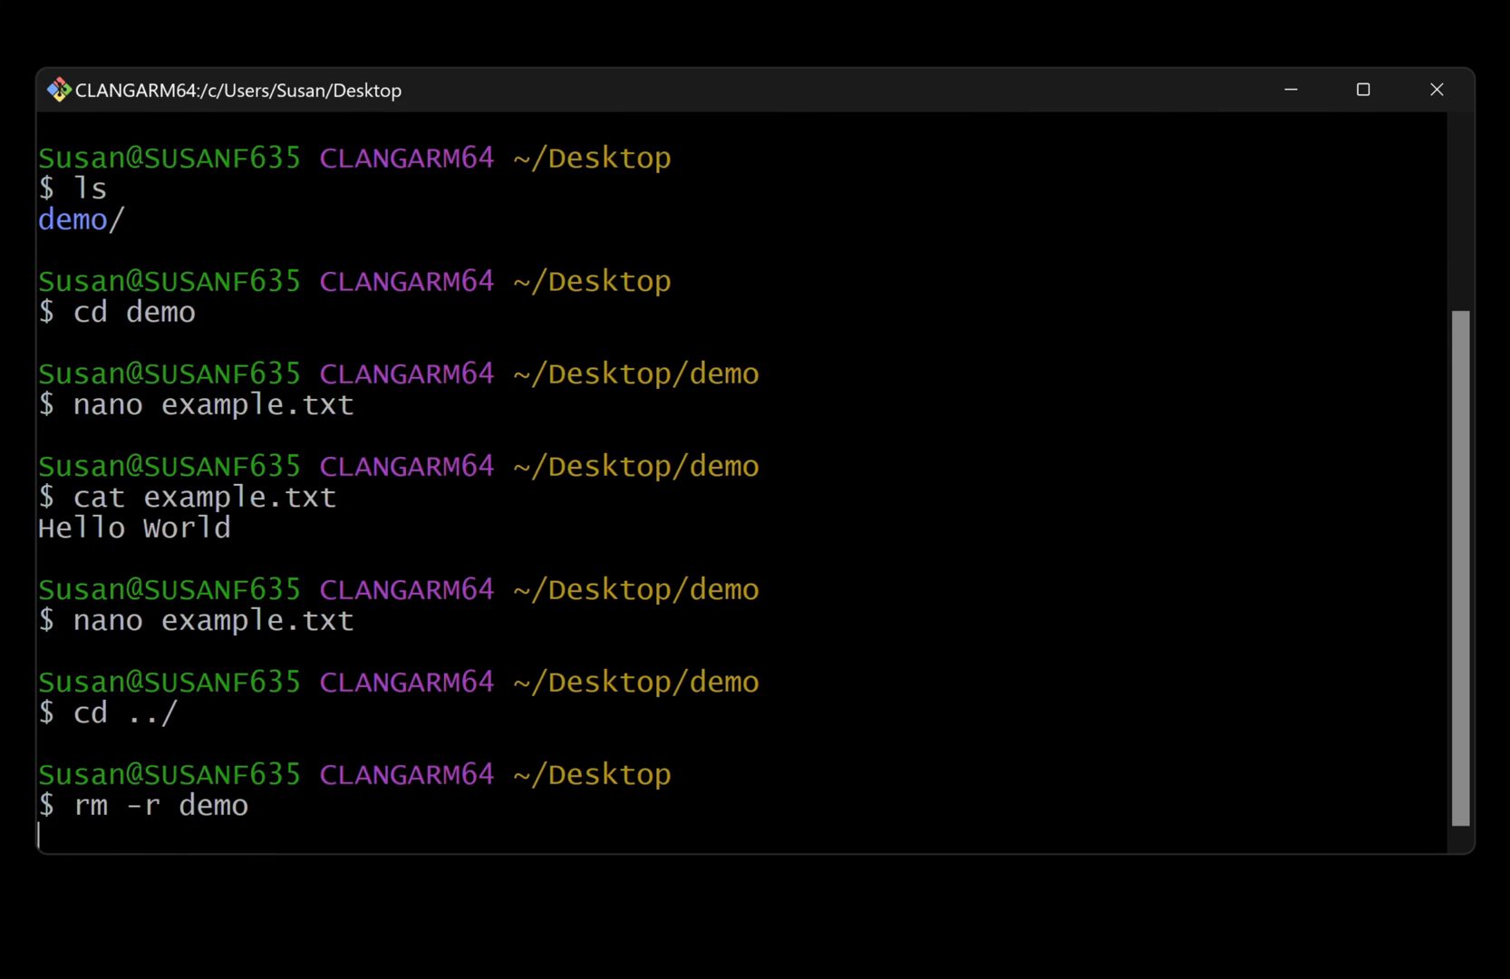
type("ls")
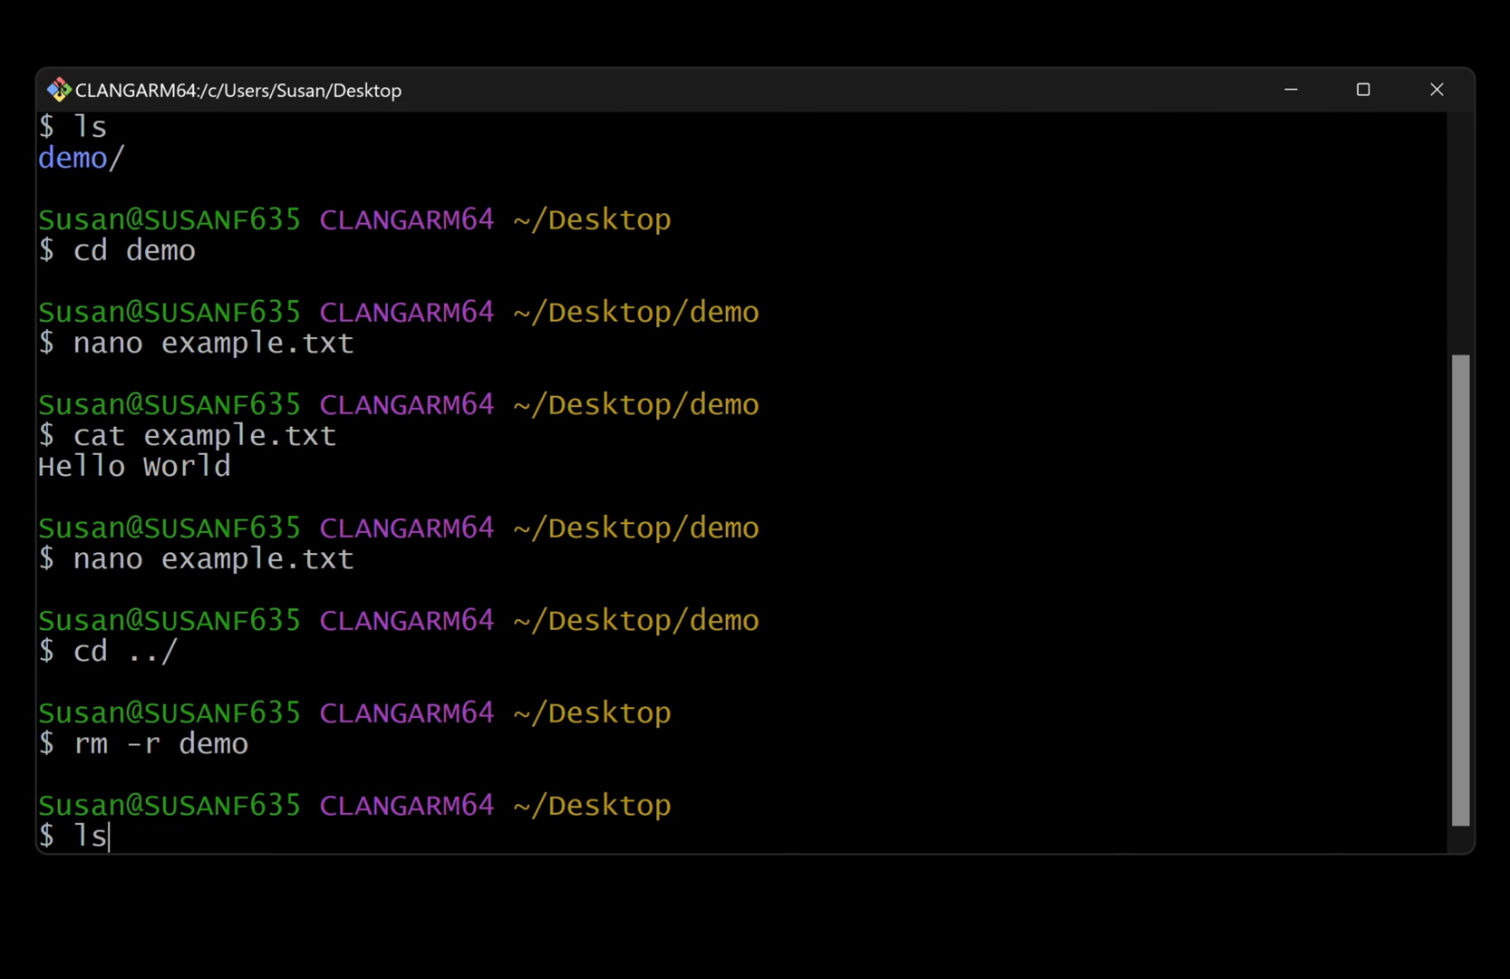
key("Enter")
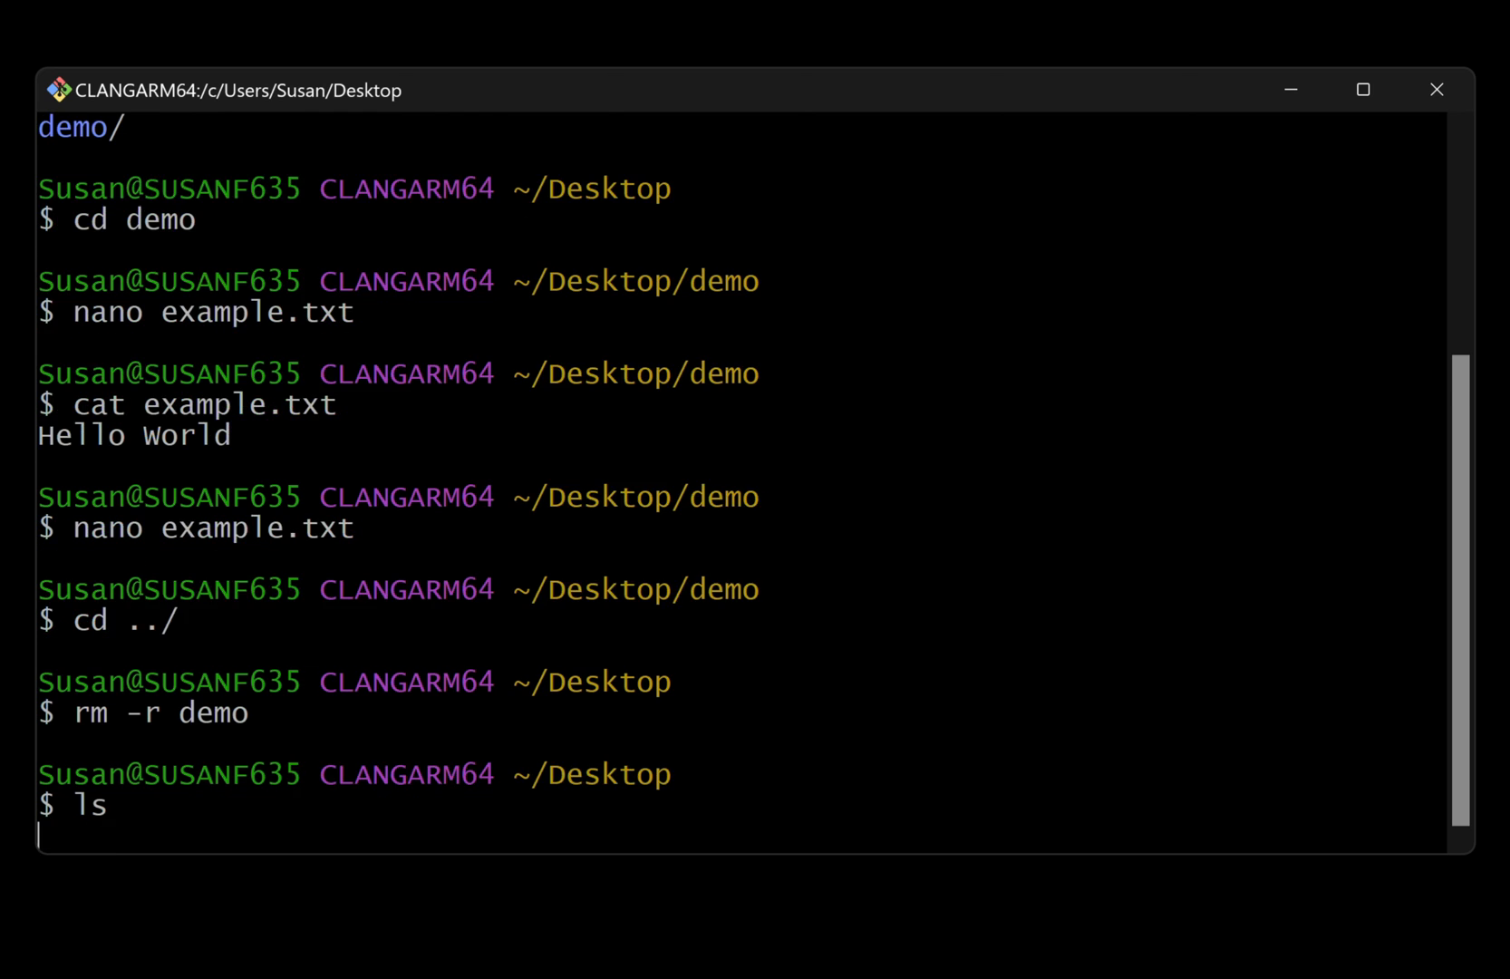